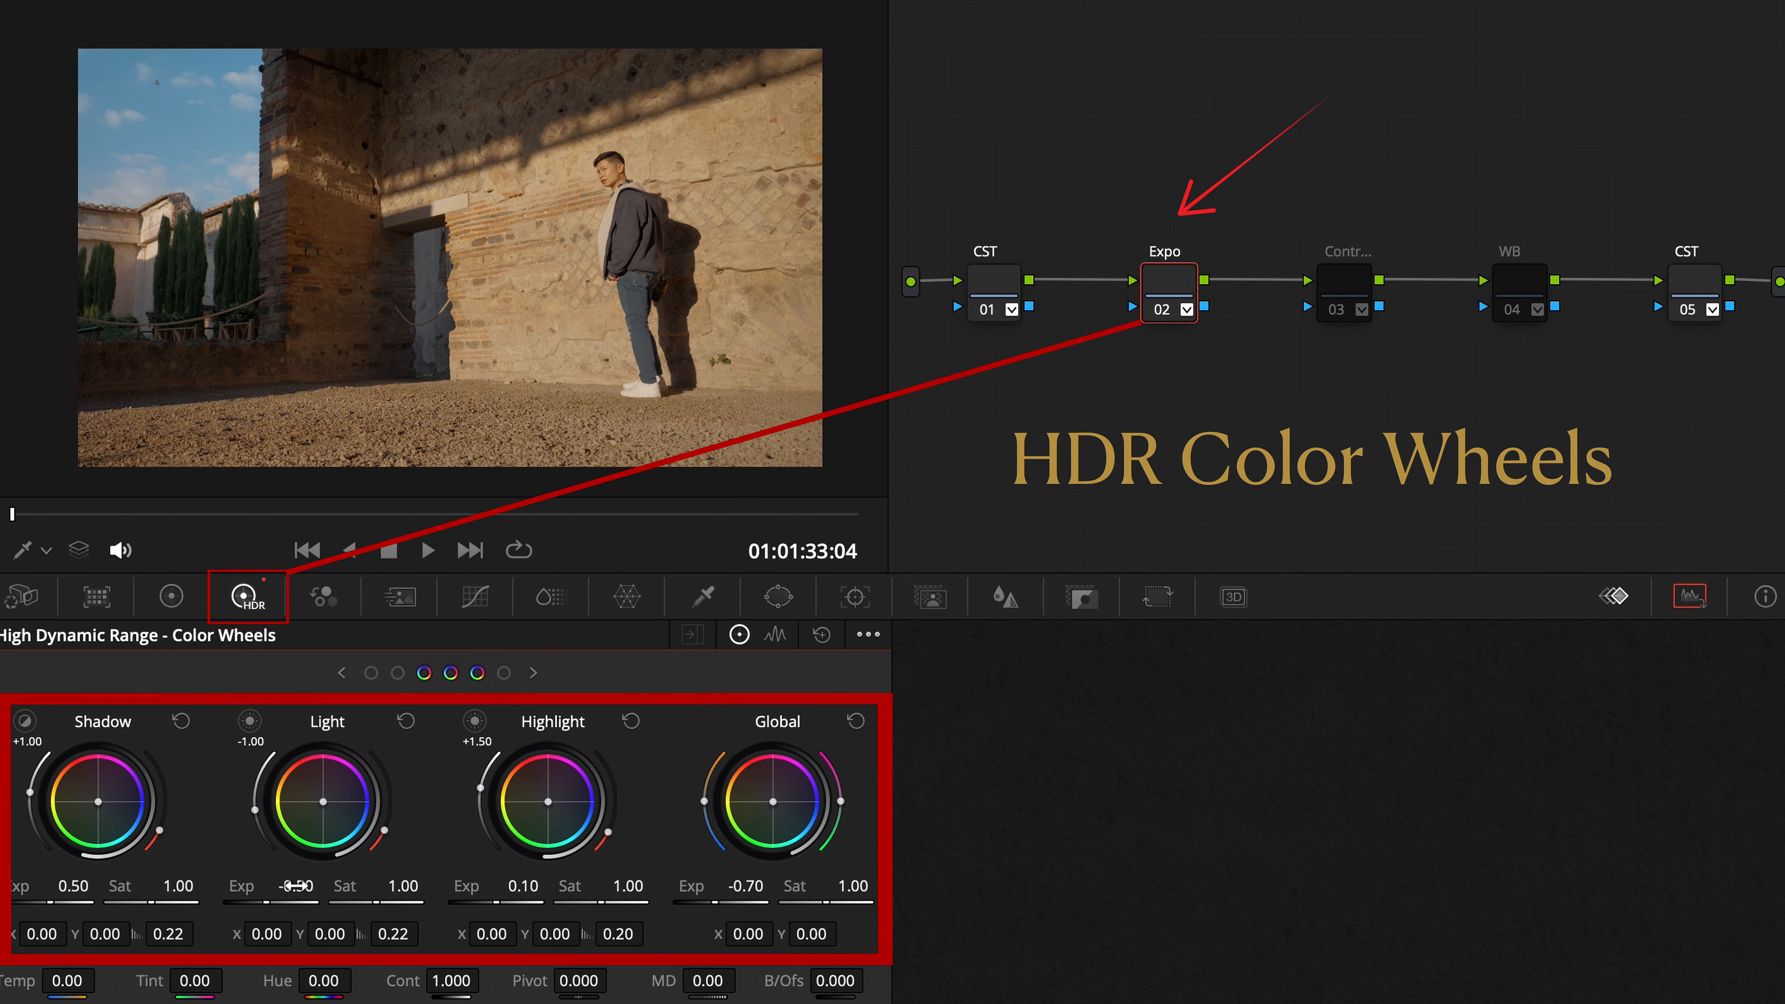
- Shift the Exp value of one tonal range on the Expo node's HDR wheels
drag(295, 884, 330, 884)
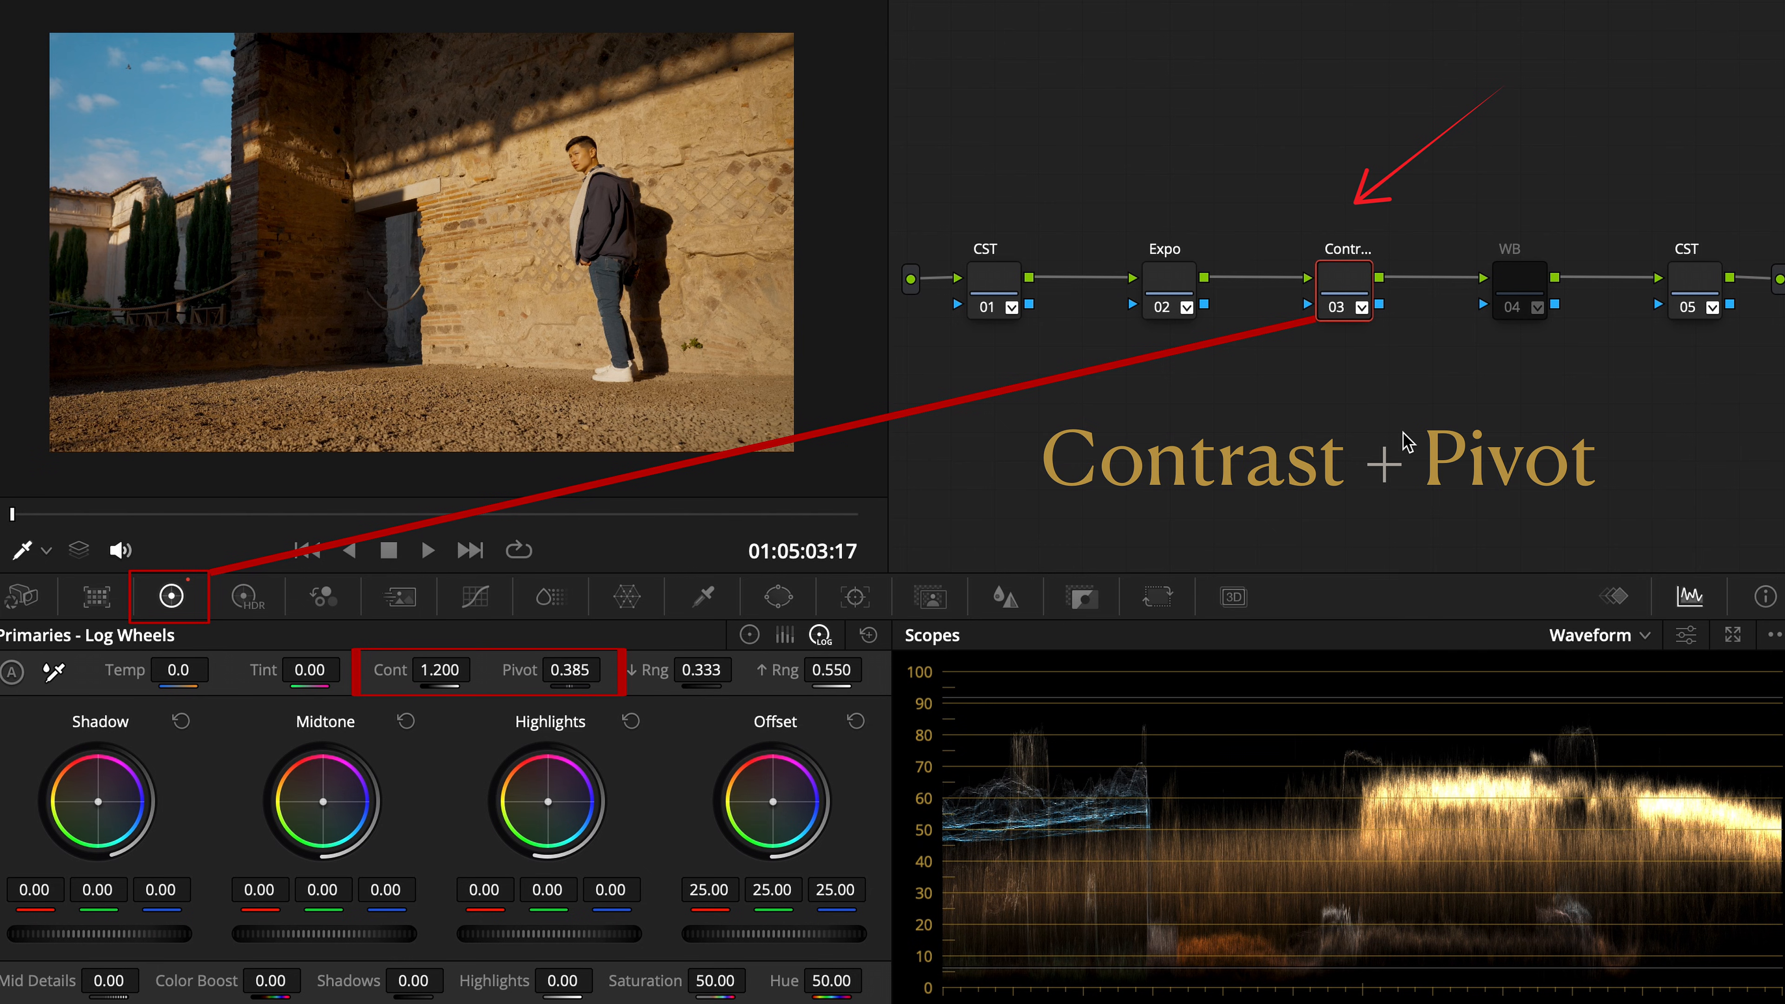
- Settle contrast at 1.200 and pivot near 0.385 on the Contrast node's Log wheels
drag(438, 669, 478, 670)
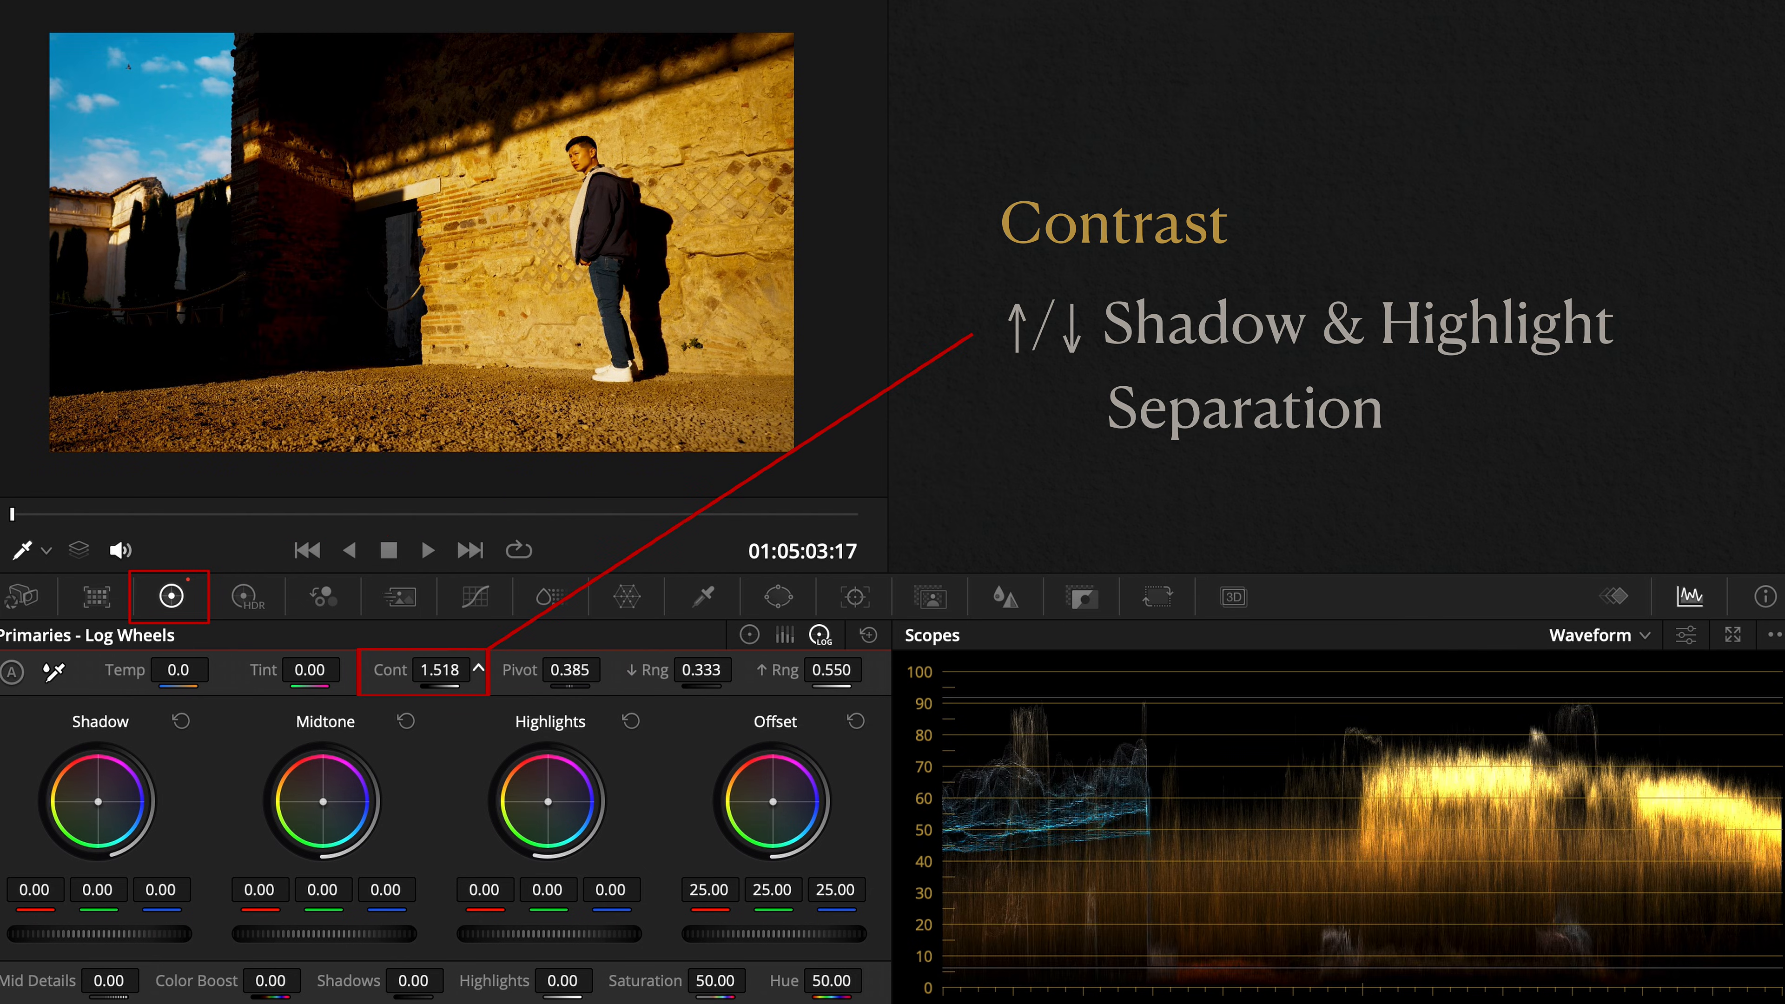
drag(442, 669, 442, 706)
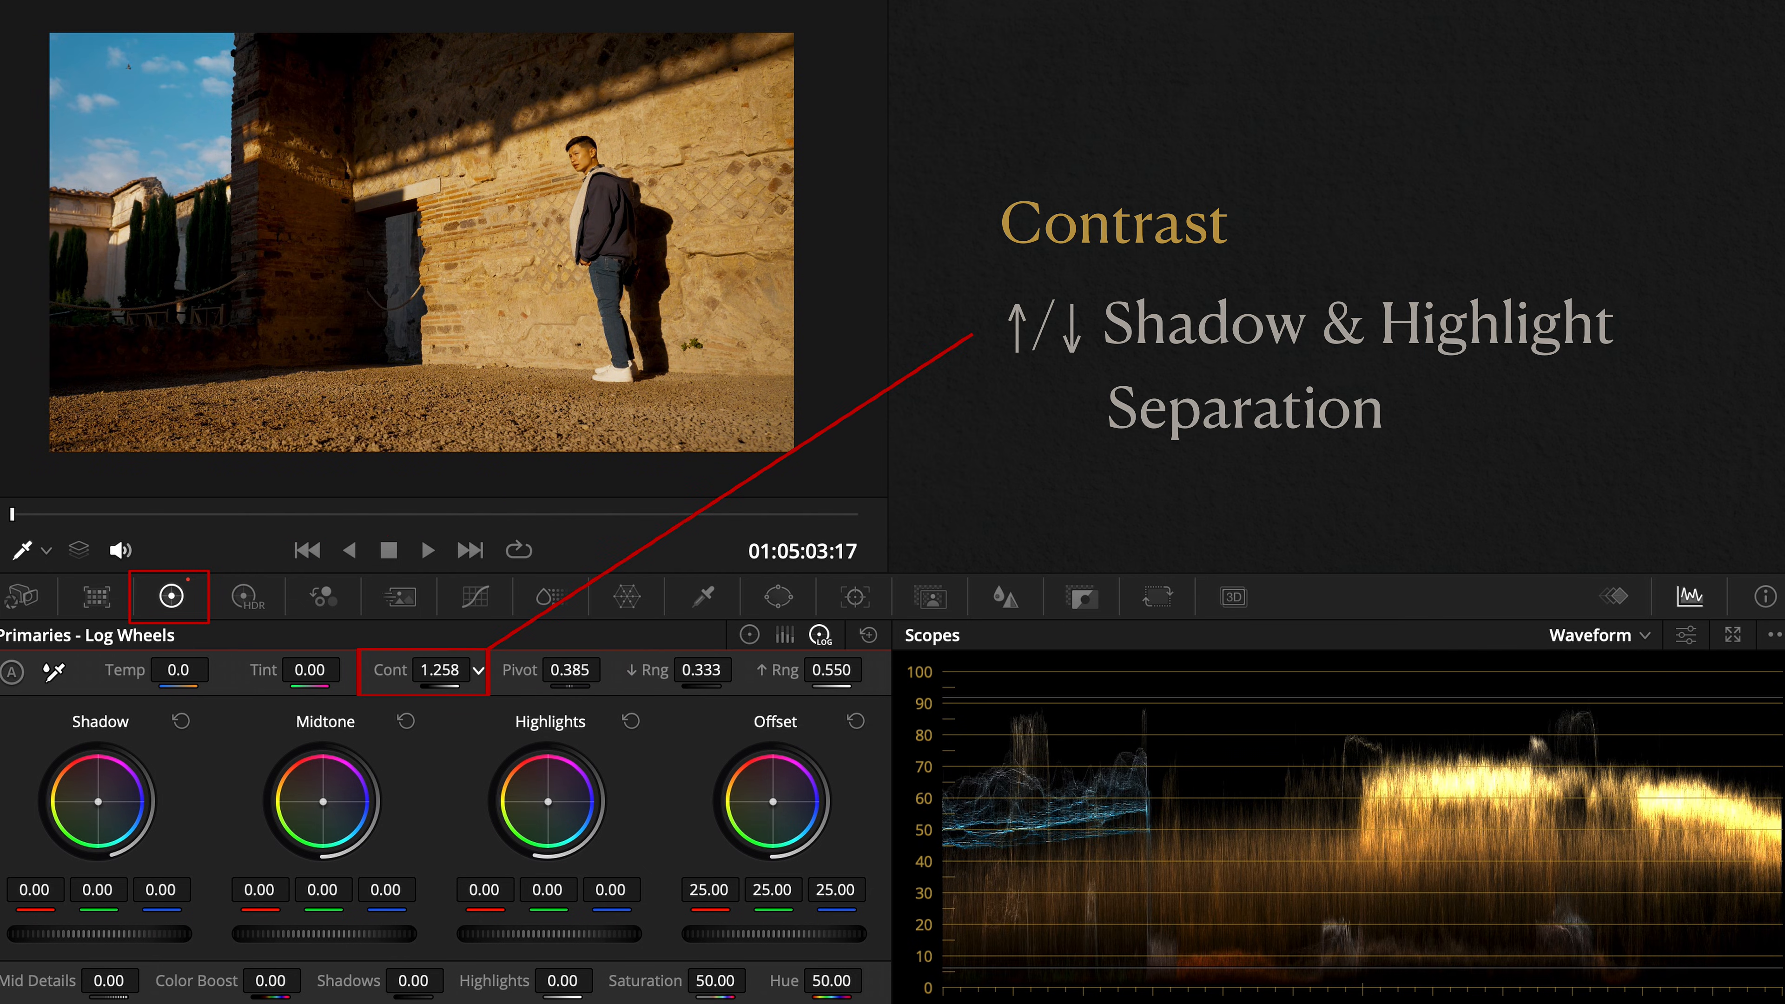
drag(456, 670, 433, 669)
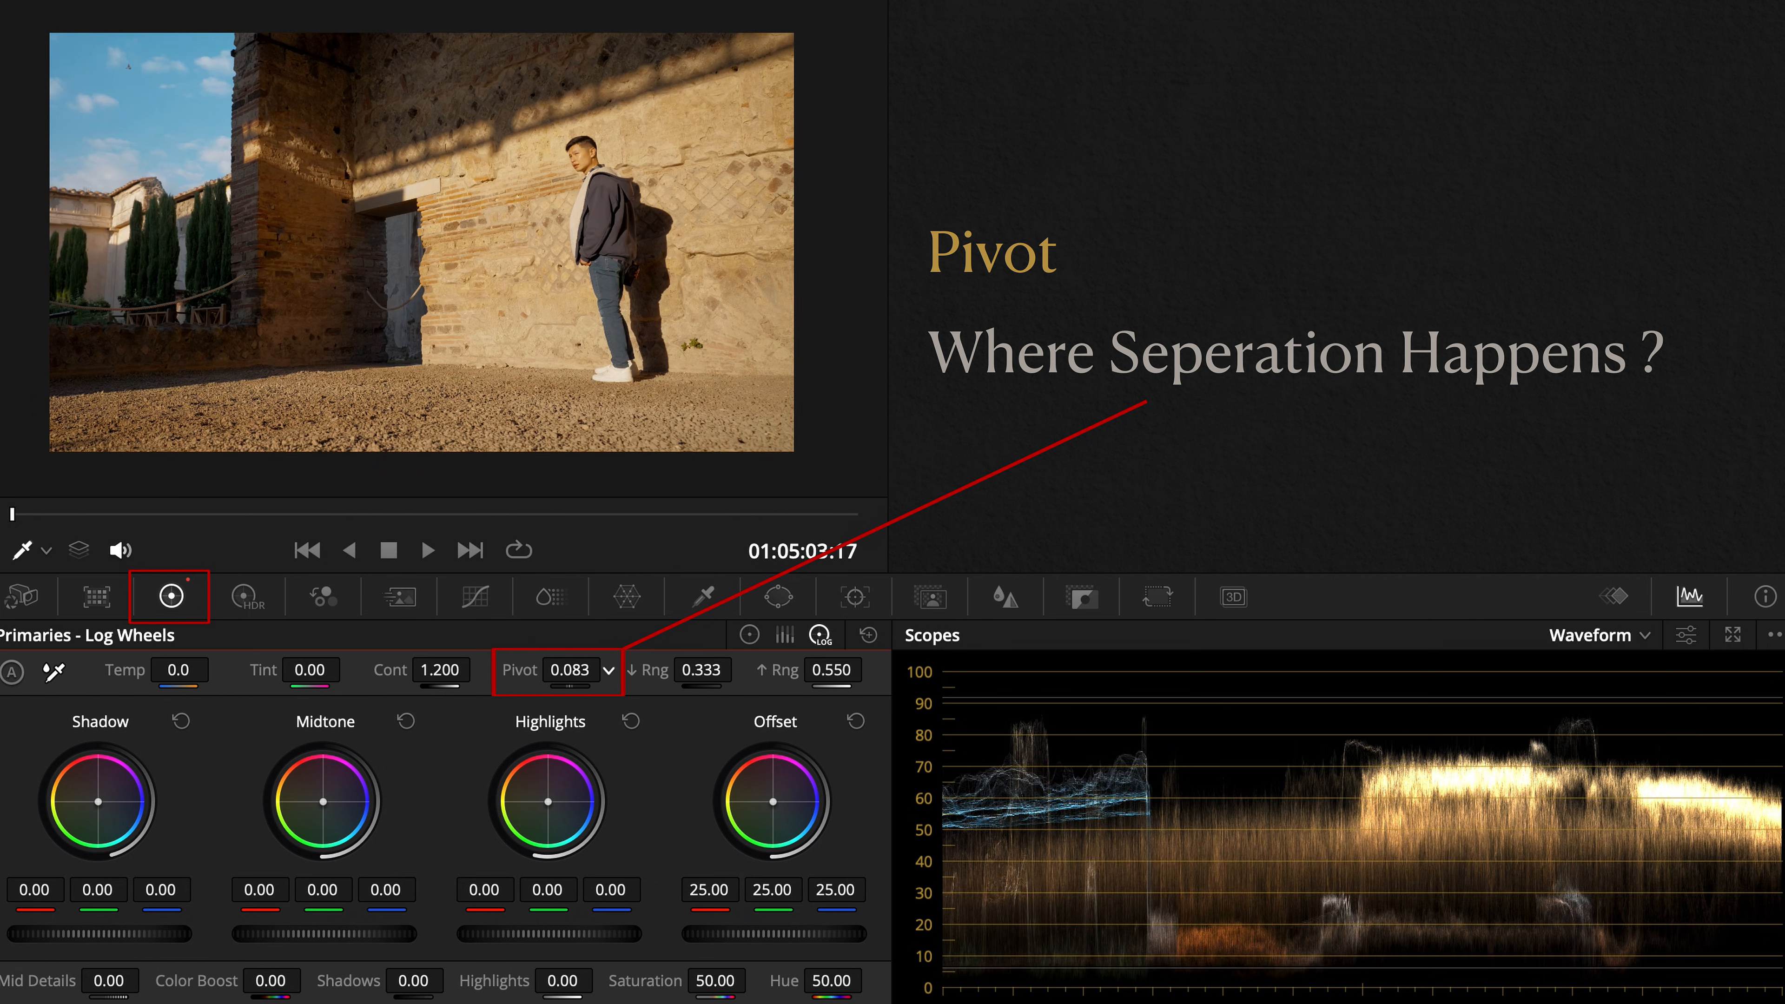
drag(569, 670, 614, 670)
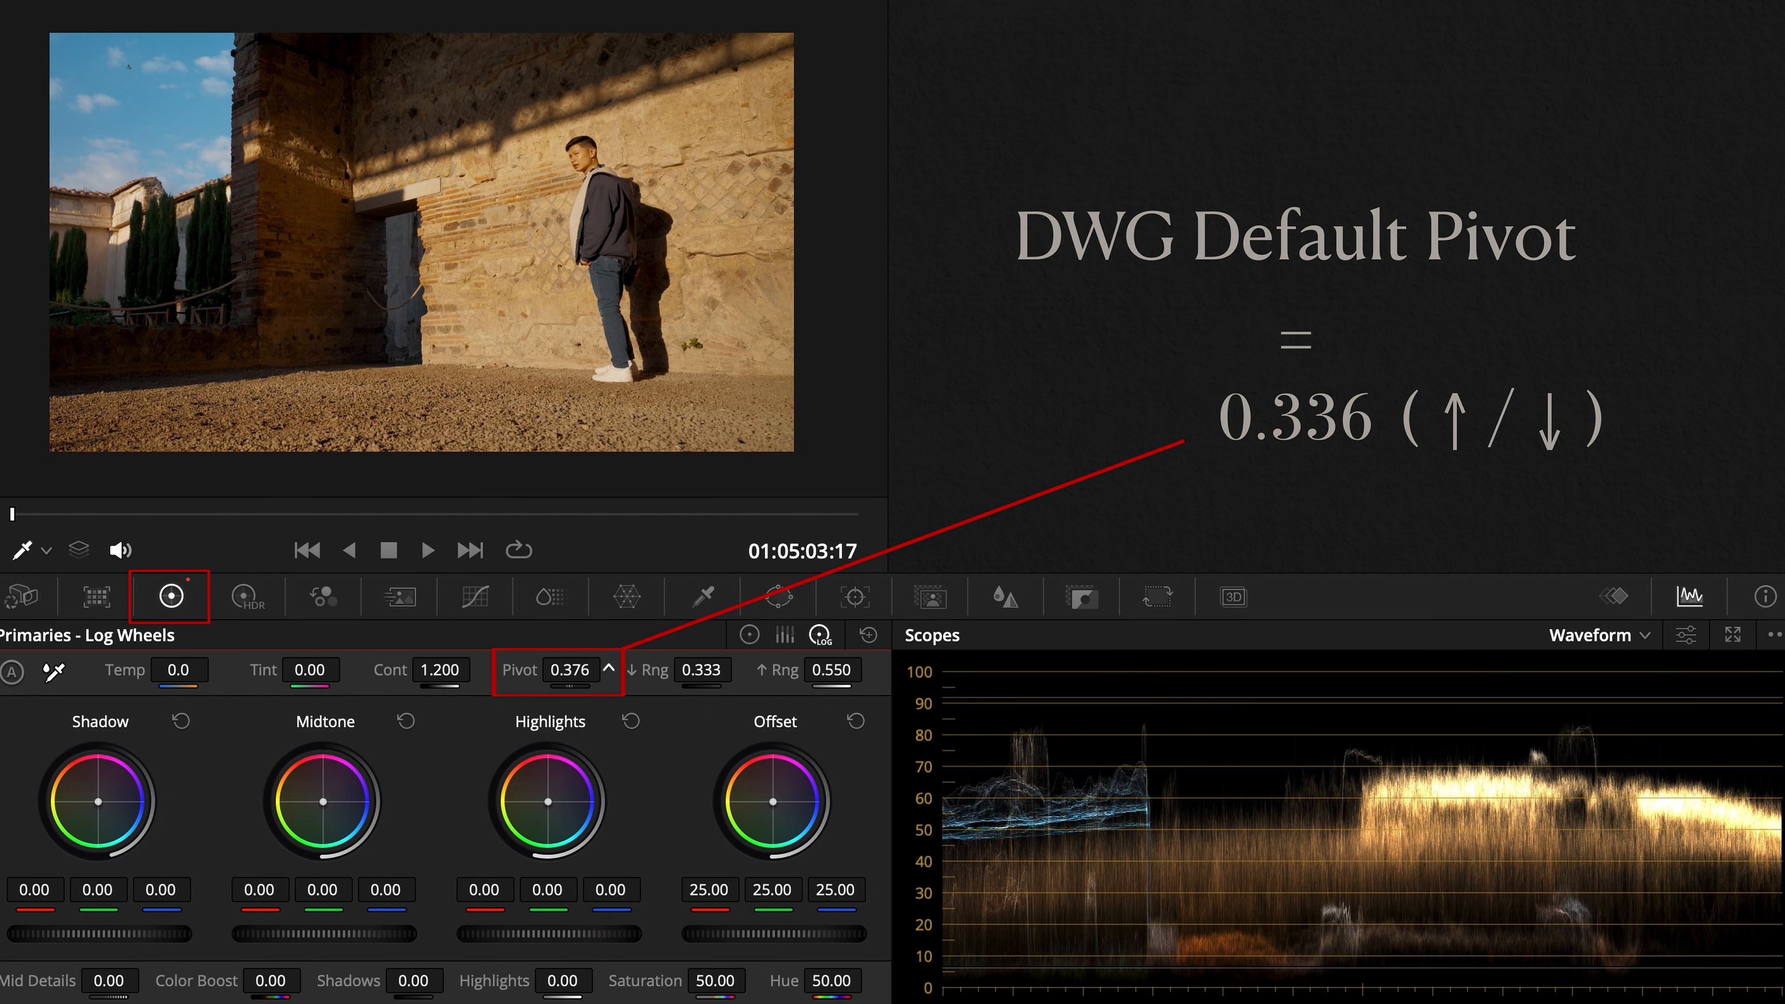
drag(578, 670, 604, 670)
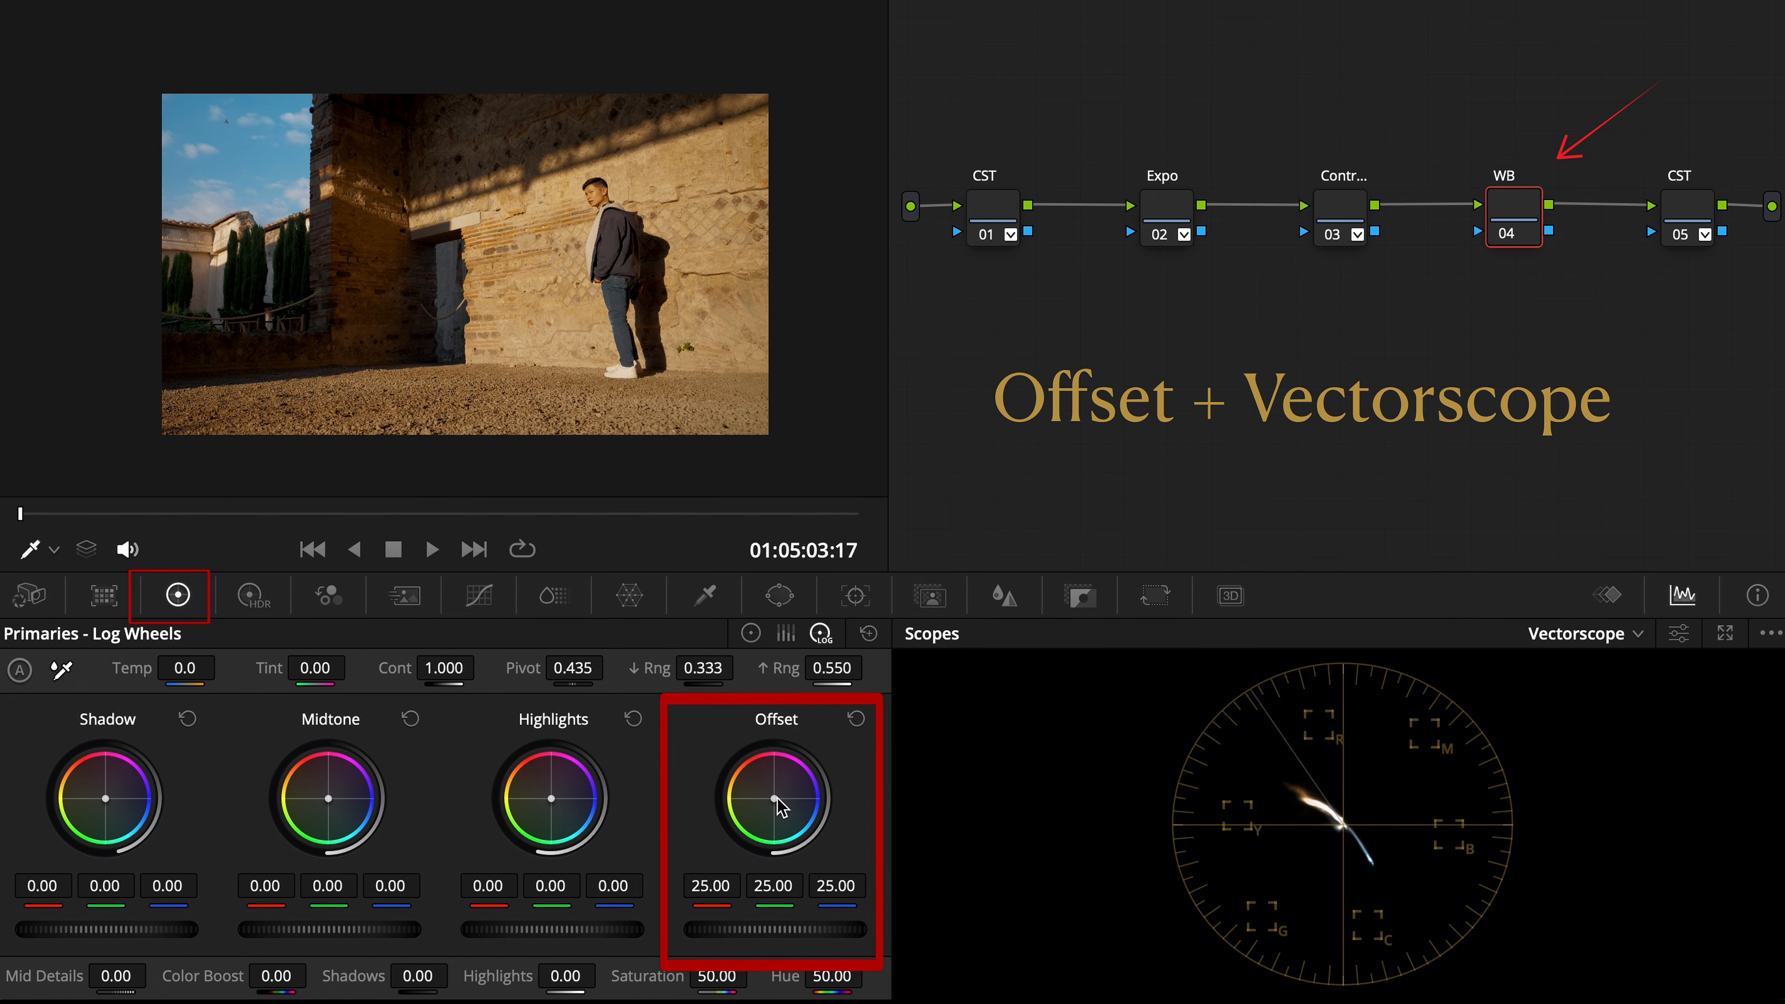
- Nudge the WB node's Offset wheel to about 24.67, 25.12, 24.44 against the vectorscope
drag(780, 795, 774, 797)
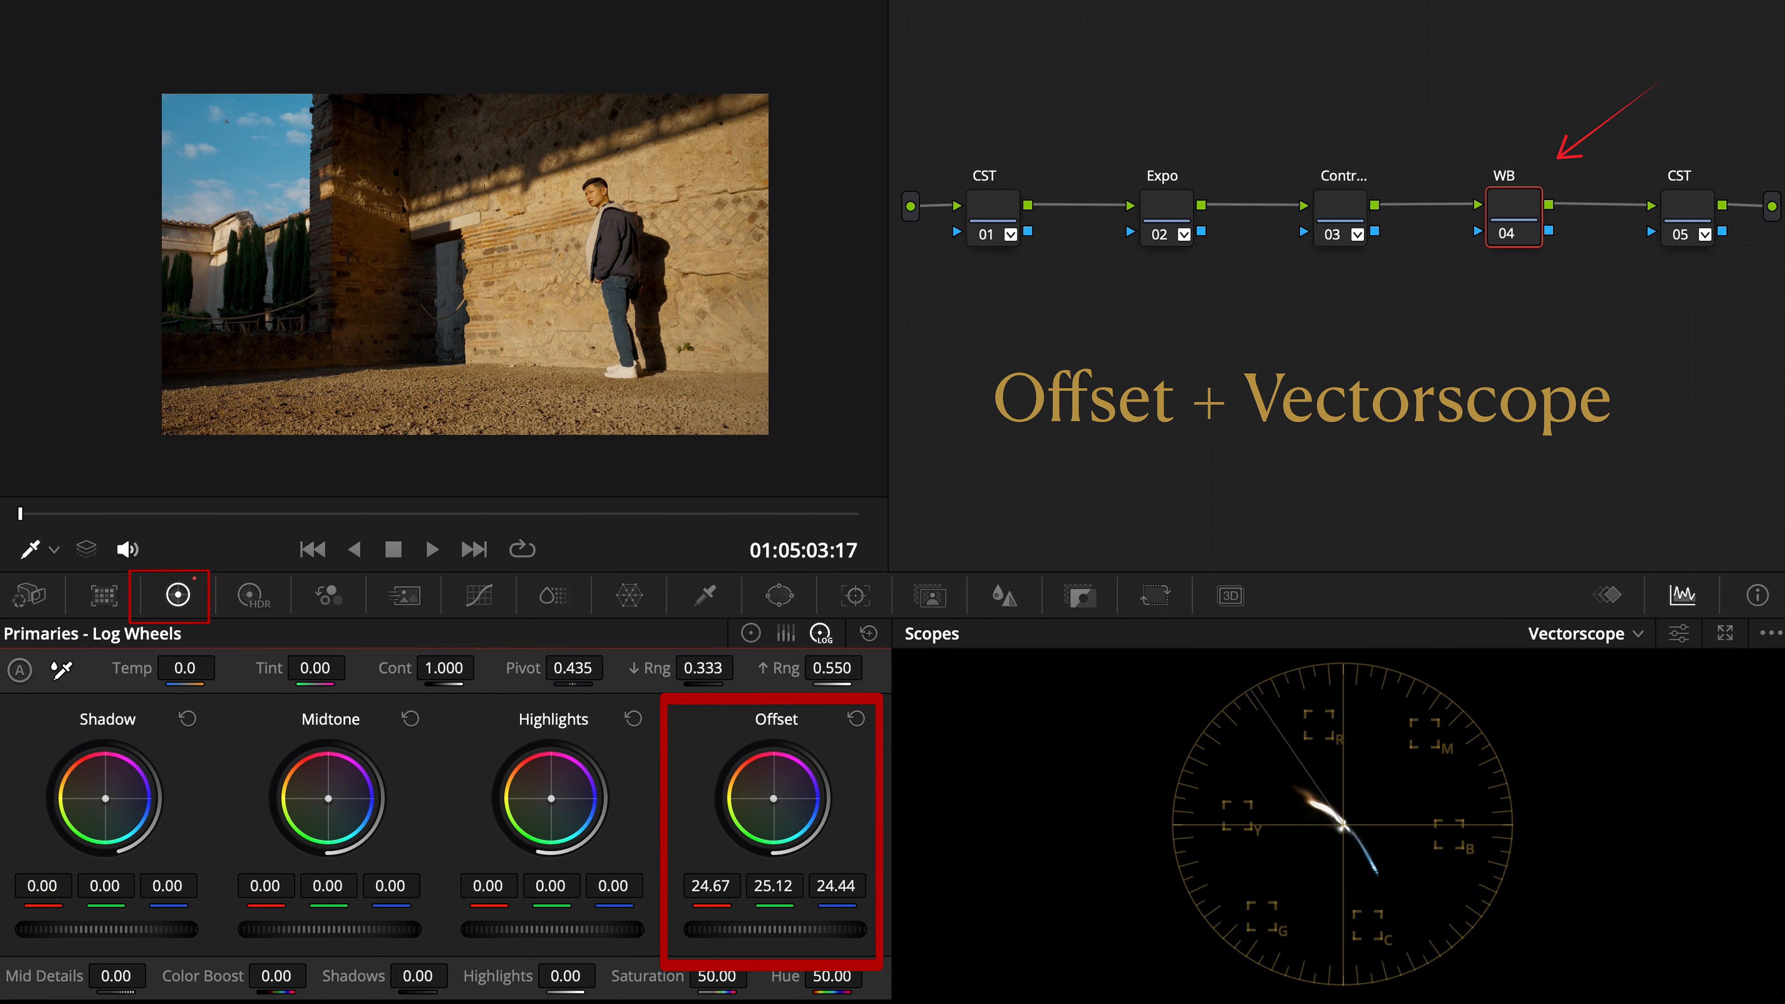
drag(775, 797, 777, 792)
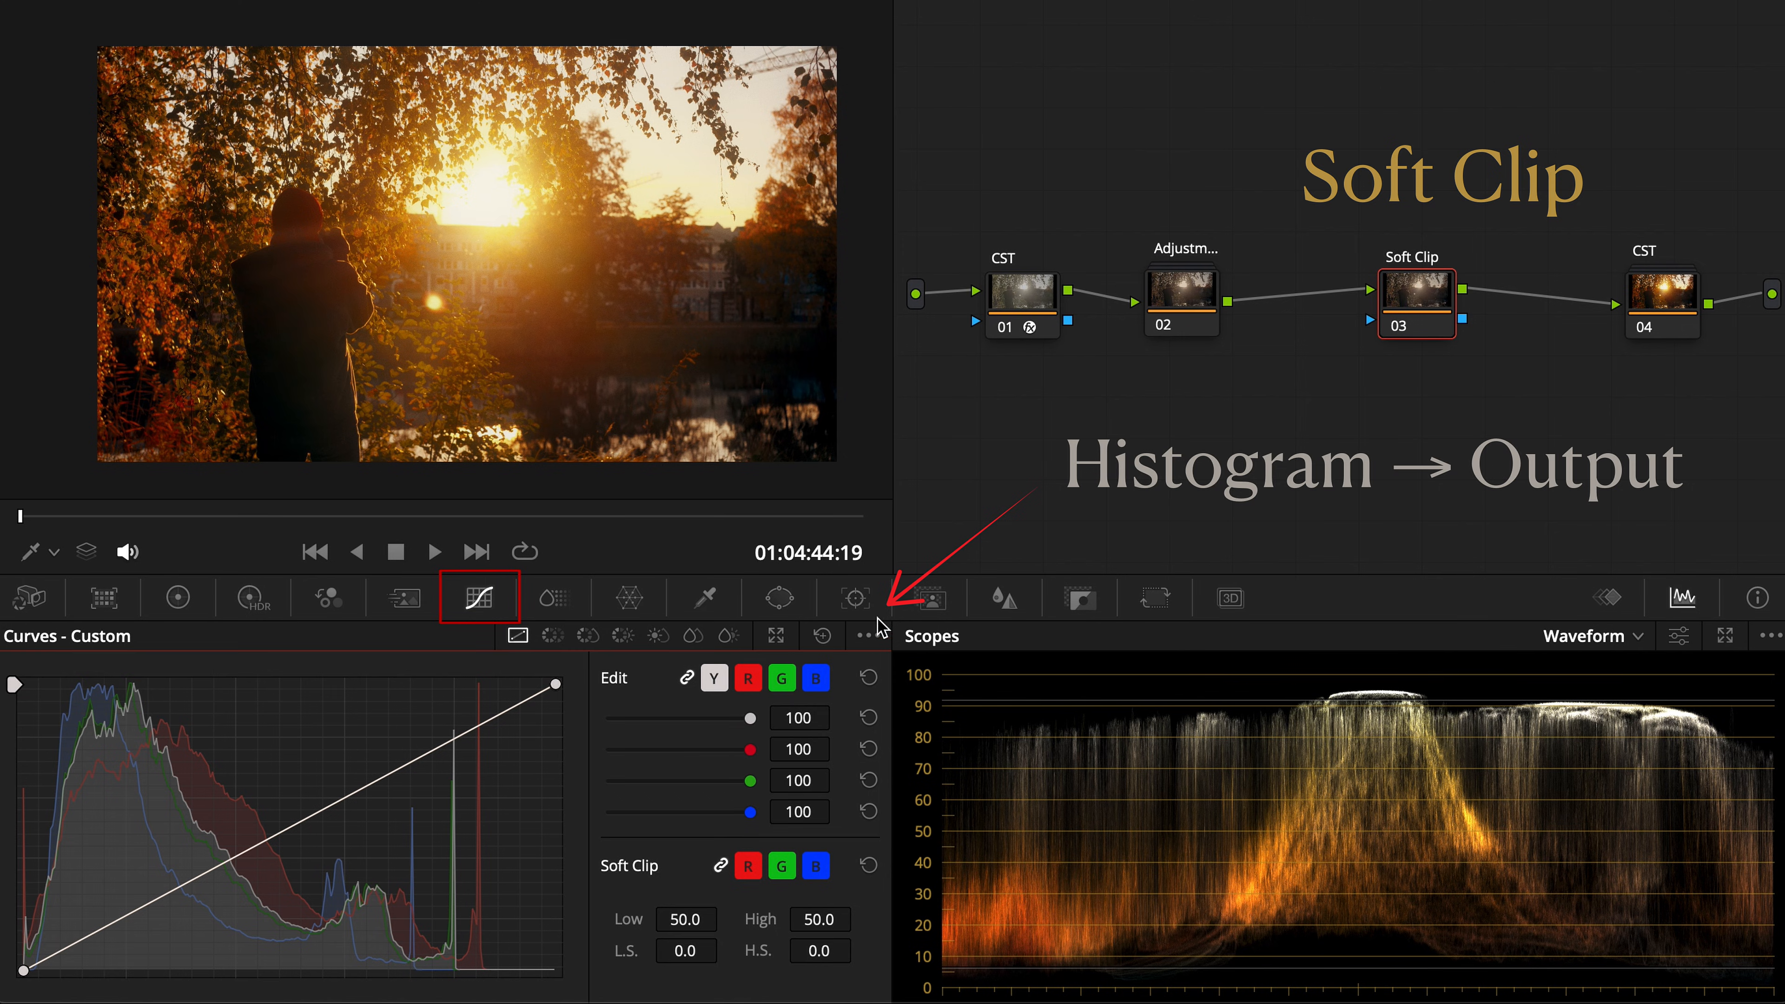
- Set Soft Clip low 77.5, high 100, with low and high softness both at 50
click(868, 635)
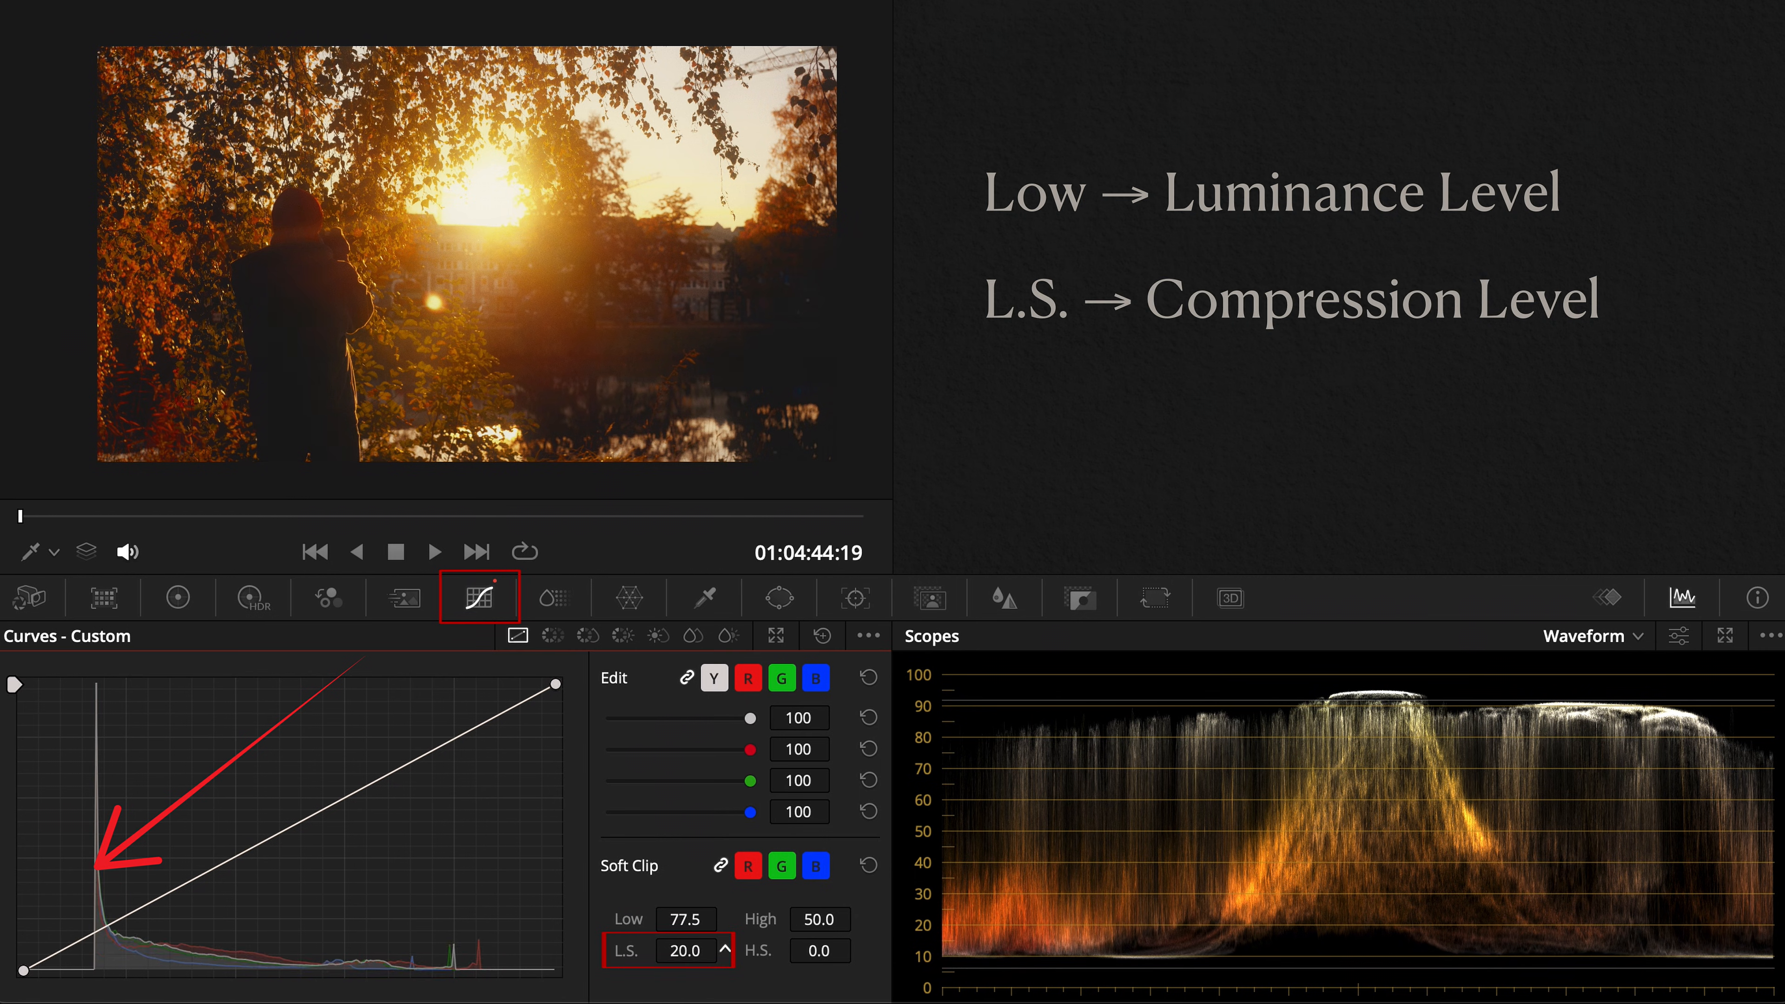
click(719, 944)
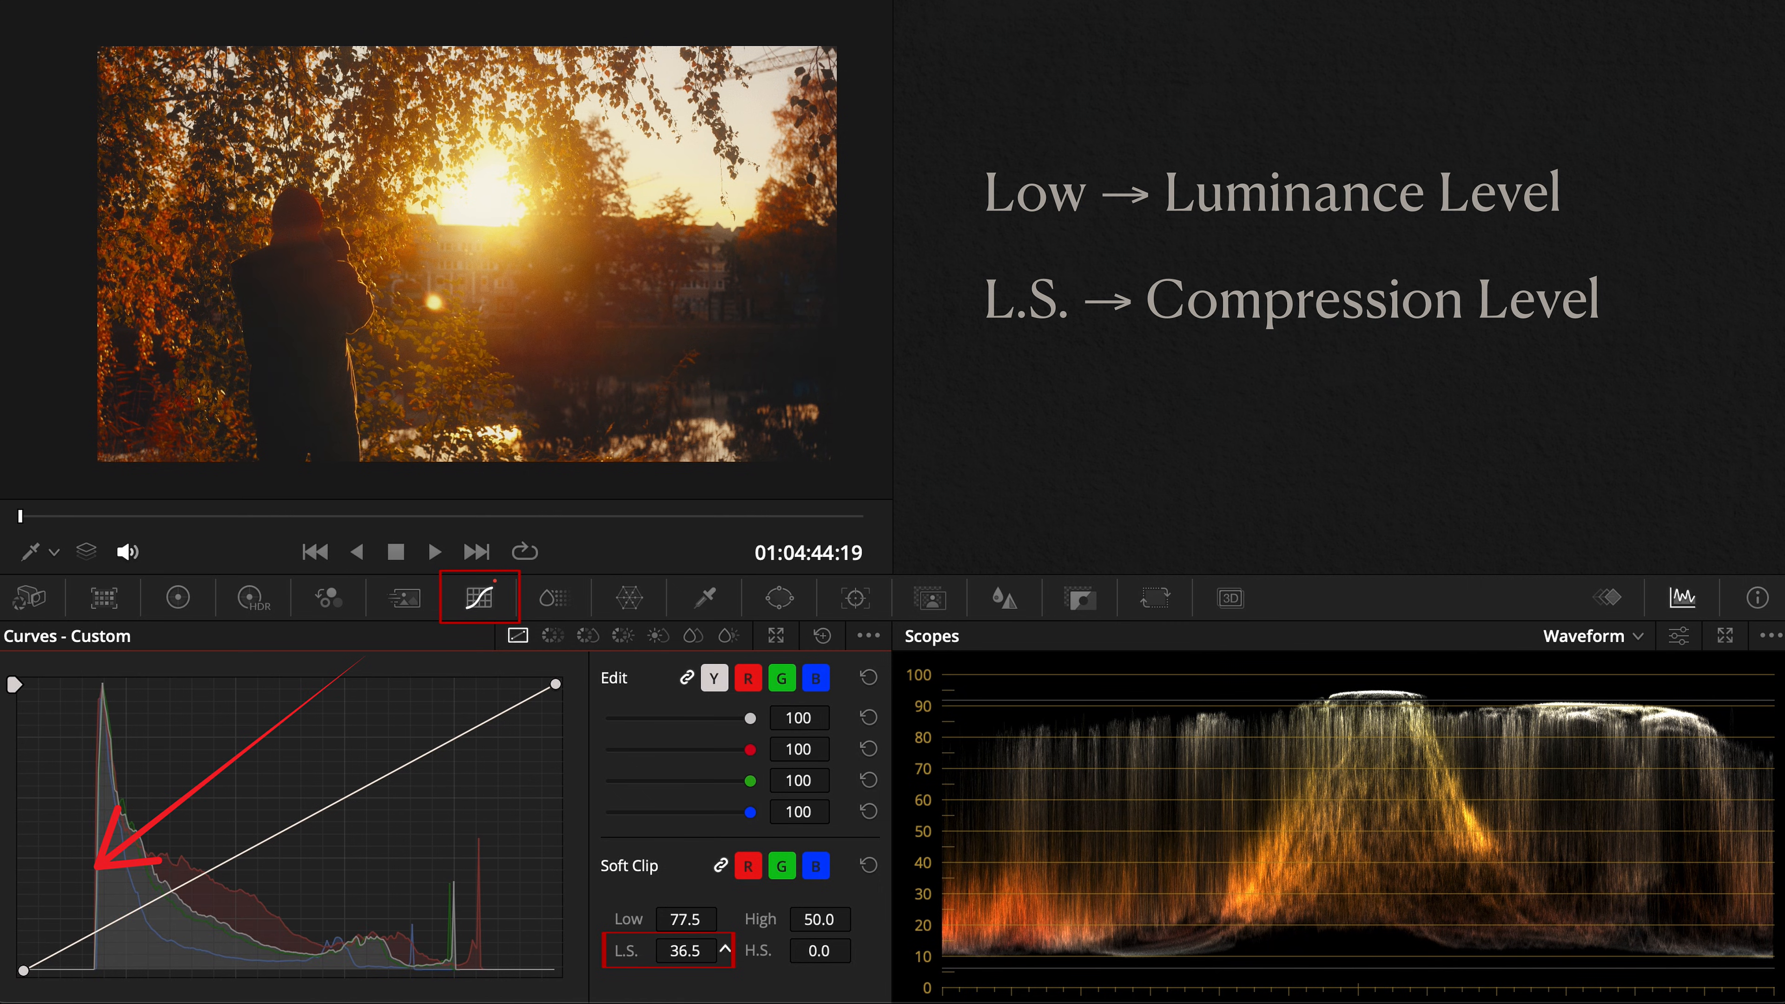
drag(678, 950, 706, 950)
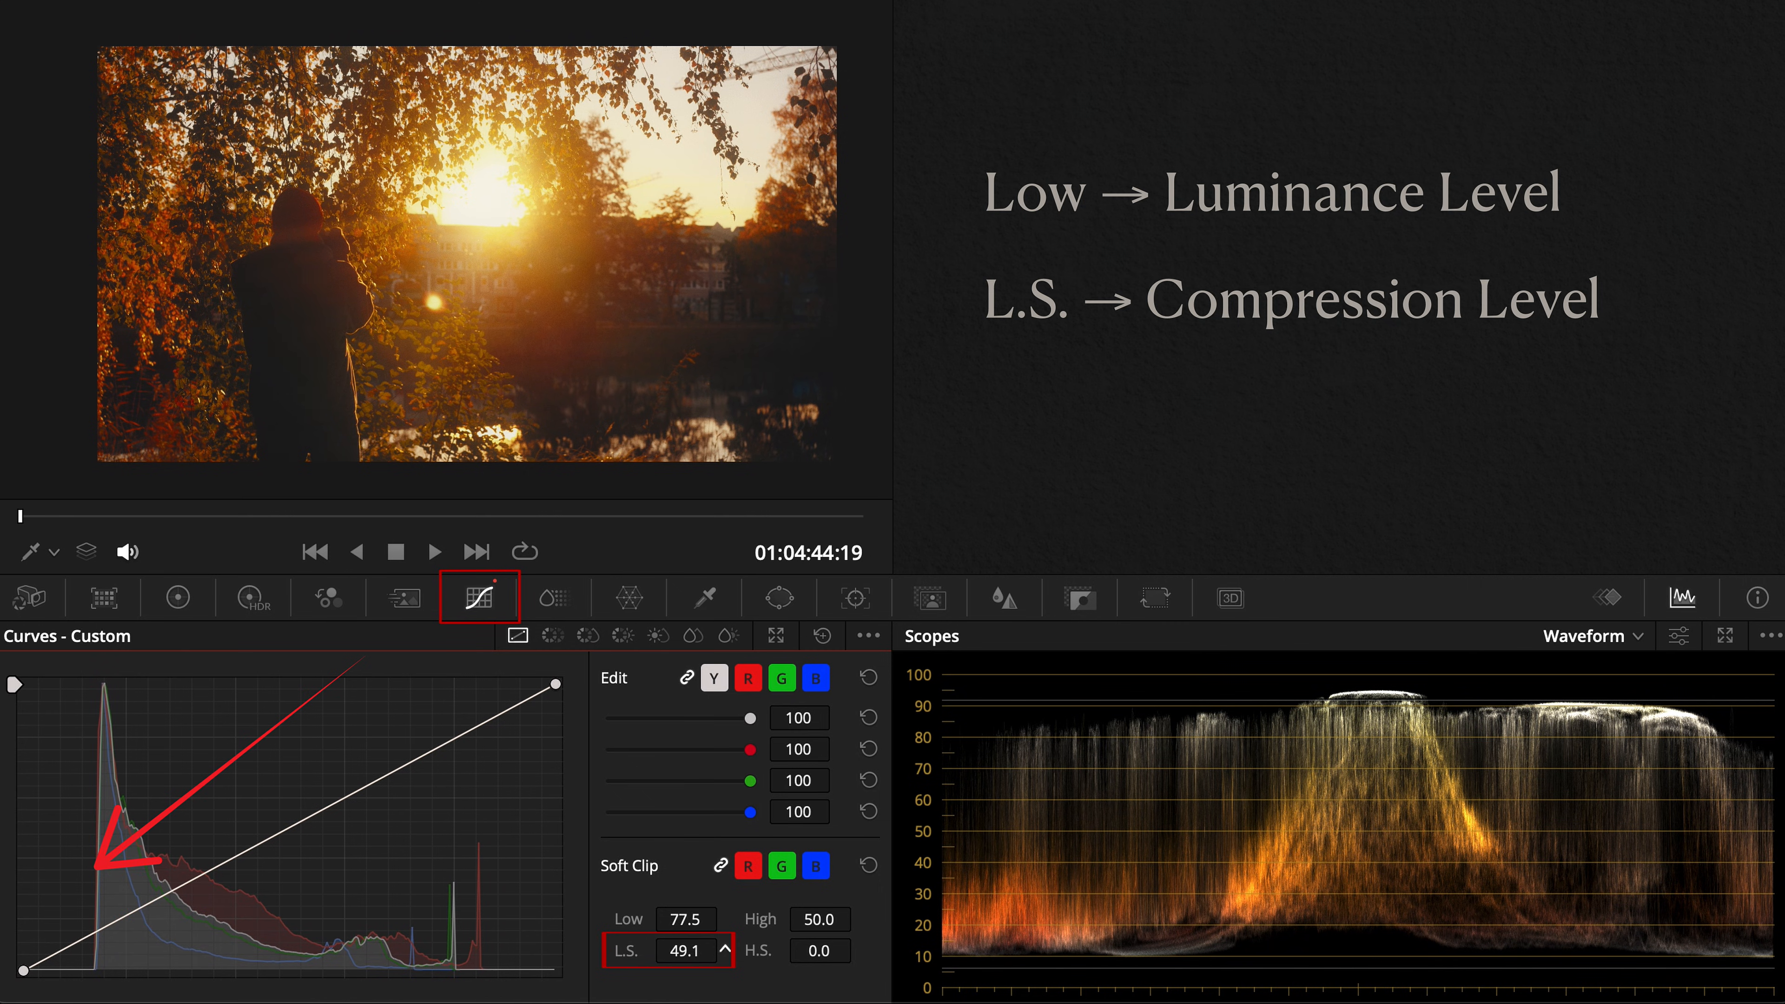
click(720, 946)
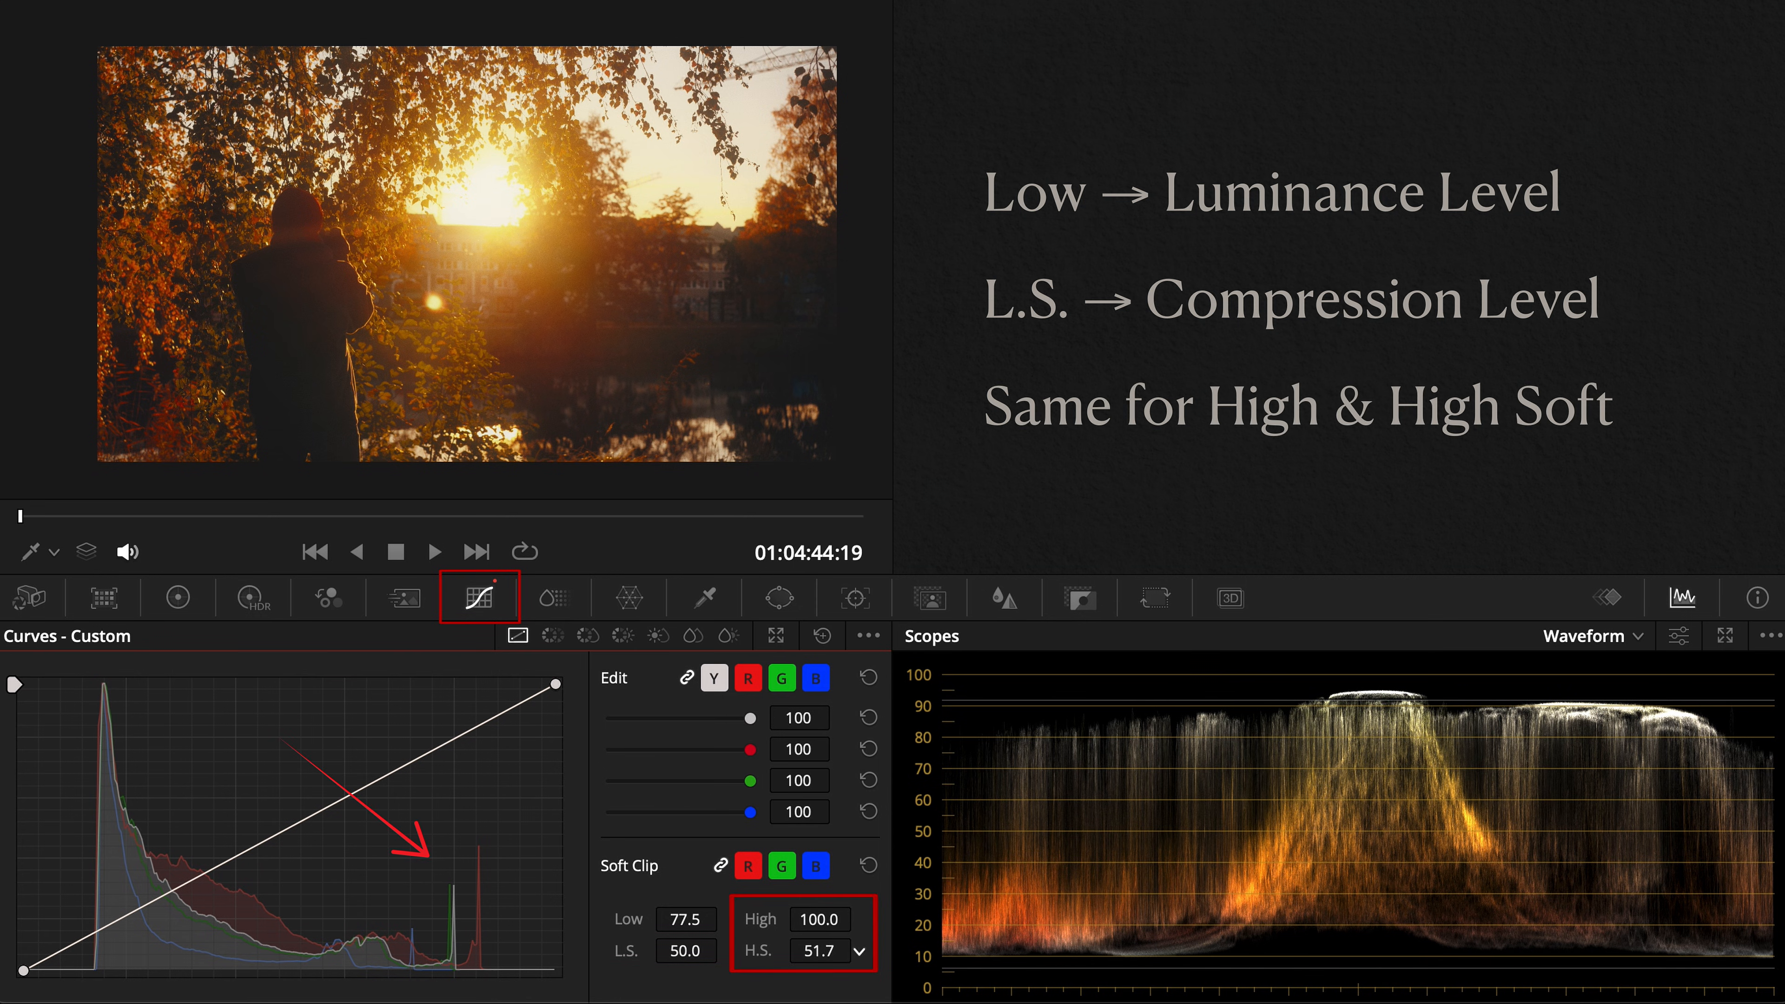
drag(820, 950, 797, 951)
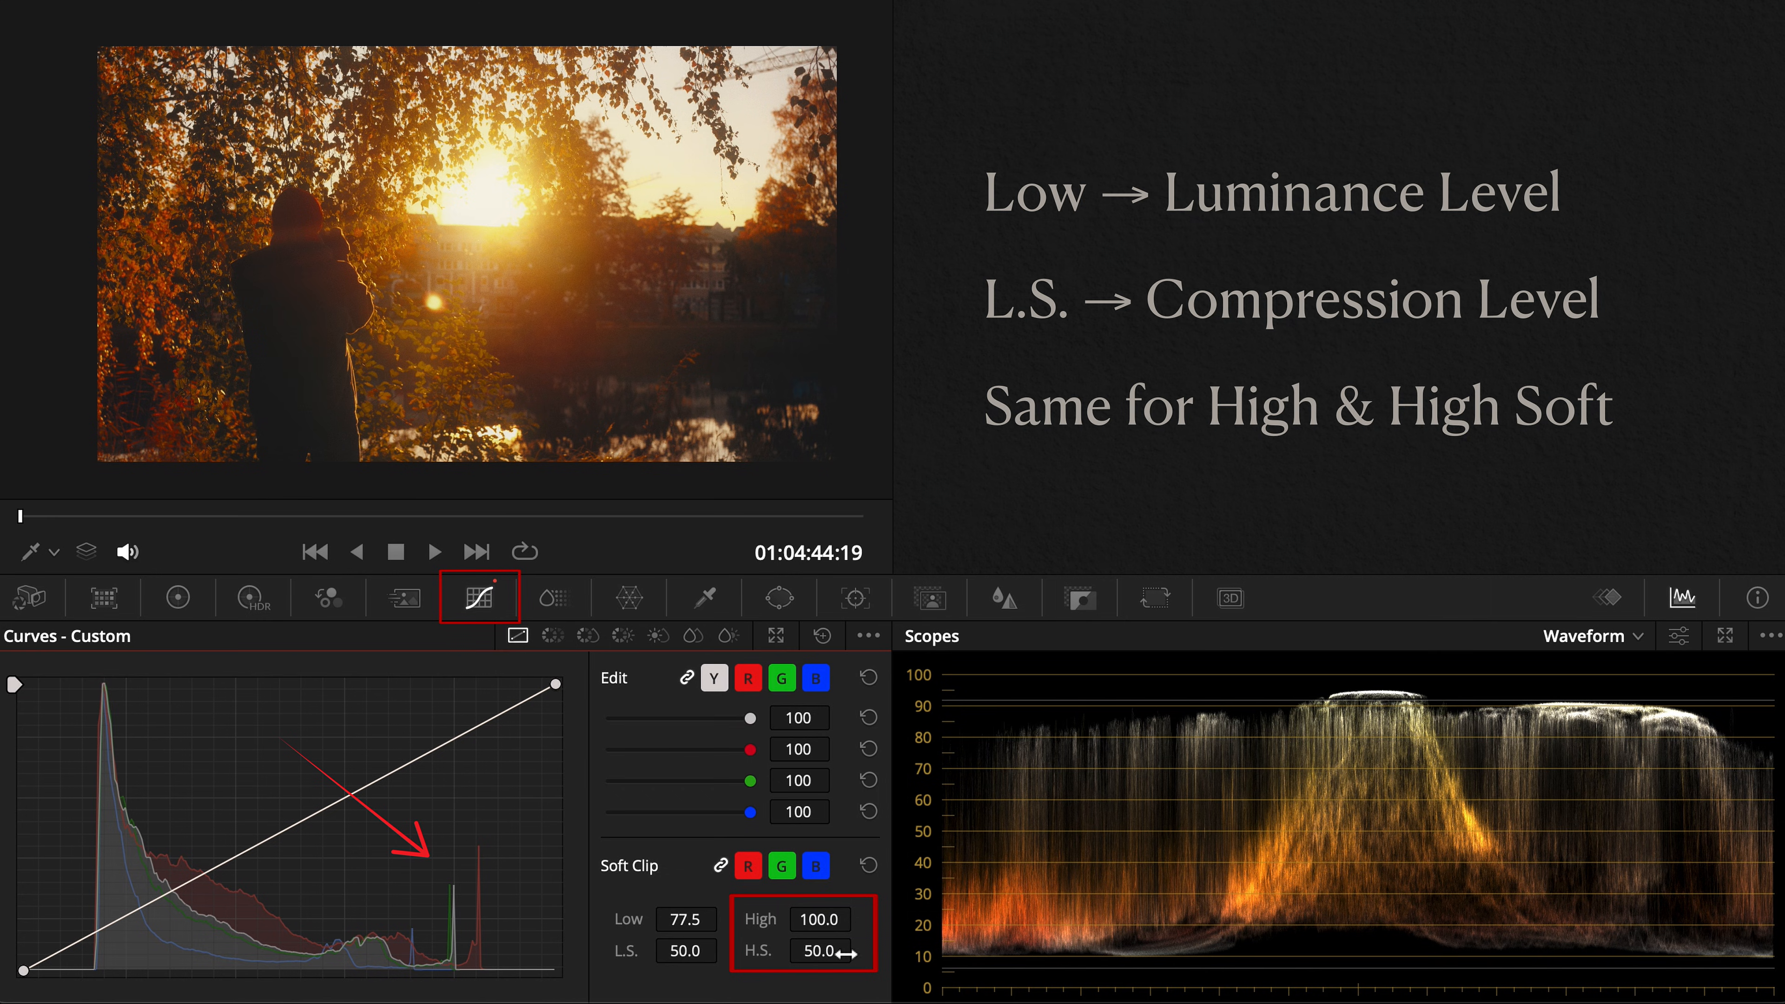
click(779, 599)
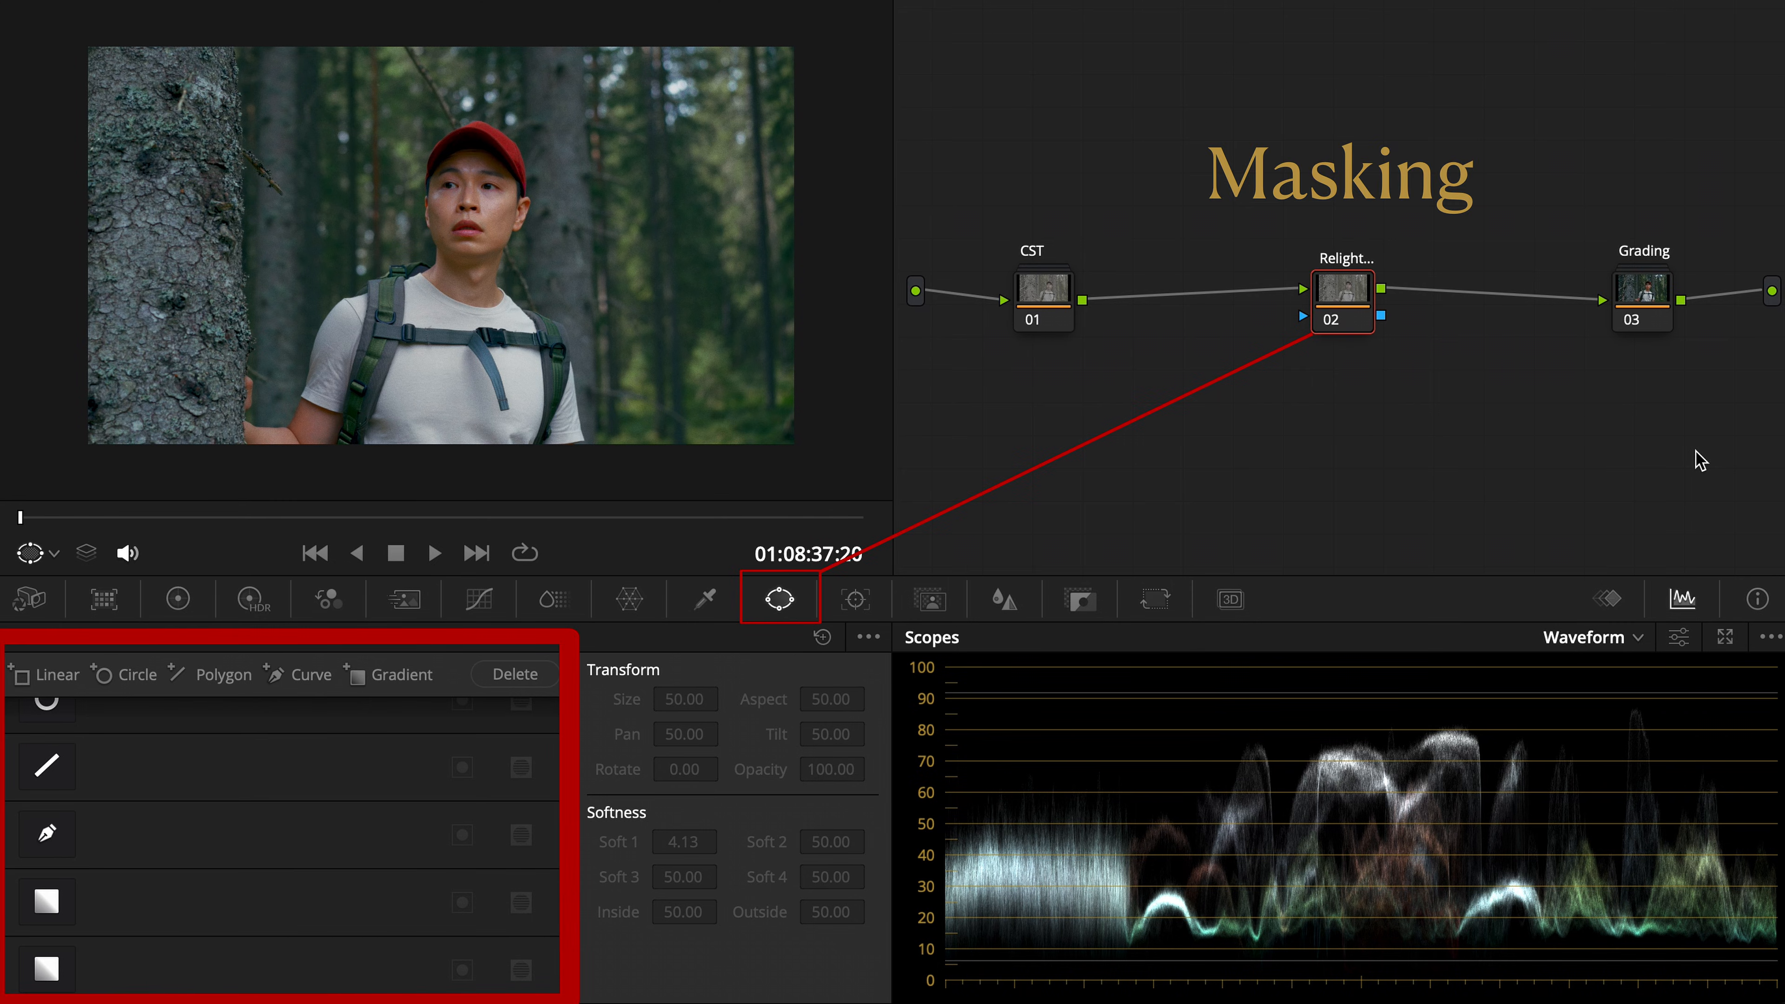
mouse_move(71, 918)
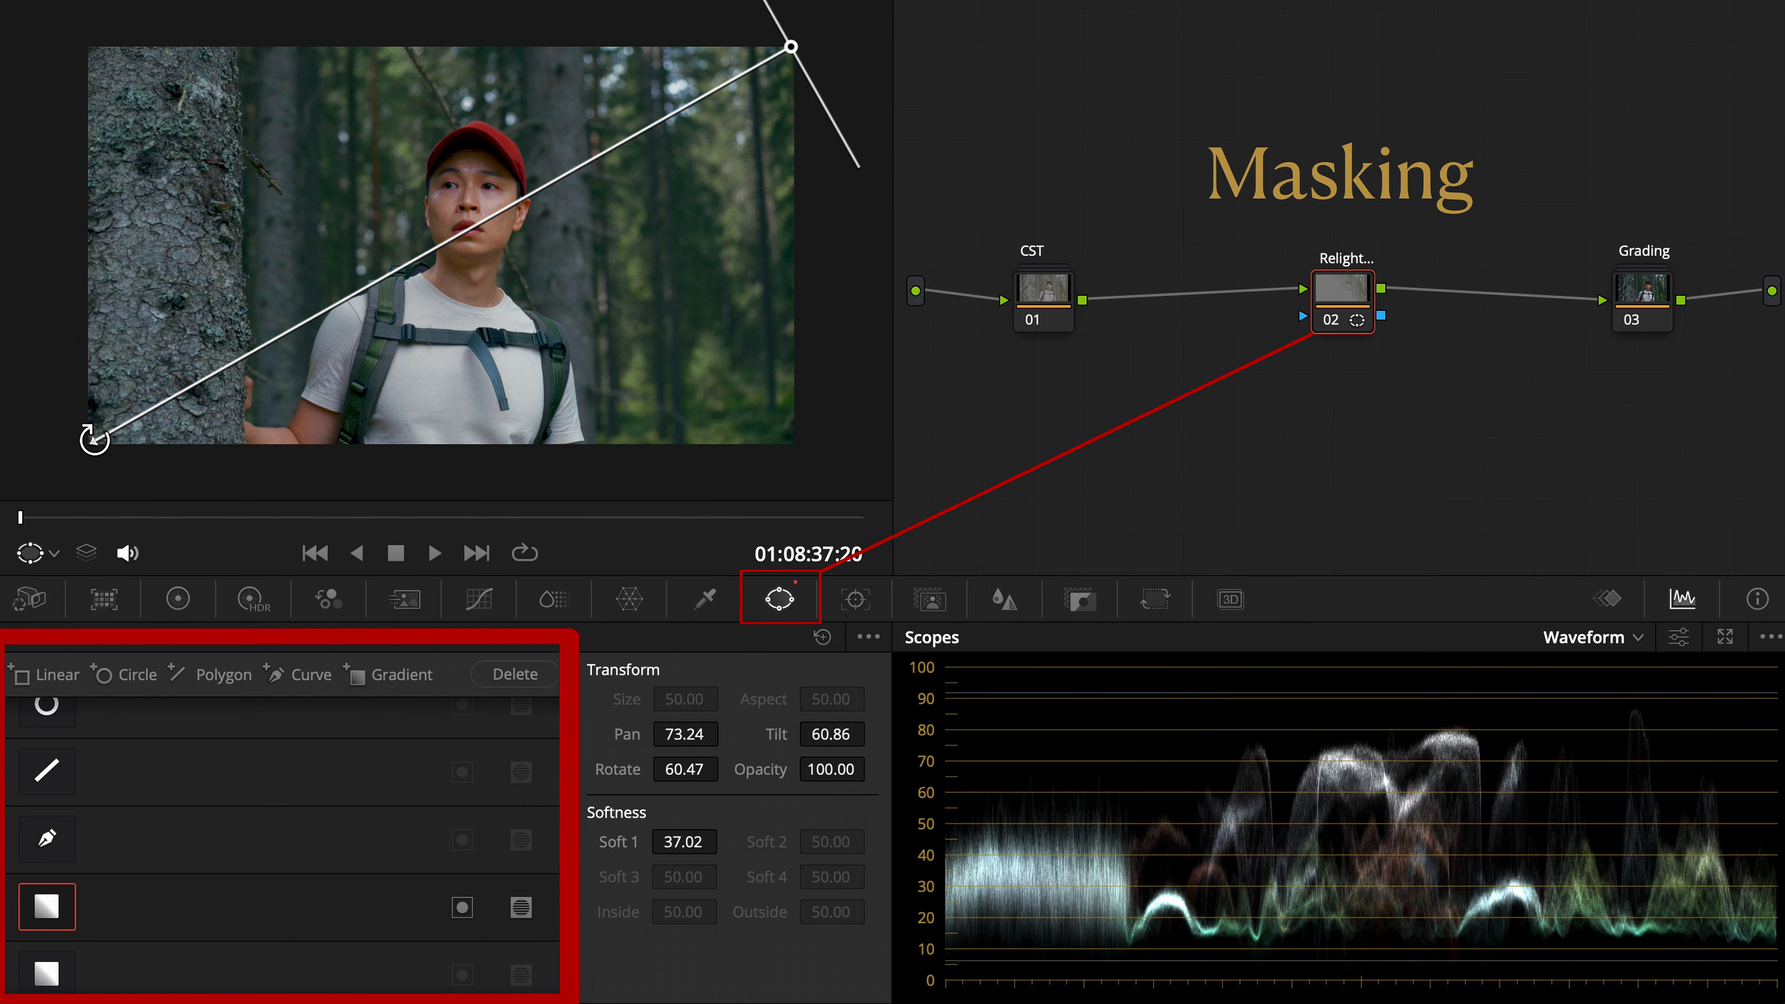
- Switch the gradient-masked Relight node to the primary Color Wheels for its gamma lift
click(176, 599)
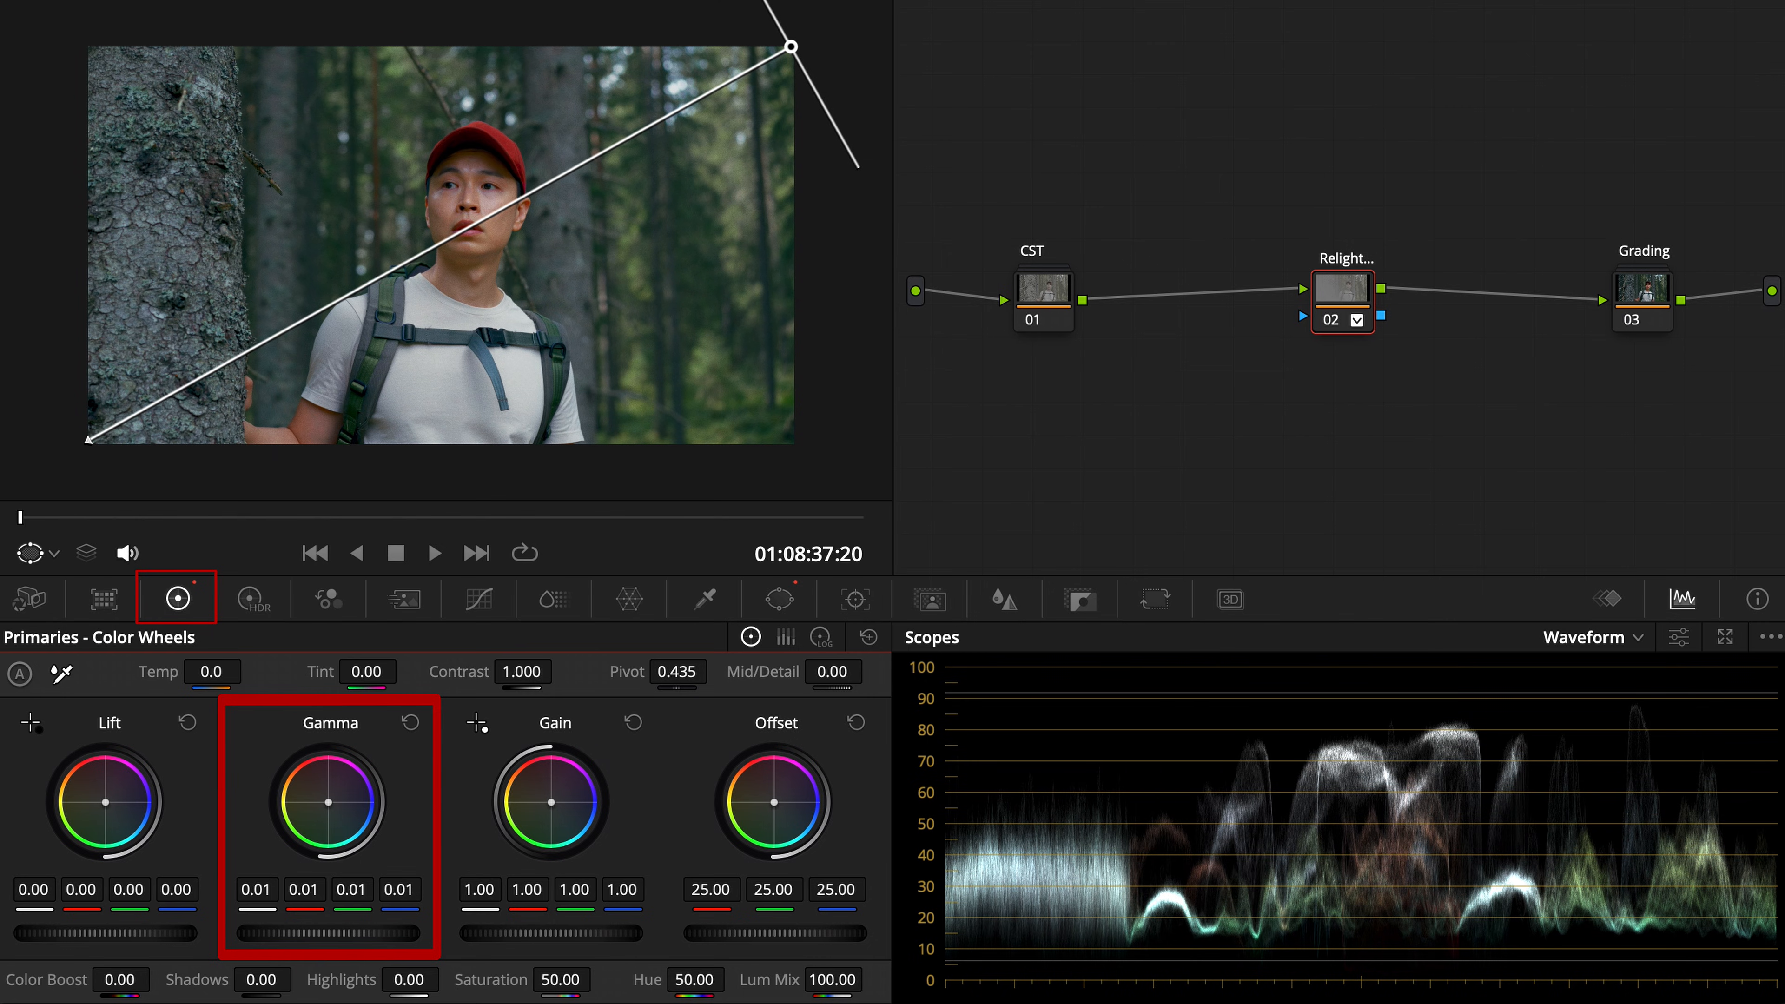
mouse_move(289, 937)
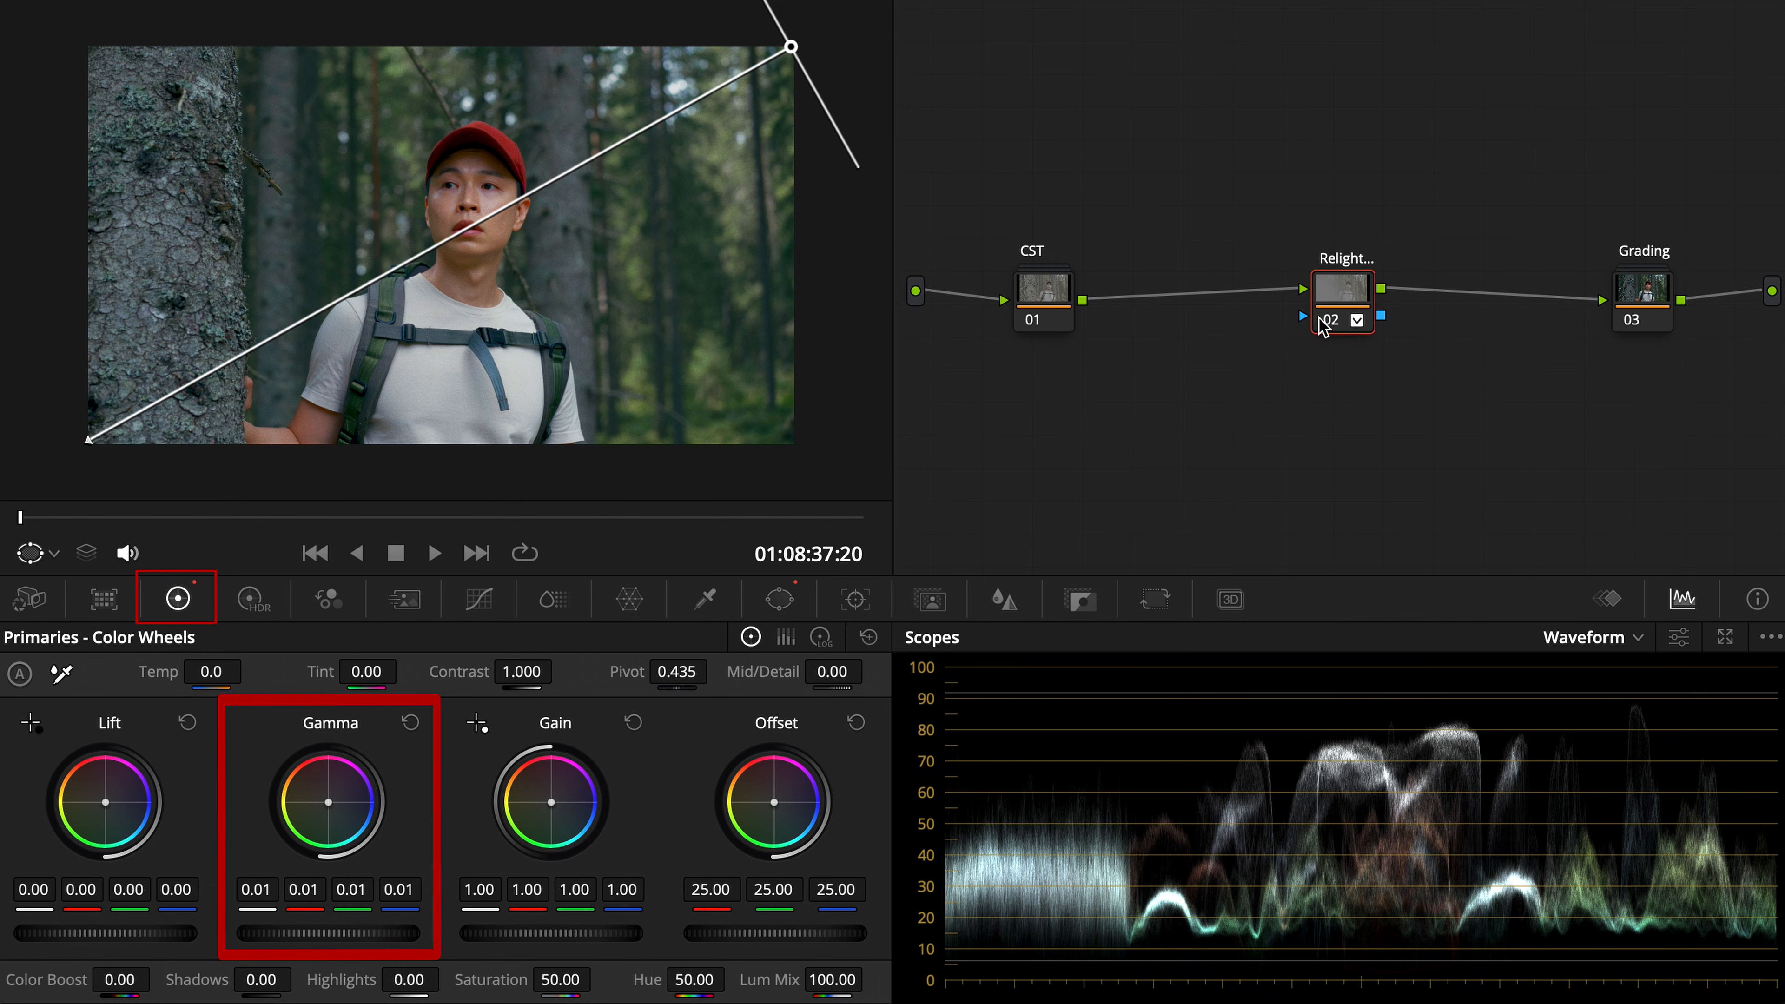
- Move to the lakeside clip and ready its Masking node's Color Wheels for grading inside the circle
click(779, 599)
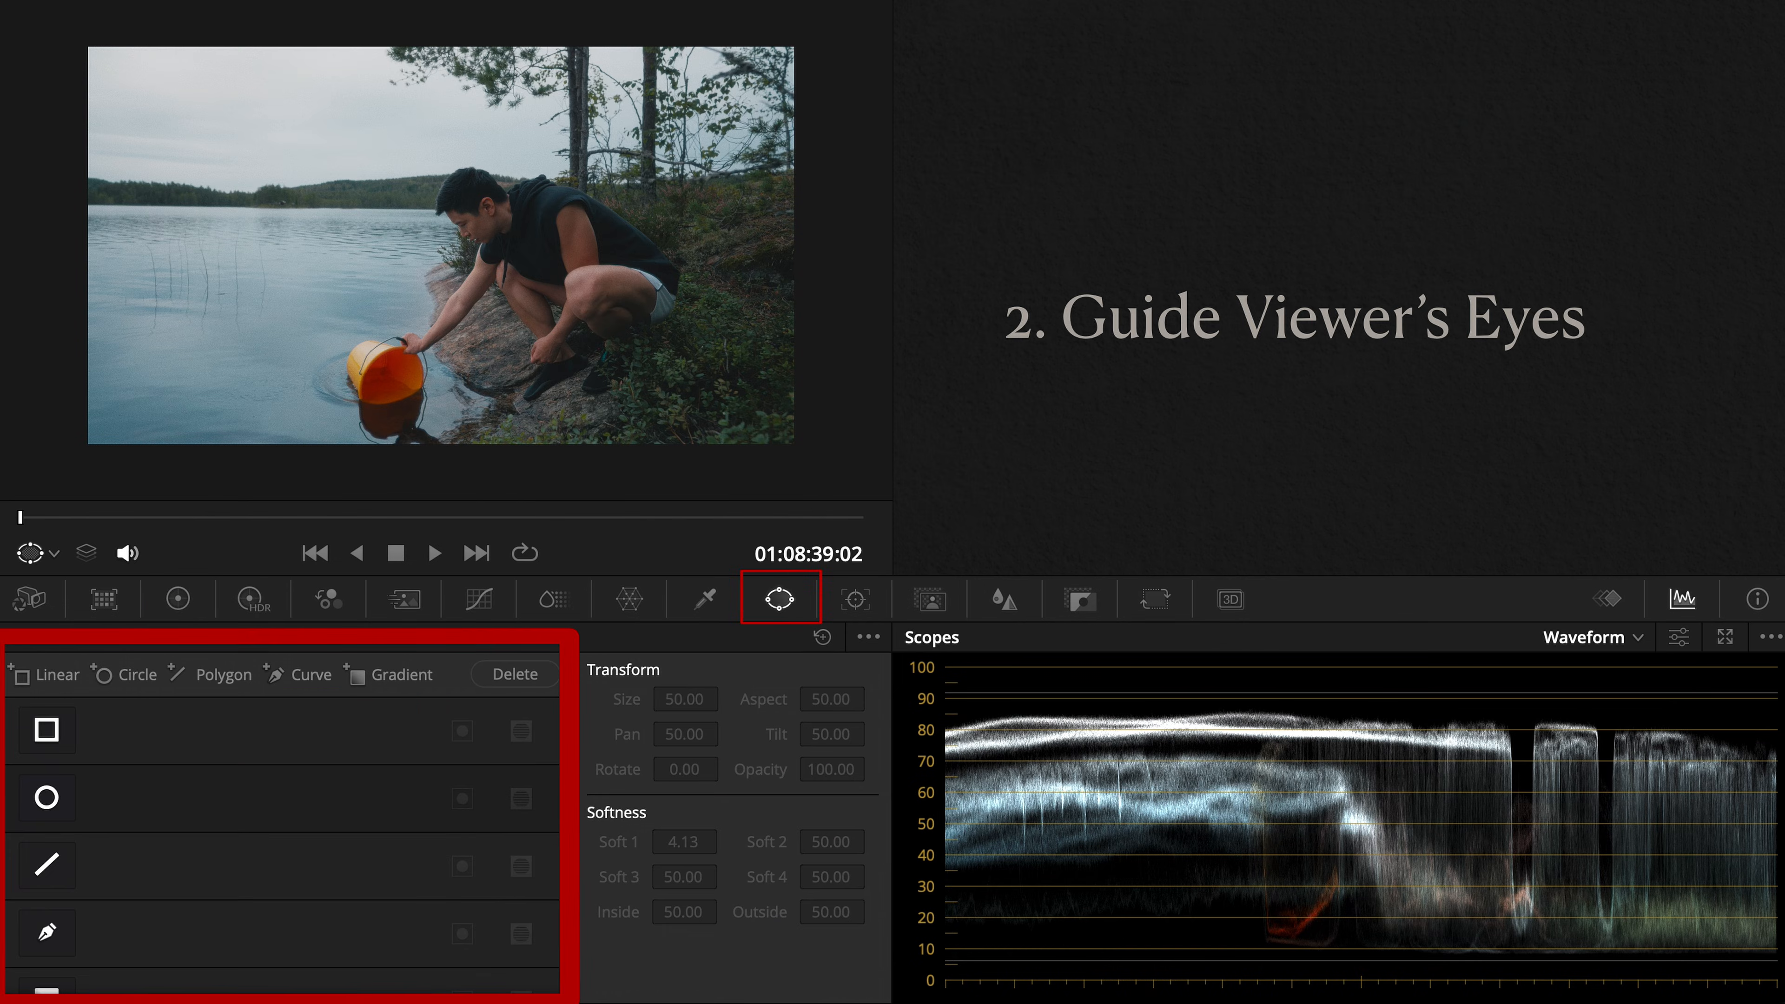
mouse_move(668, 624)
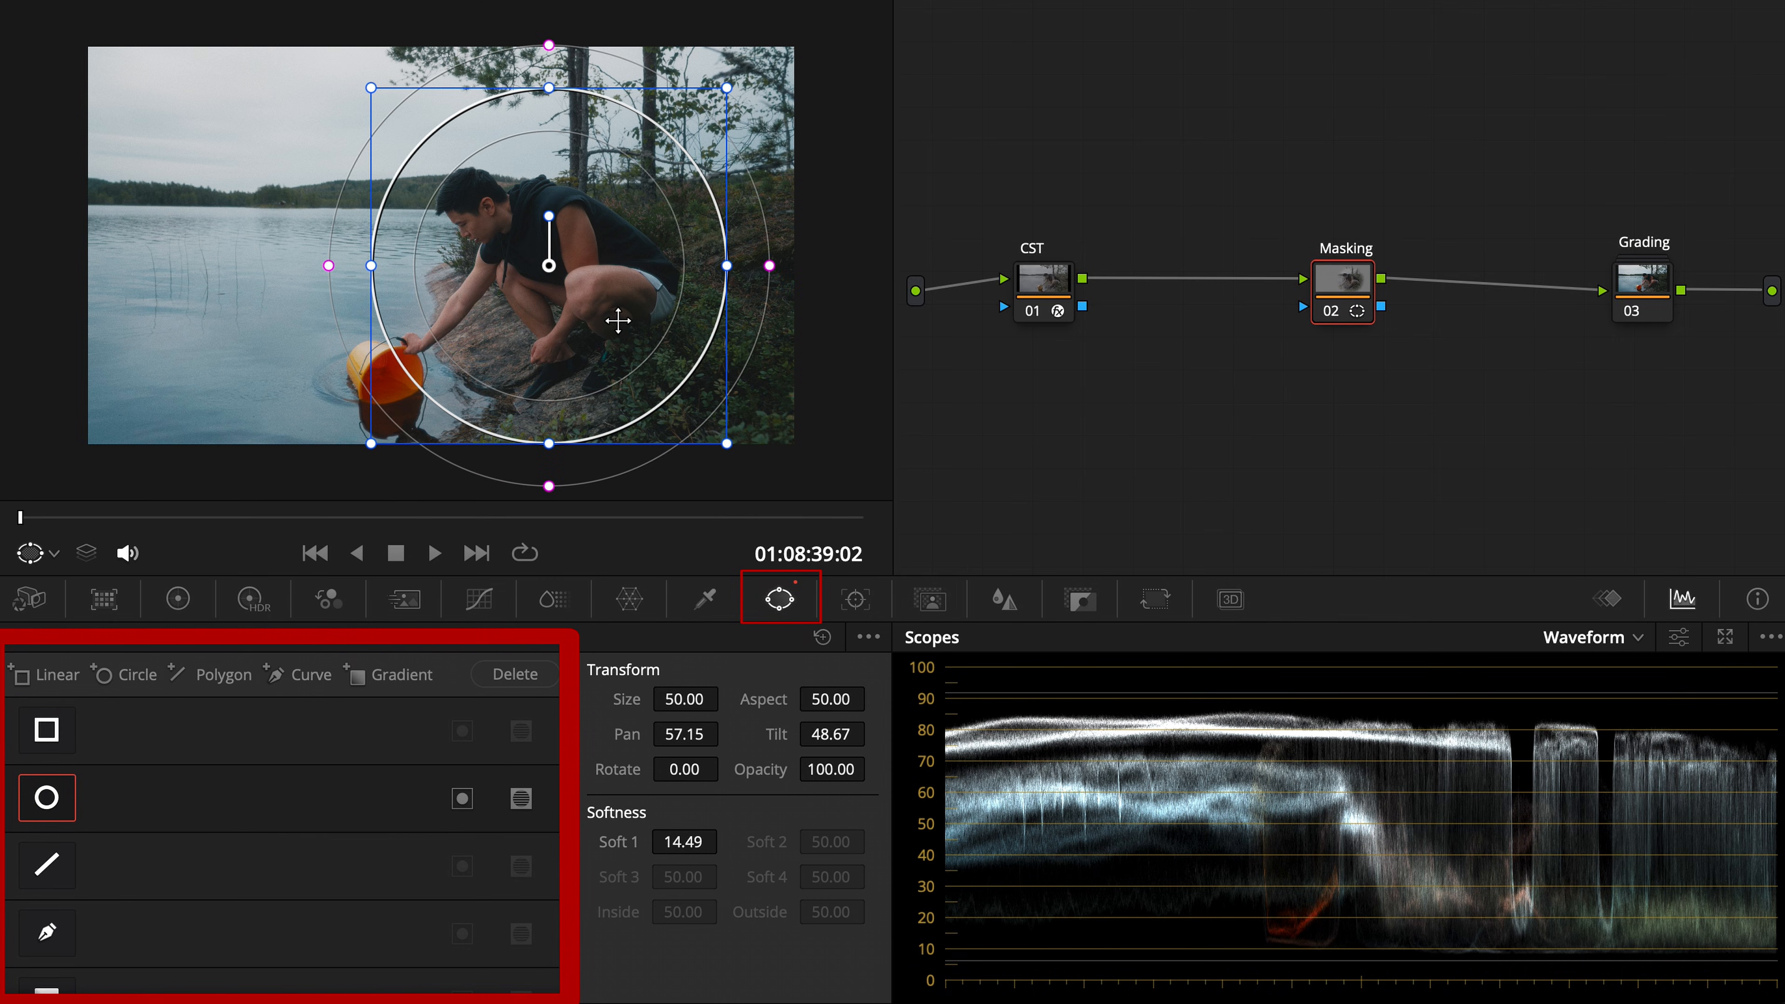
click(177, 599)
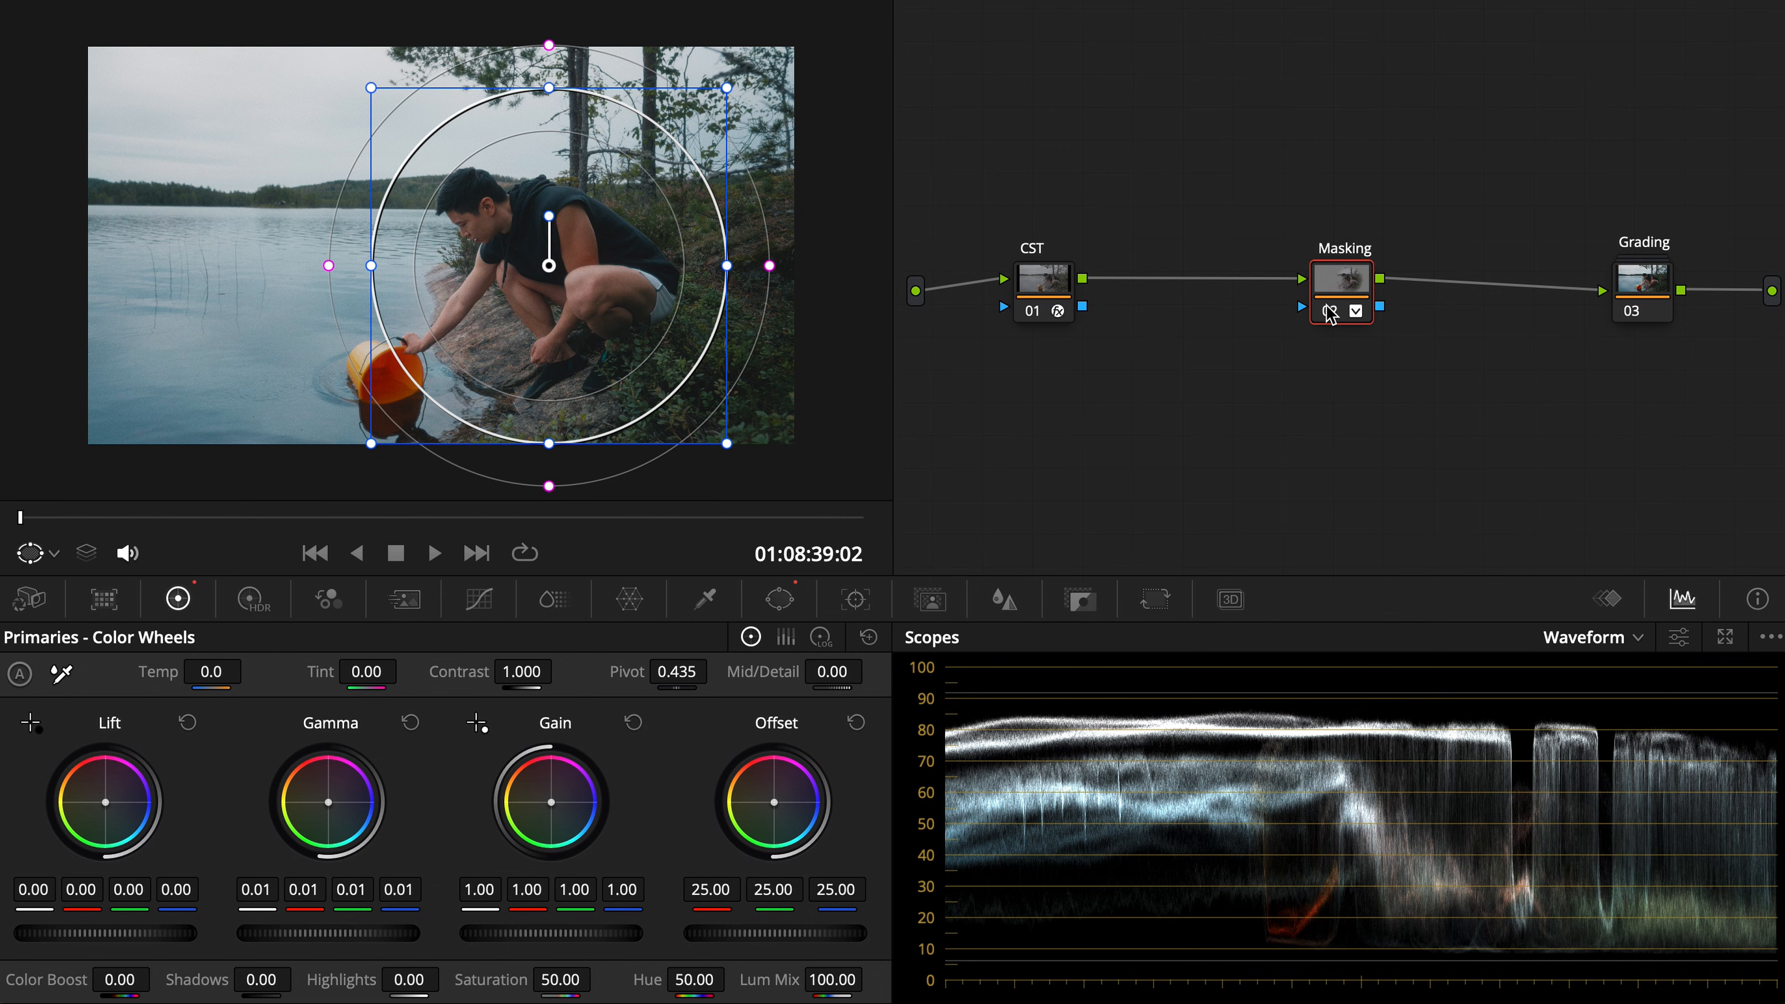
click(777, 598)
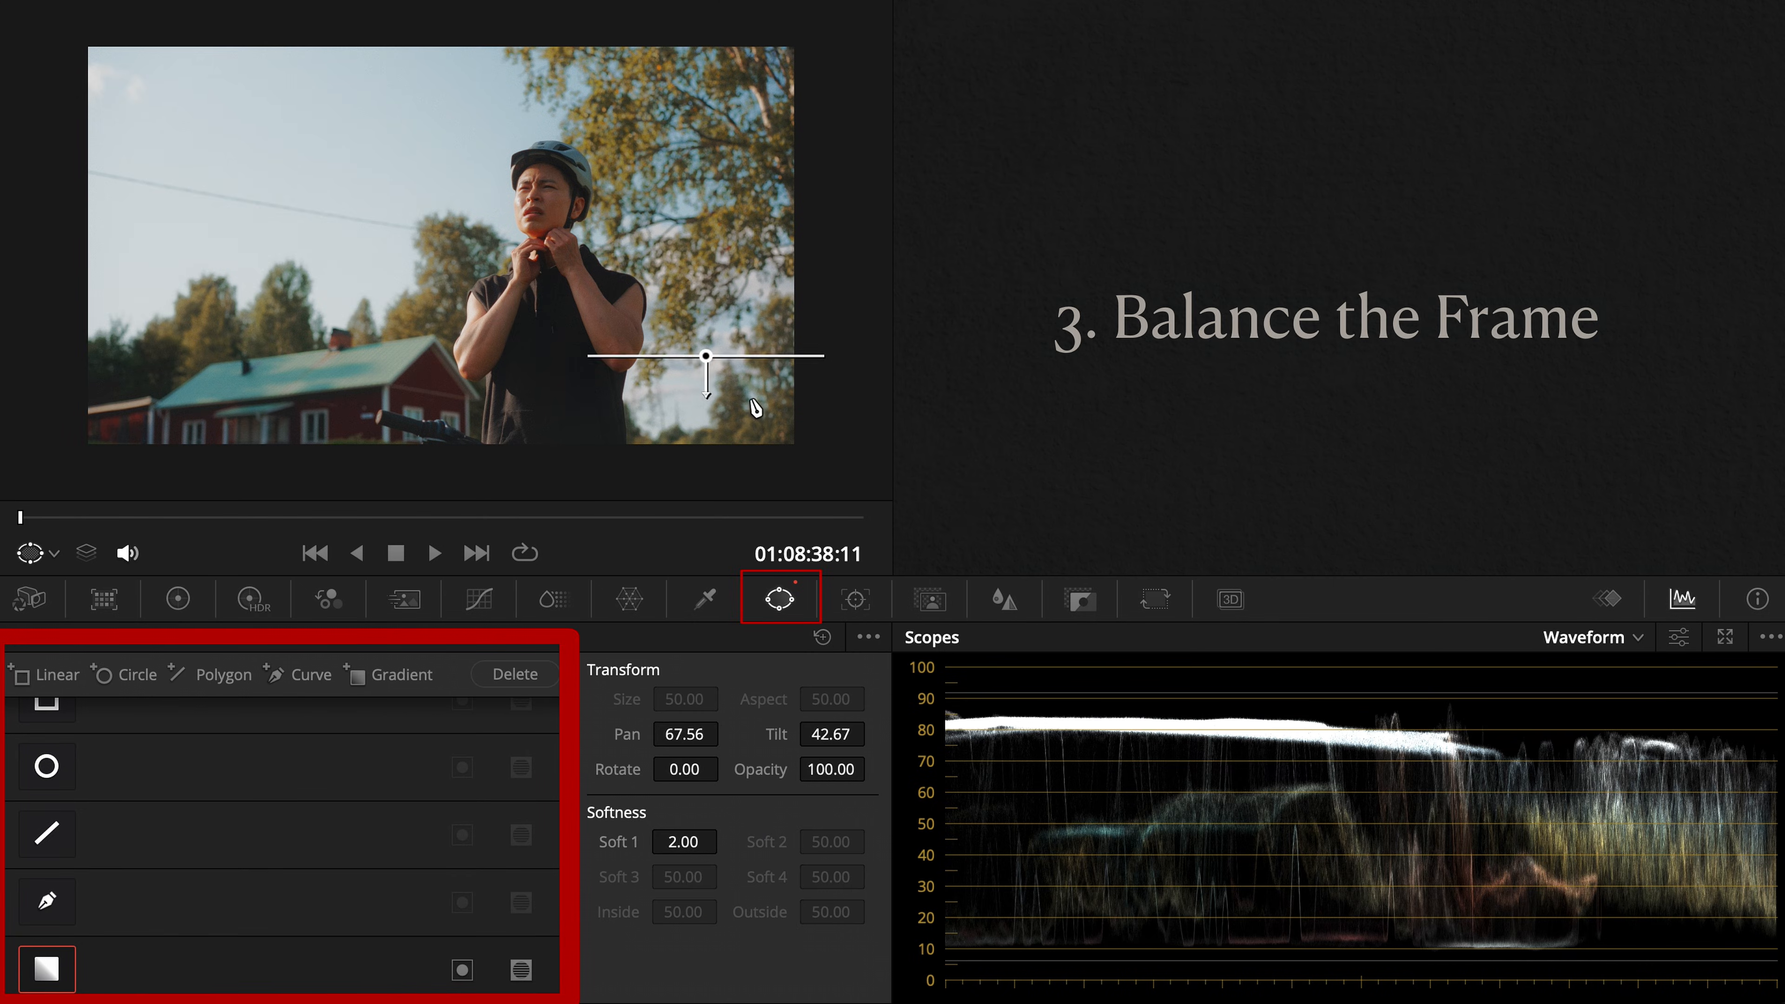
- Rotate the cyclist shot's gradient to about 120° with Soft 1 near 18, ready for Color Wheels
drag(712, 393, 794, 447)
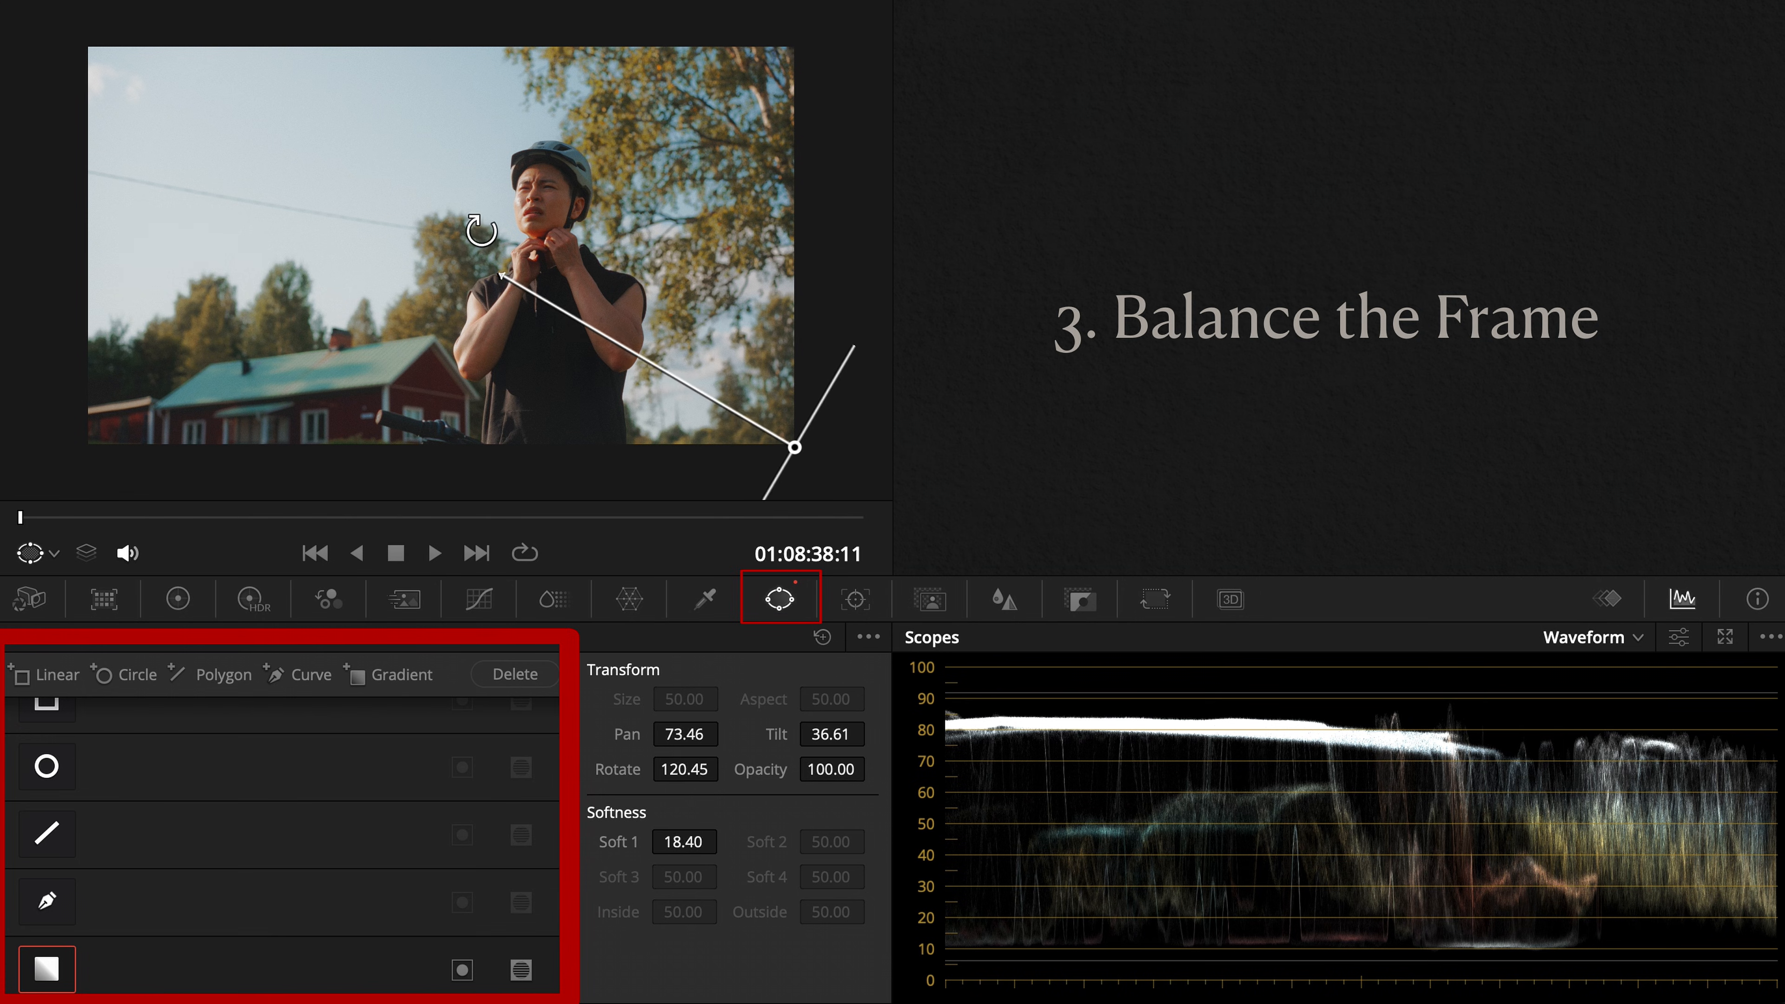
click(177, 599)
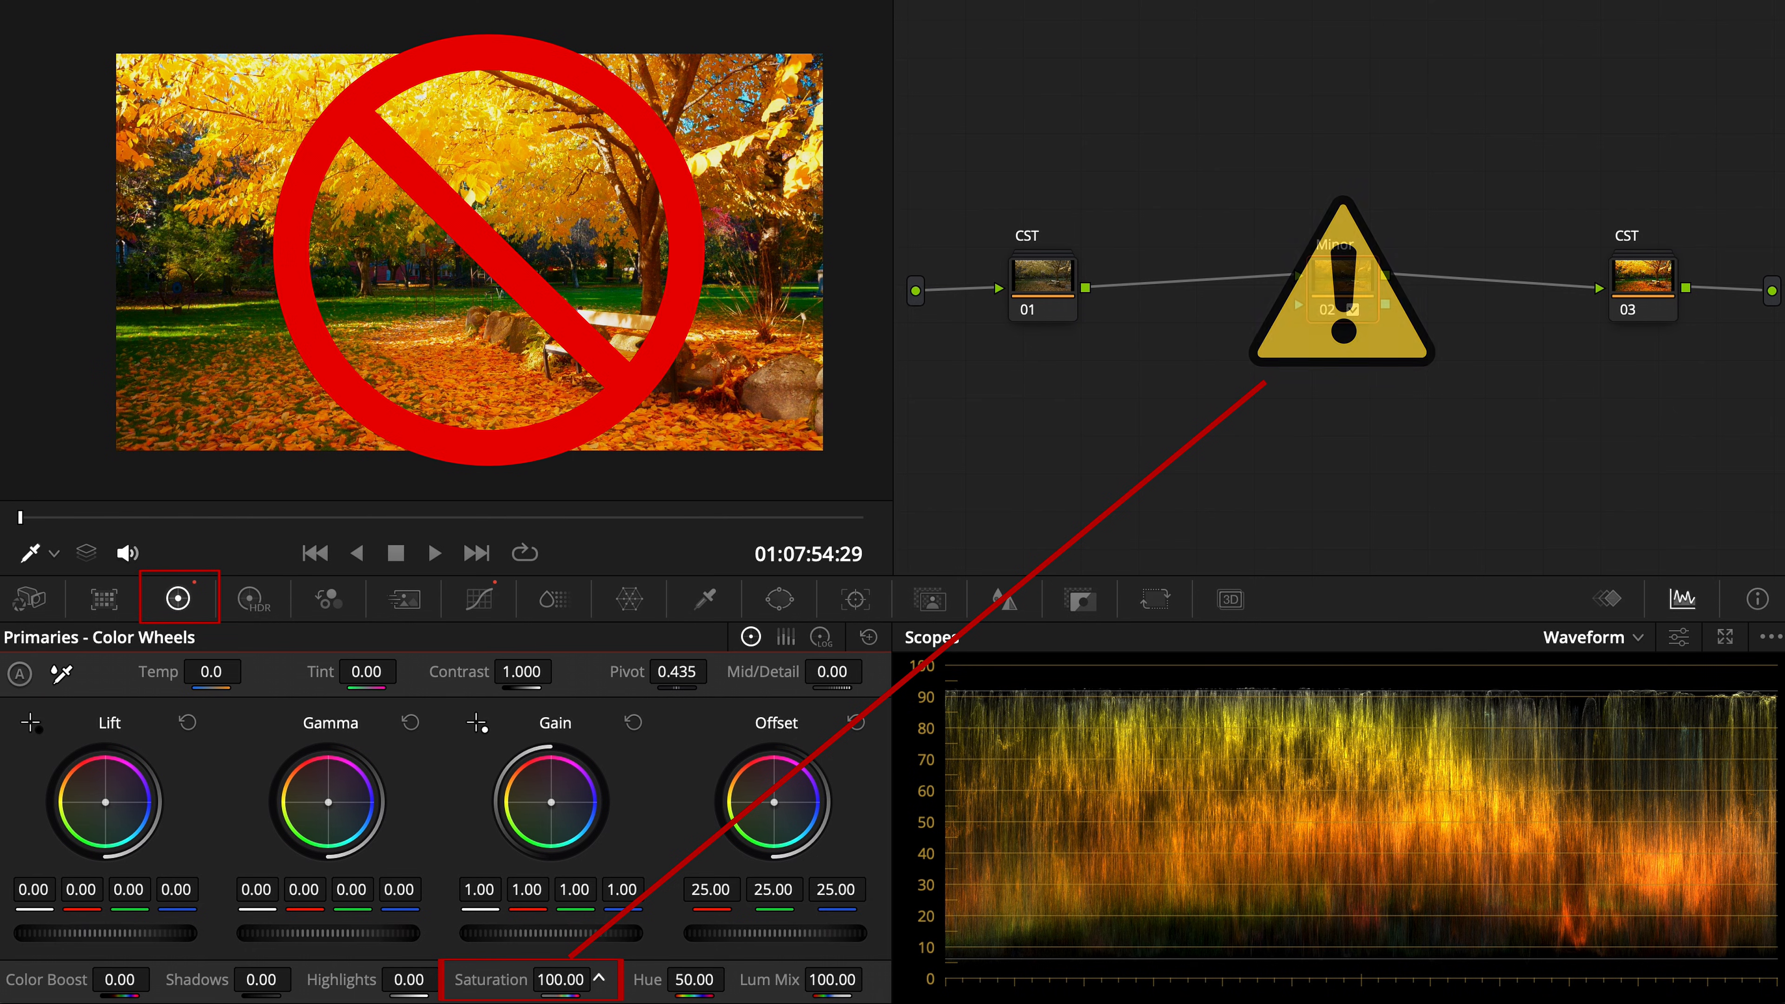
- Drag the autumn park clip's Saturation from 100 back down to 50
click(1340, 285)
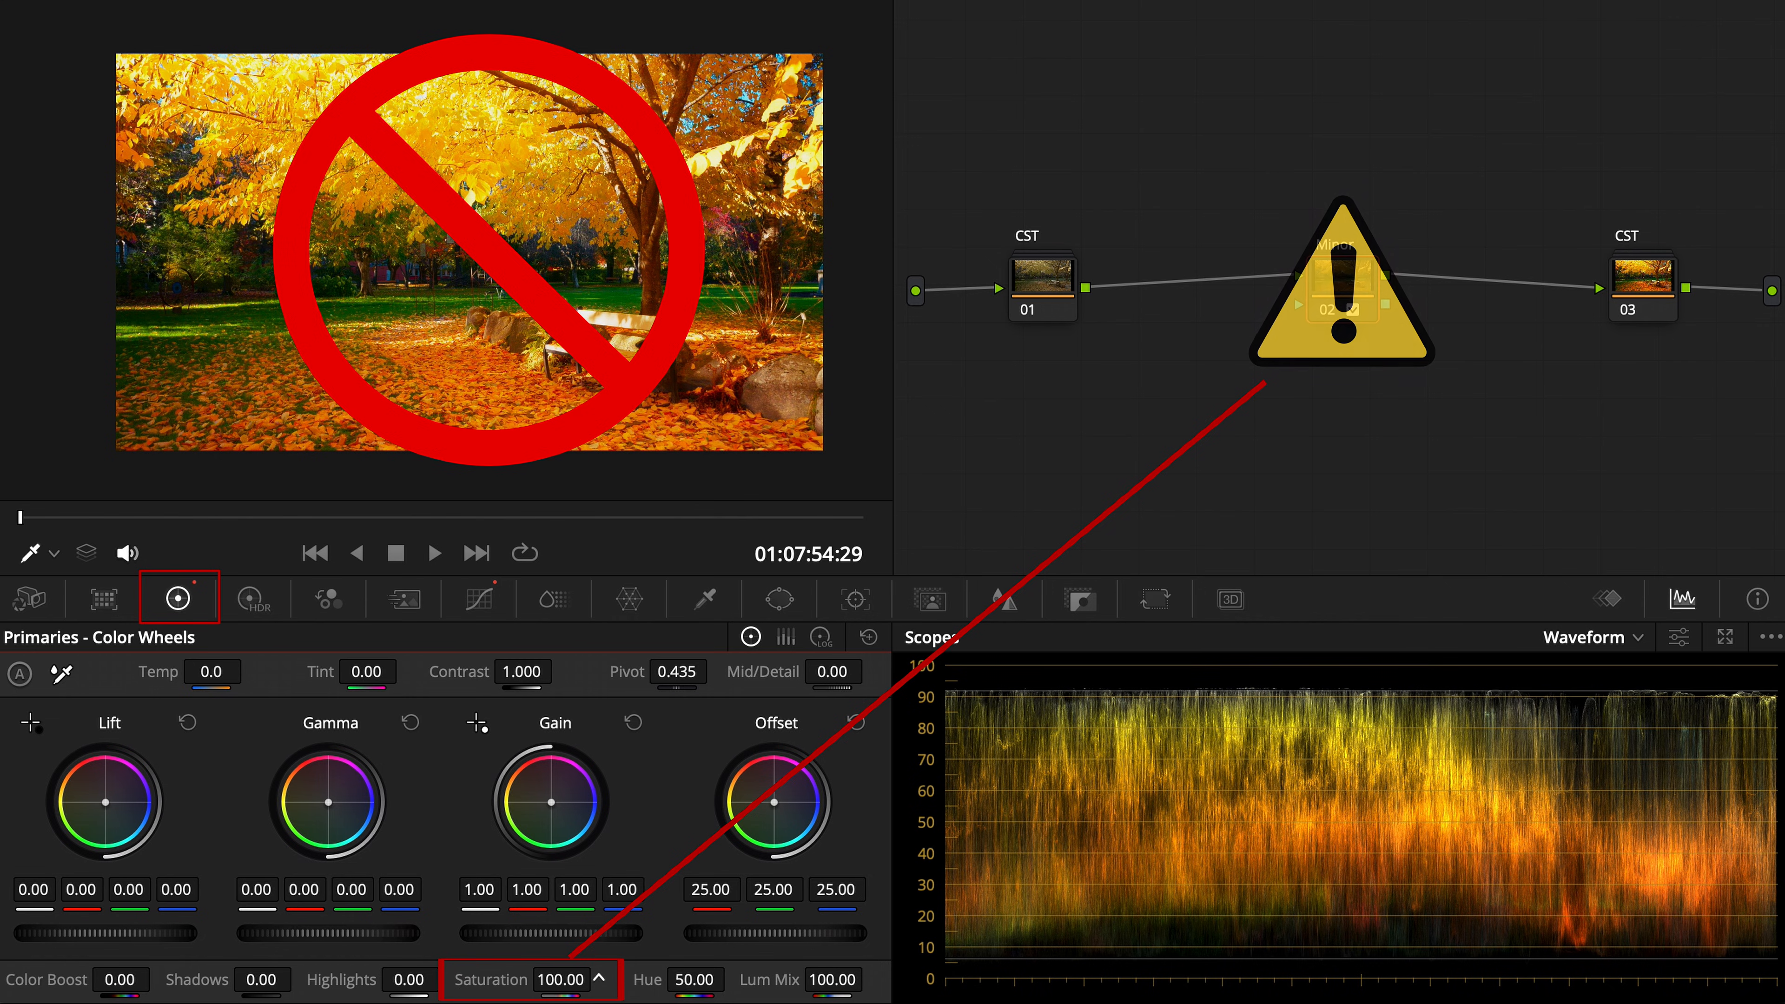
drag(558, 979, 558, 982)
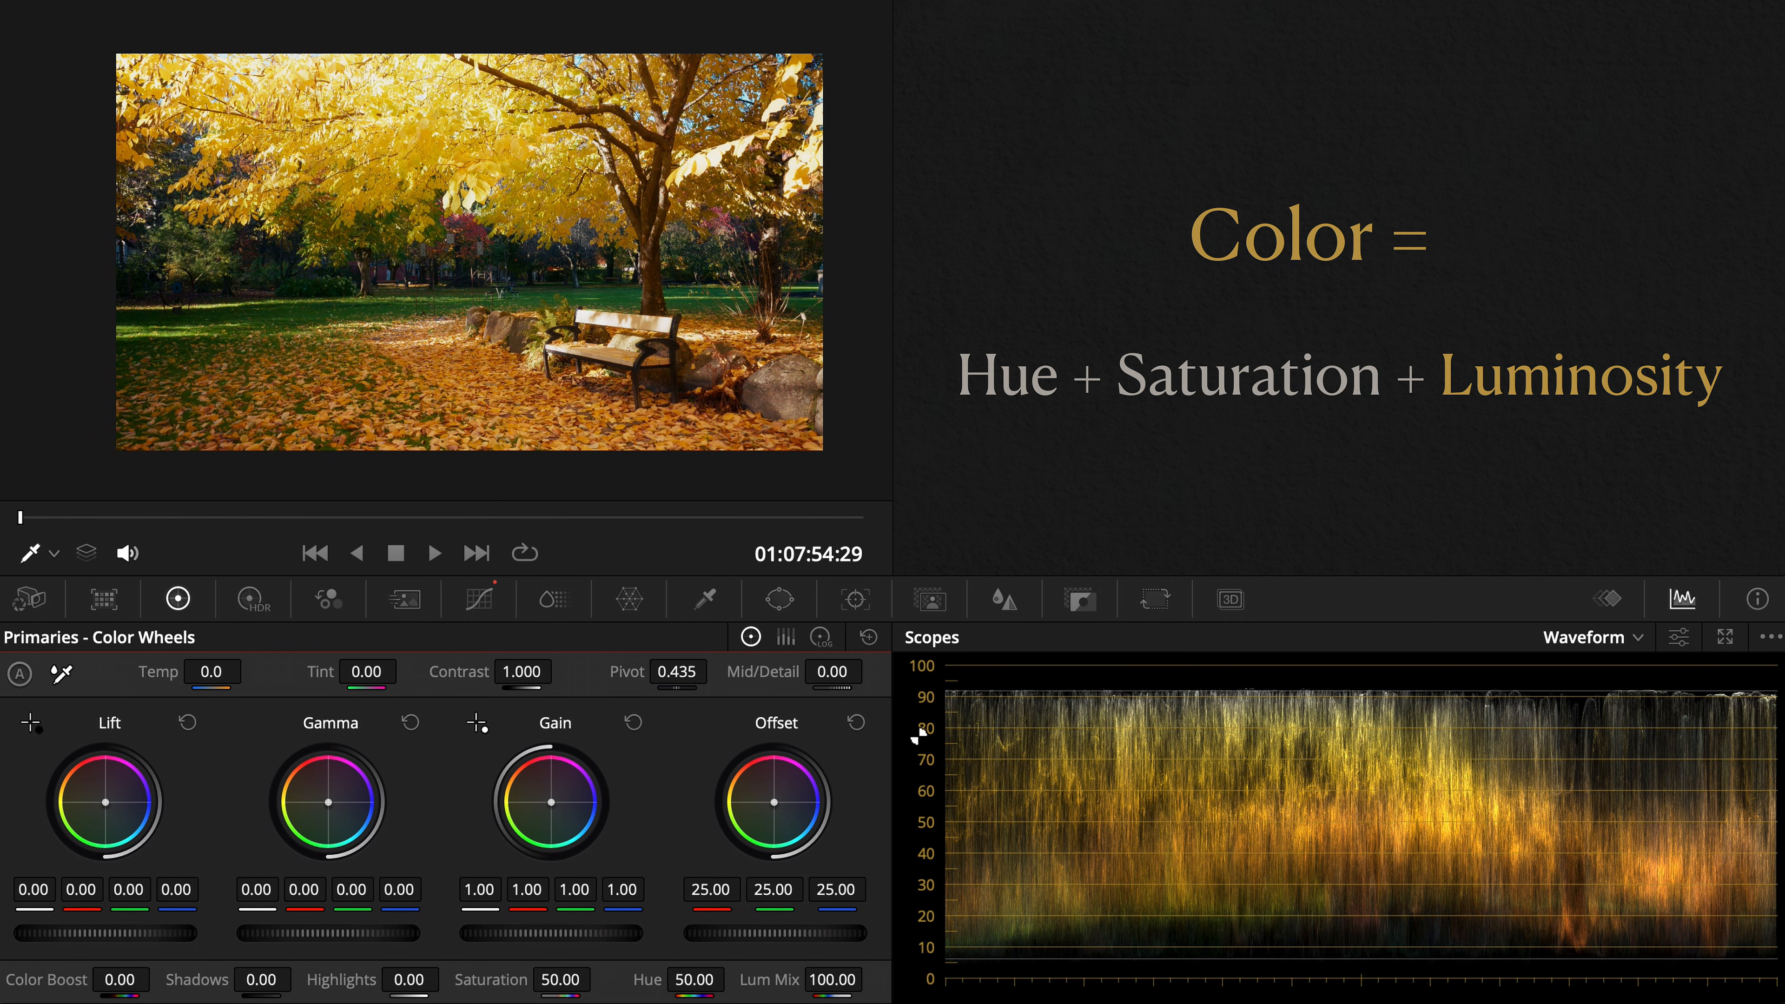
- On node 02's Hue vs Lum curve, pull the yellow hues' luminance down to darken the leaves
click(480, 598)
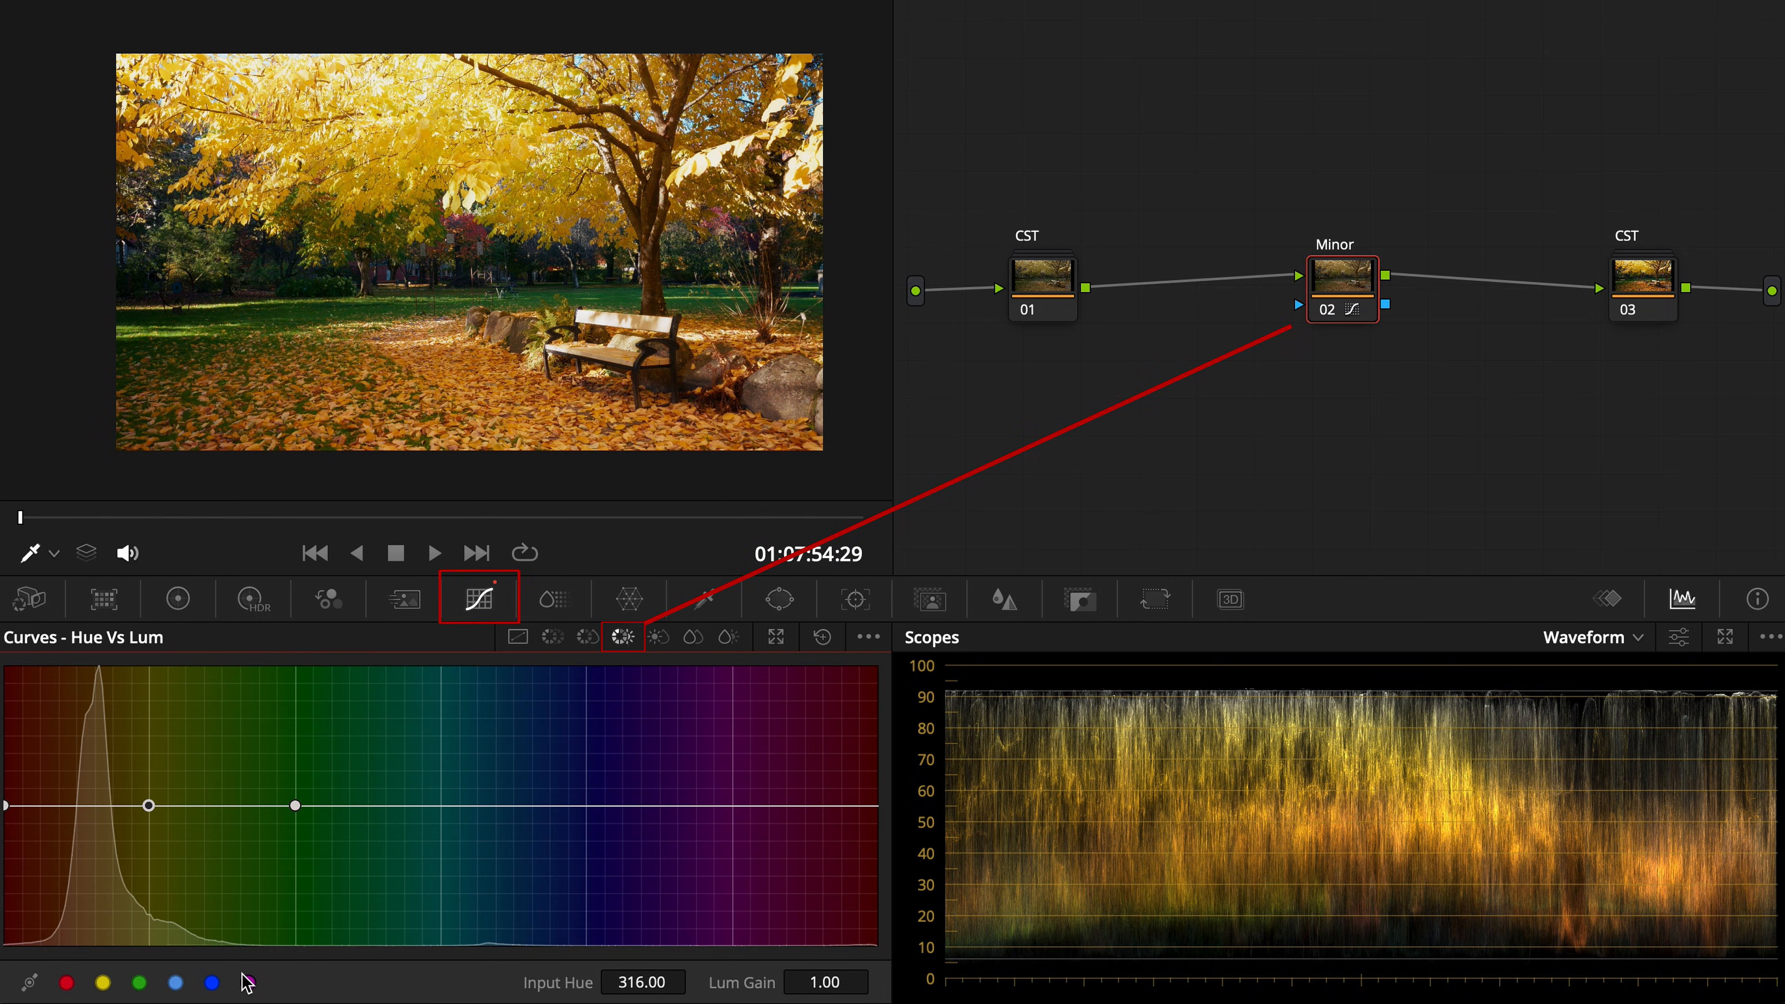
click(151, 805)
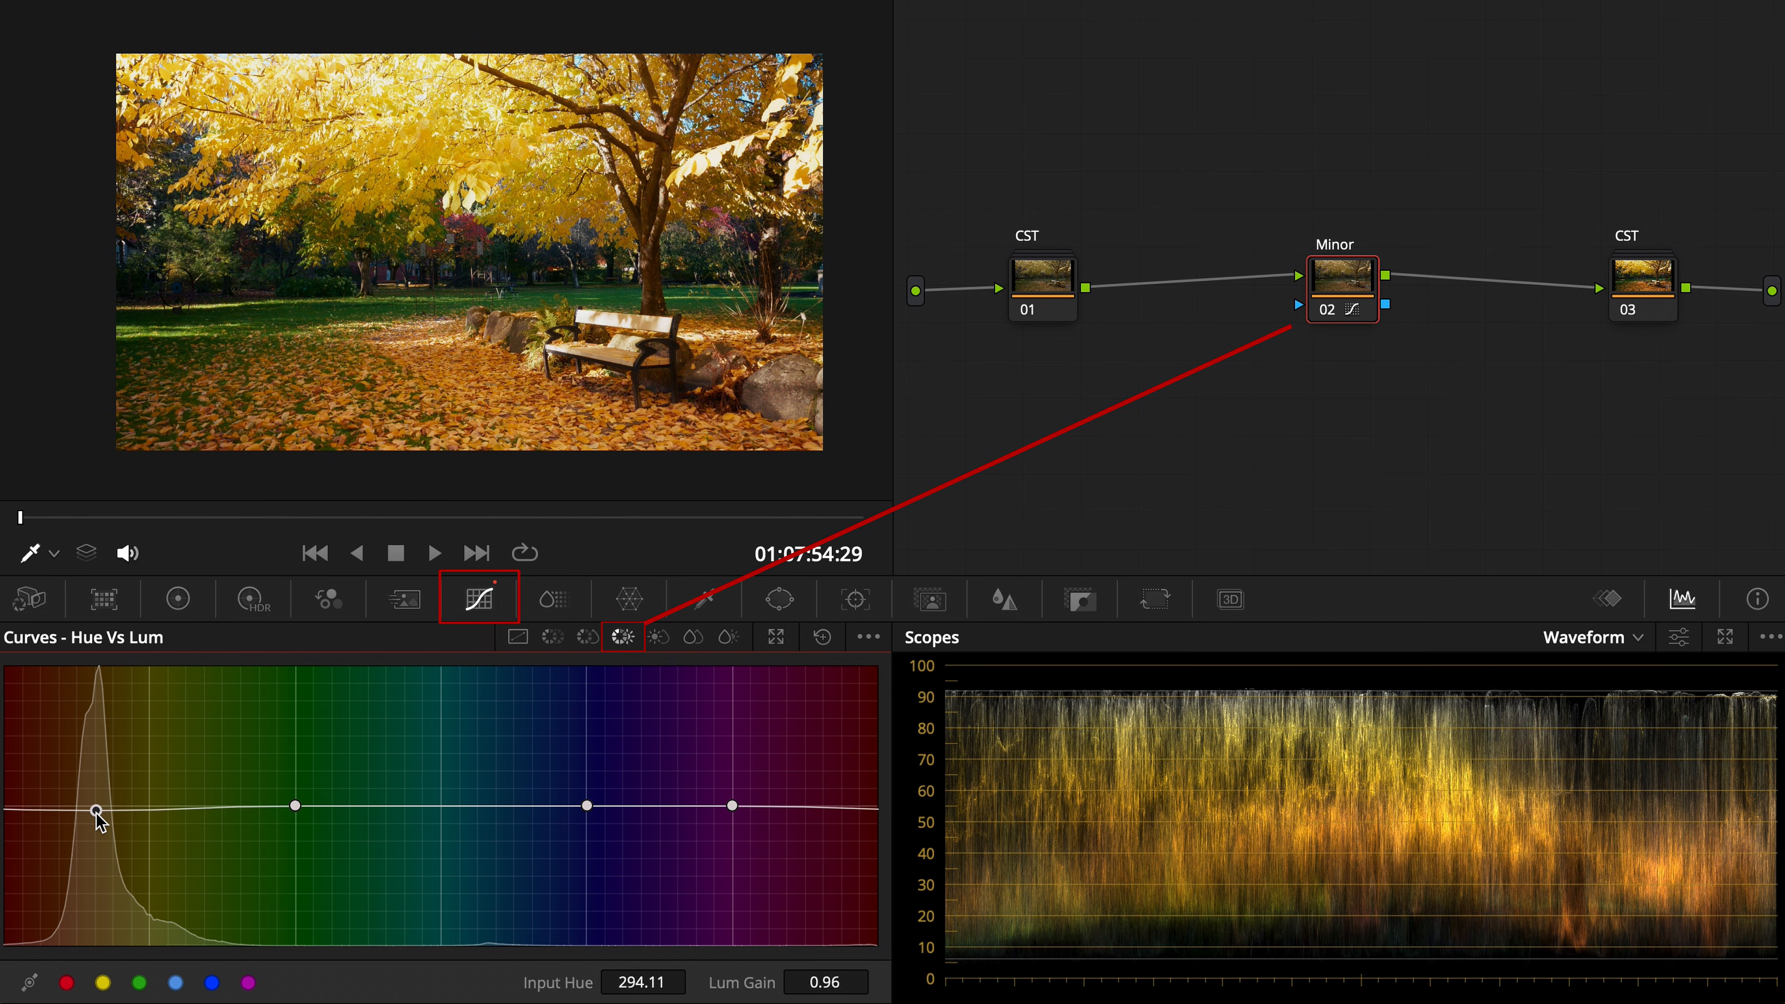
drag(96, 805, 96, 831)
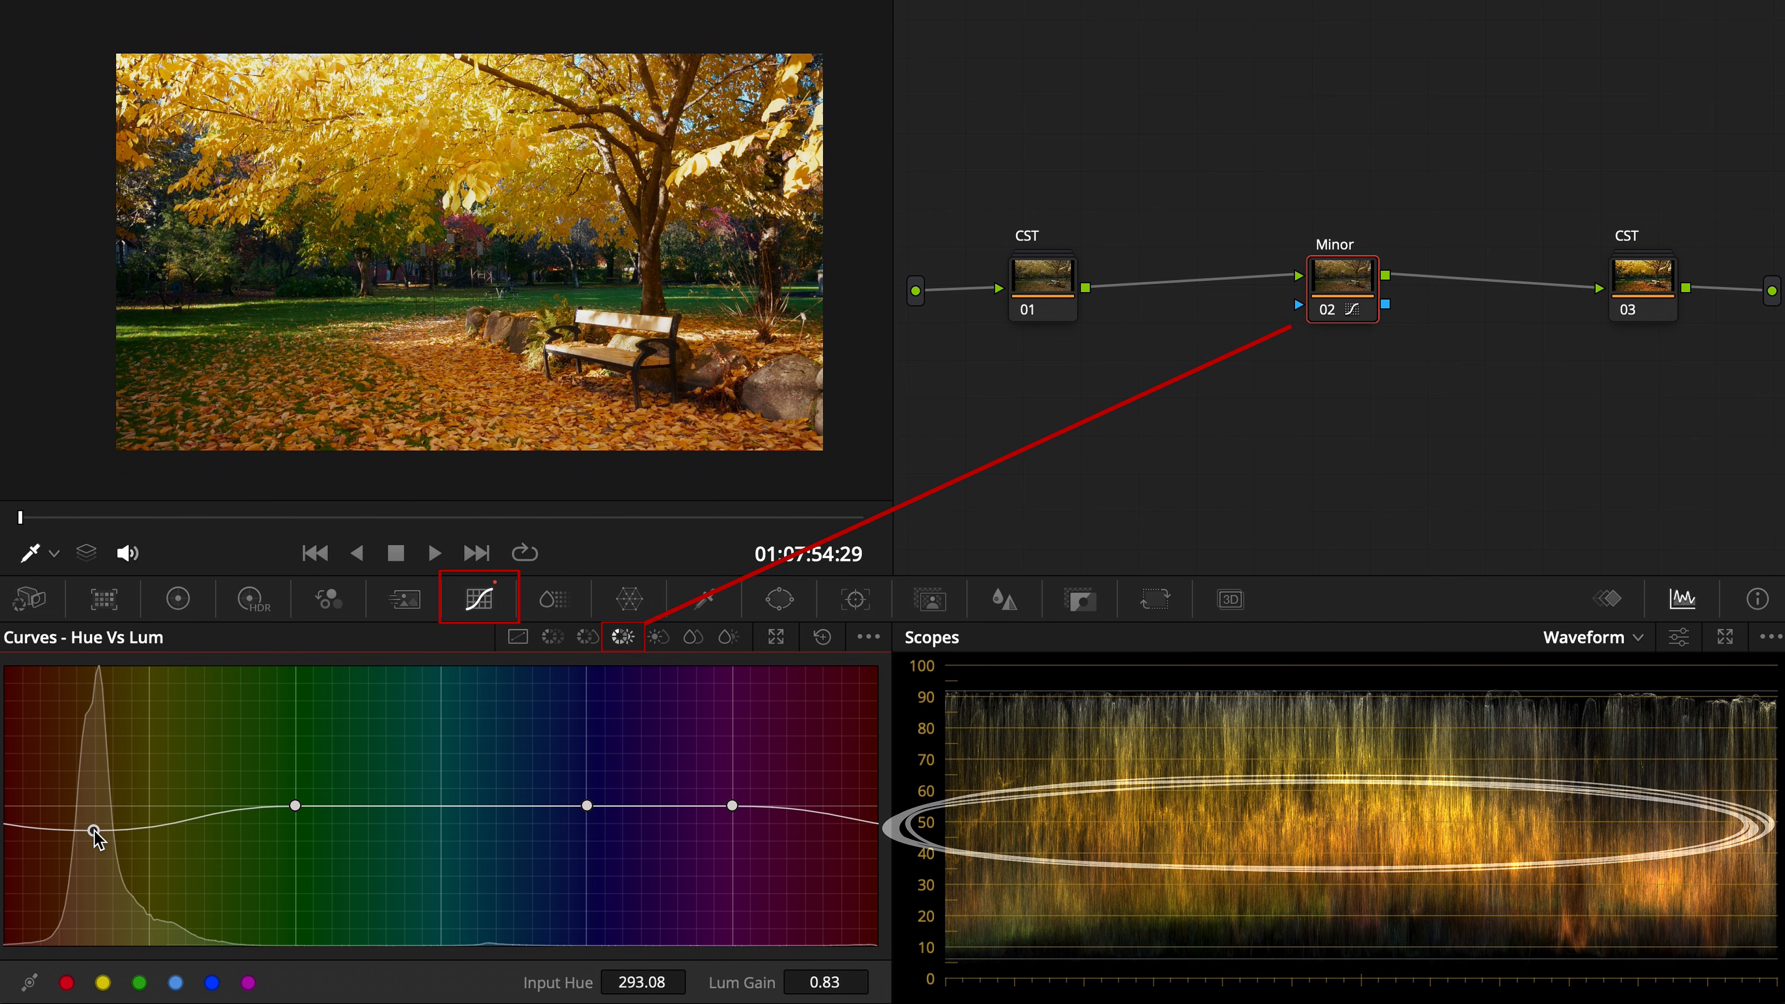
drag(96, 830, 96, 844)
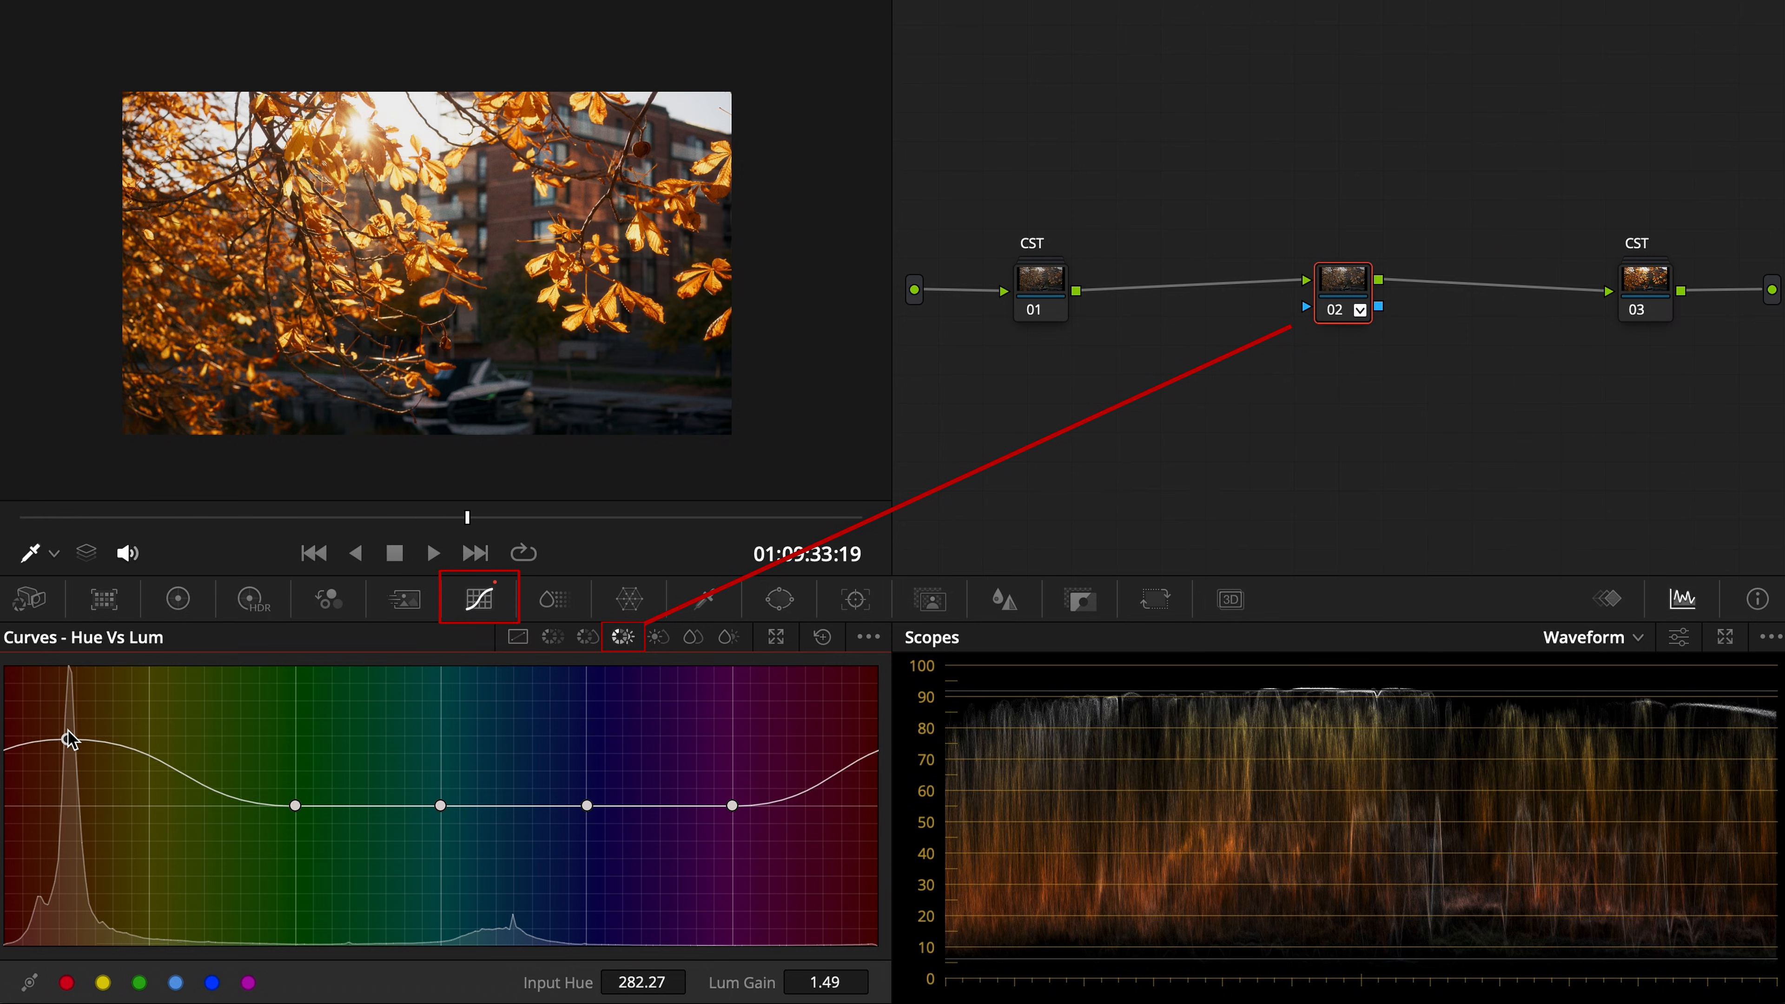
- Raise the orange point on Hue vs Lum to a Lum Gain of about 1.49
drag(65, 740, 71, 760)
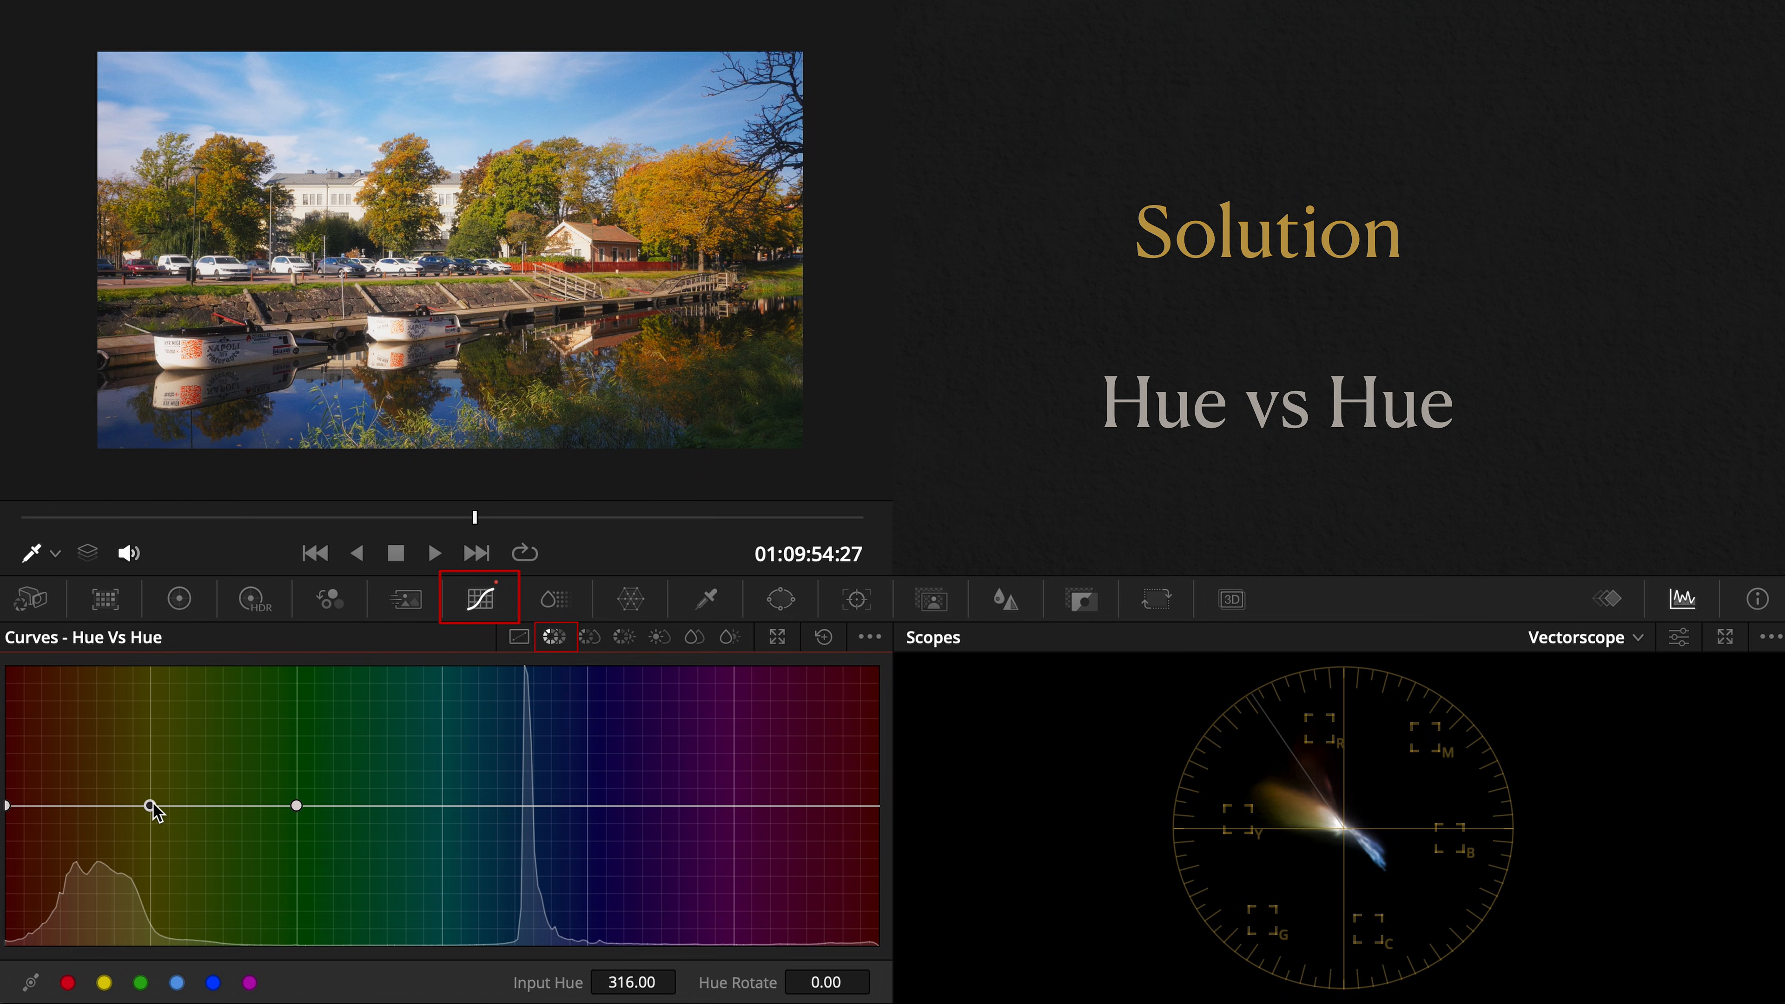
- On Hue vs Hue, rotate the yellow foliage hue slightly and nudge the blue tones' hue
drag(151, 806, 151, 811)
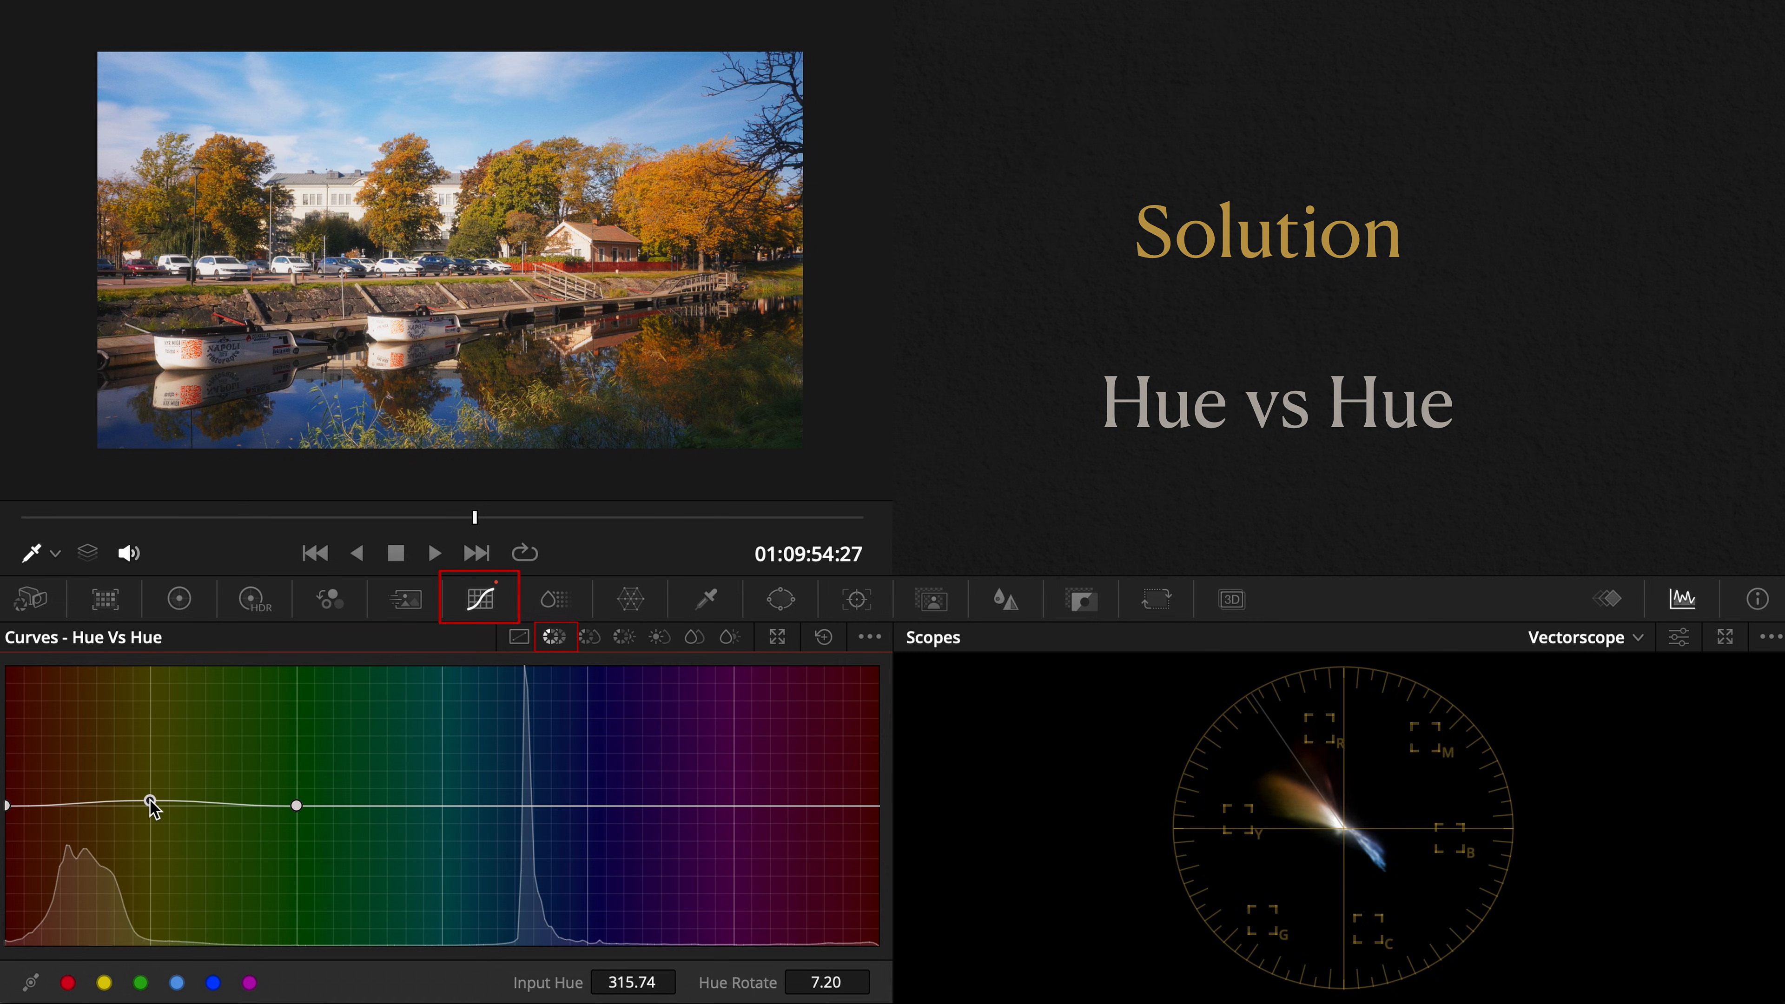
drag(149, 805, 151, 805)
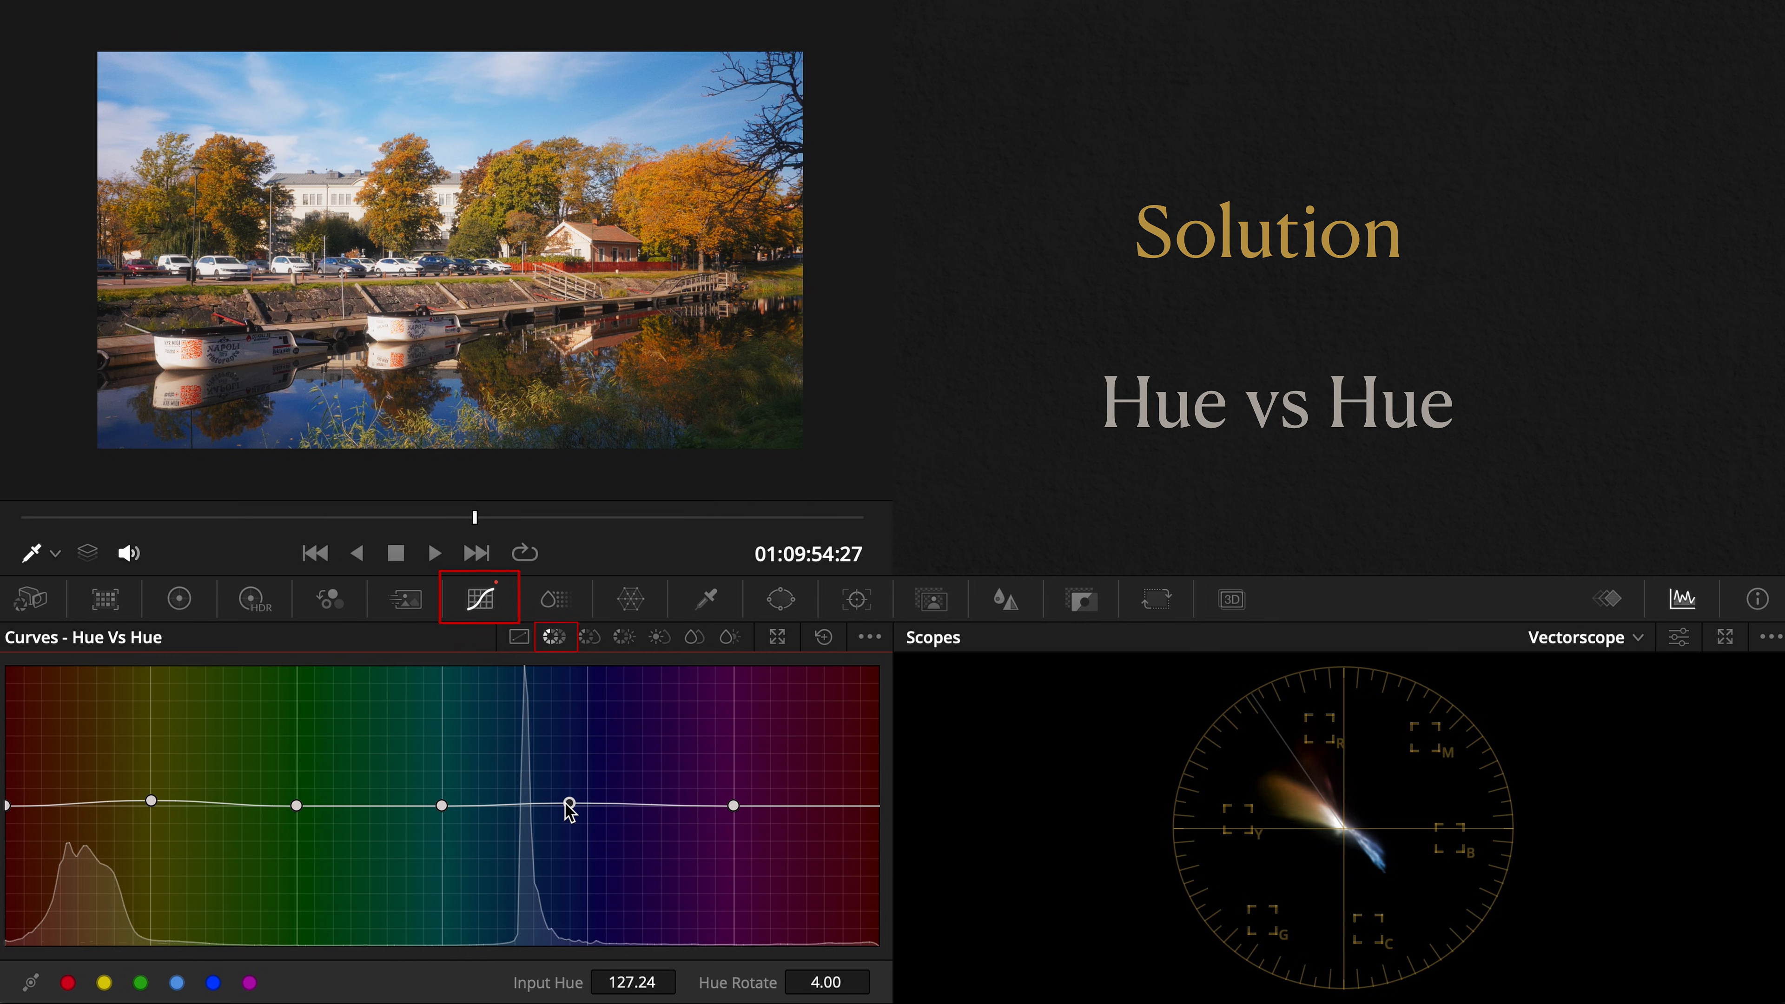
drag(569, 808, 554, 802)
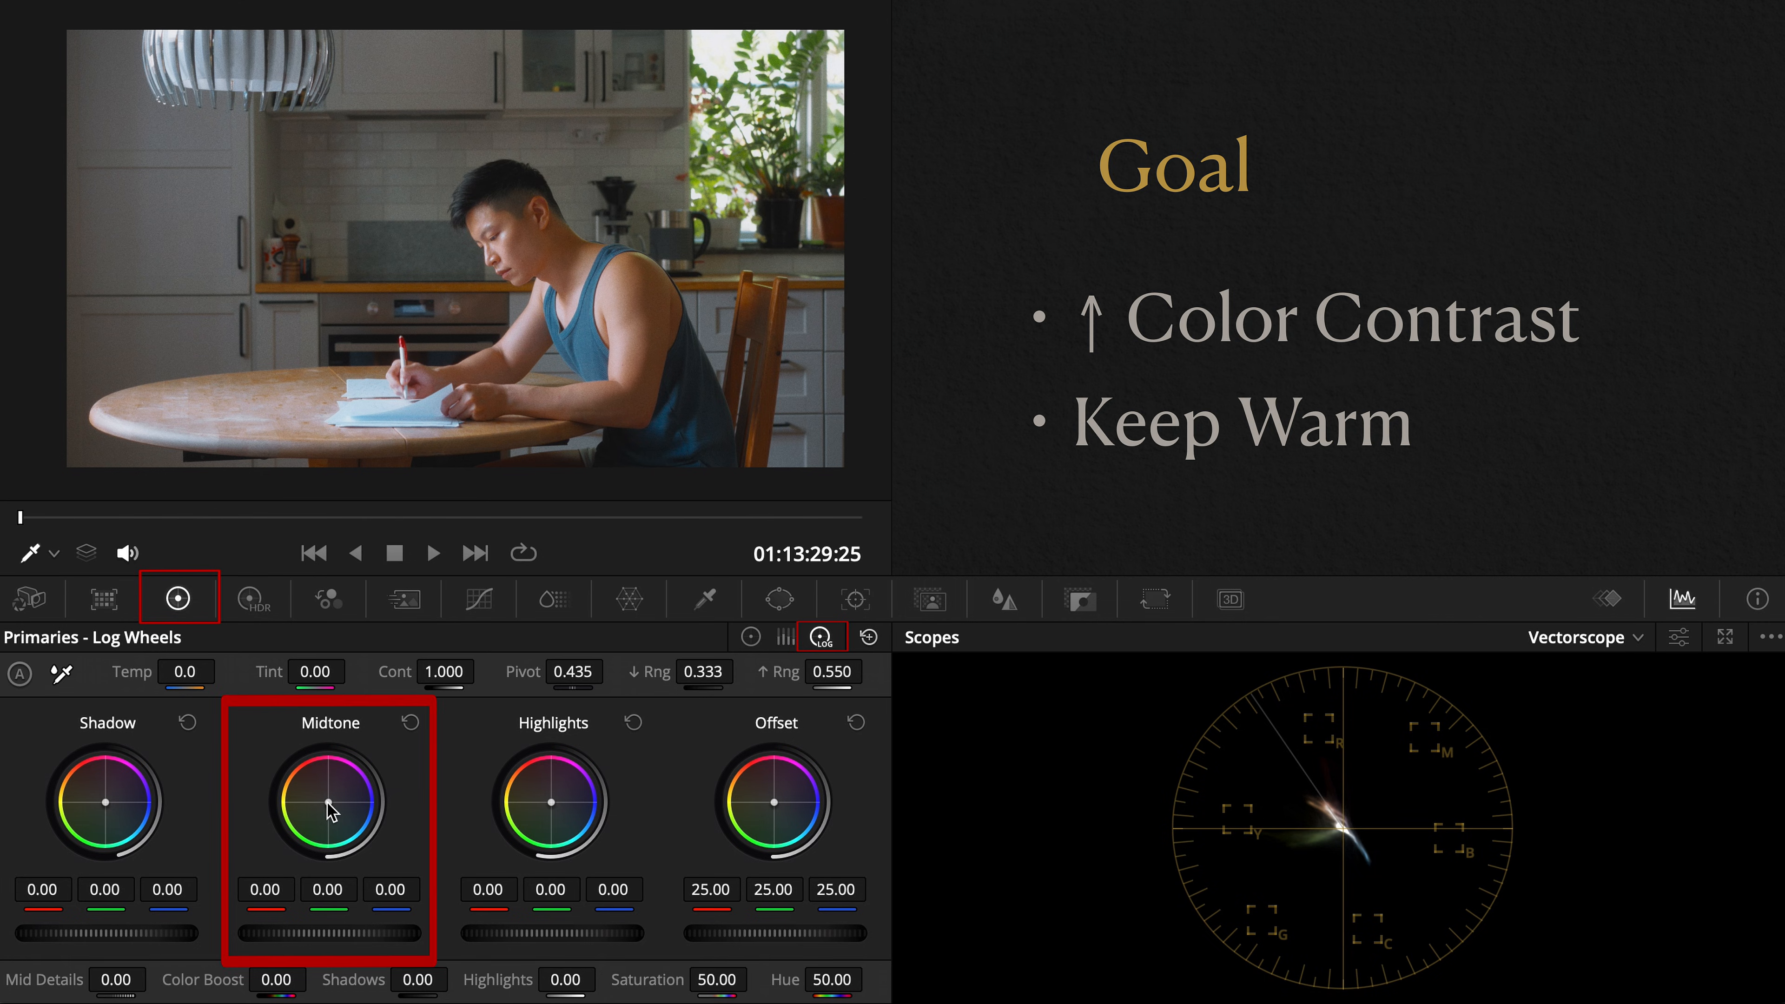
- In Log wheels, tint midtones toward orange, shadows toward blue and highlights toward yellow
drag(329, 808, 334, 806)
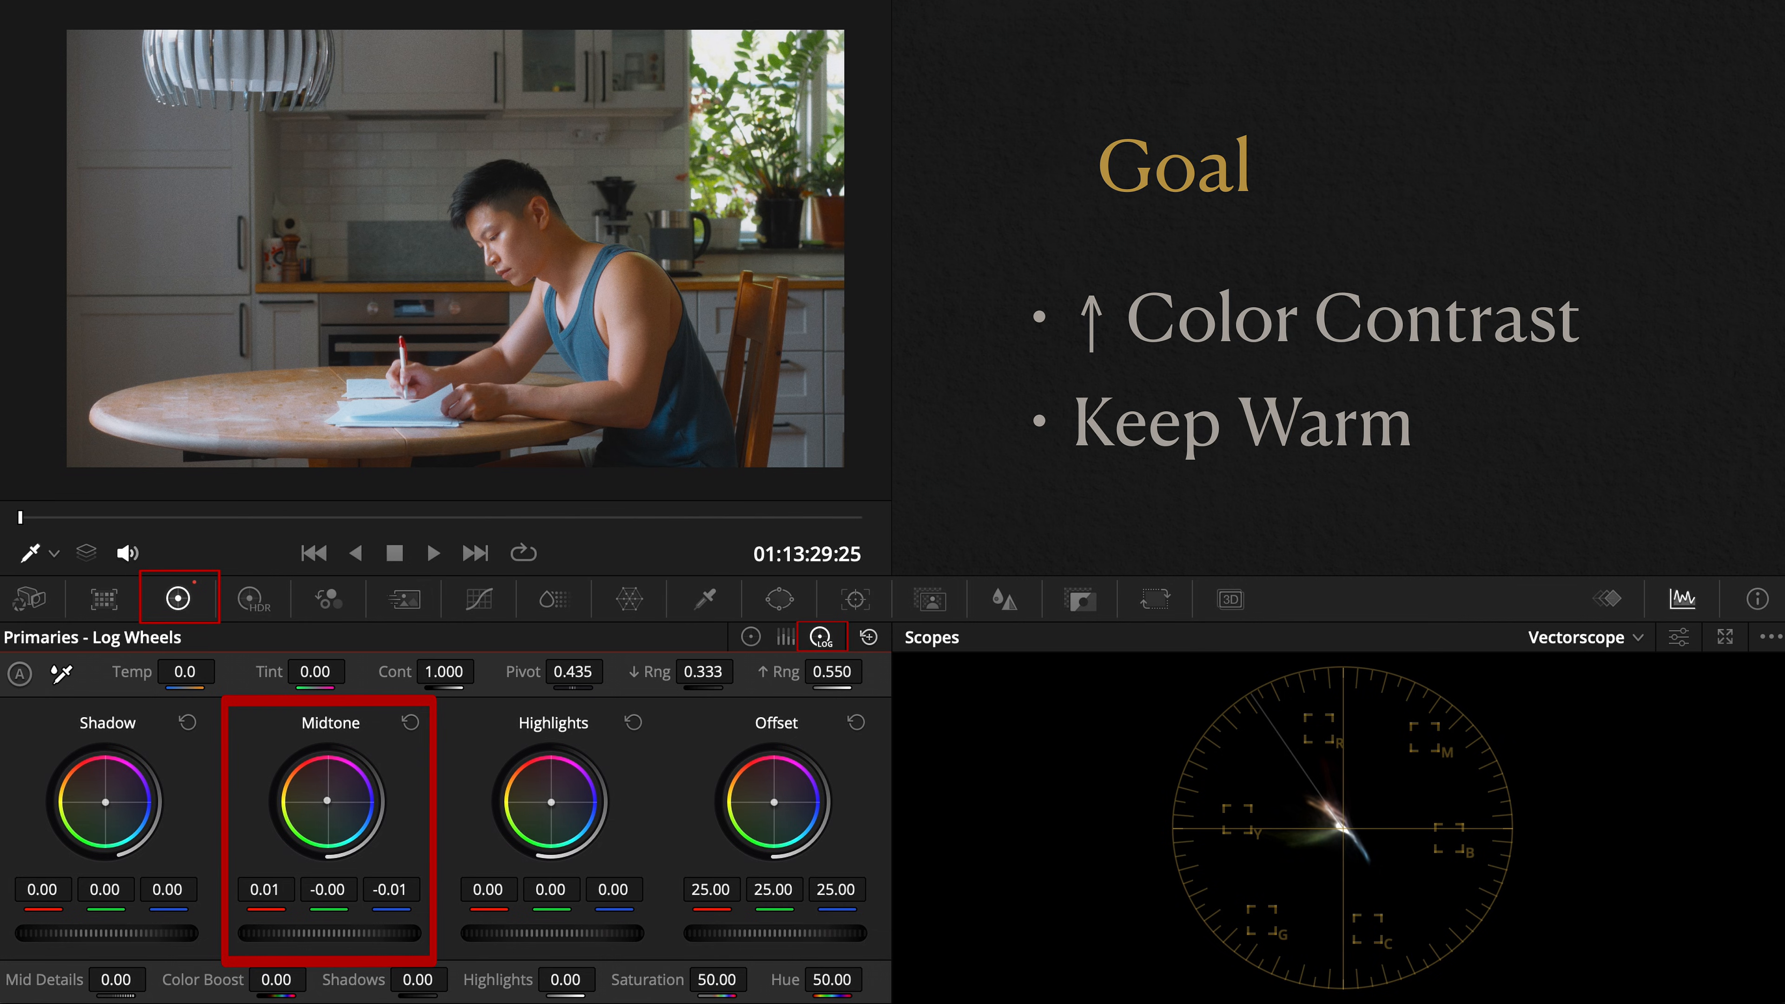
drag(331, 793, 291, 752)
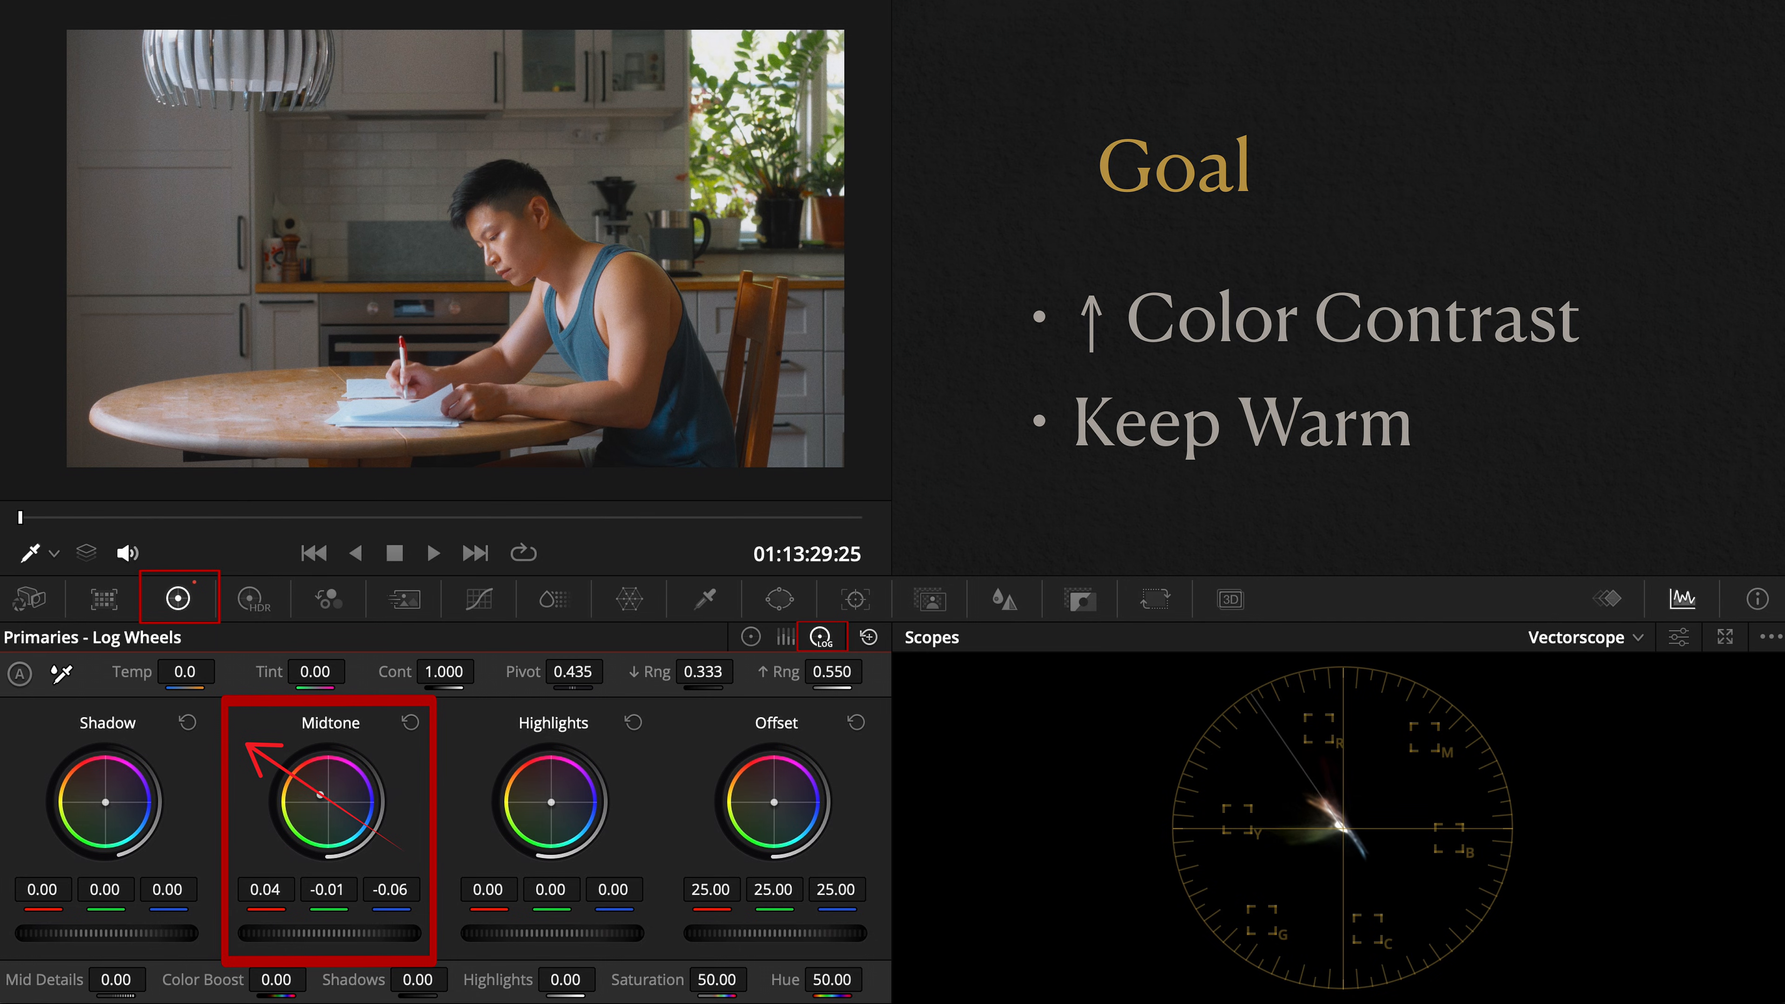
mouse_move(324, 802)
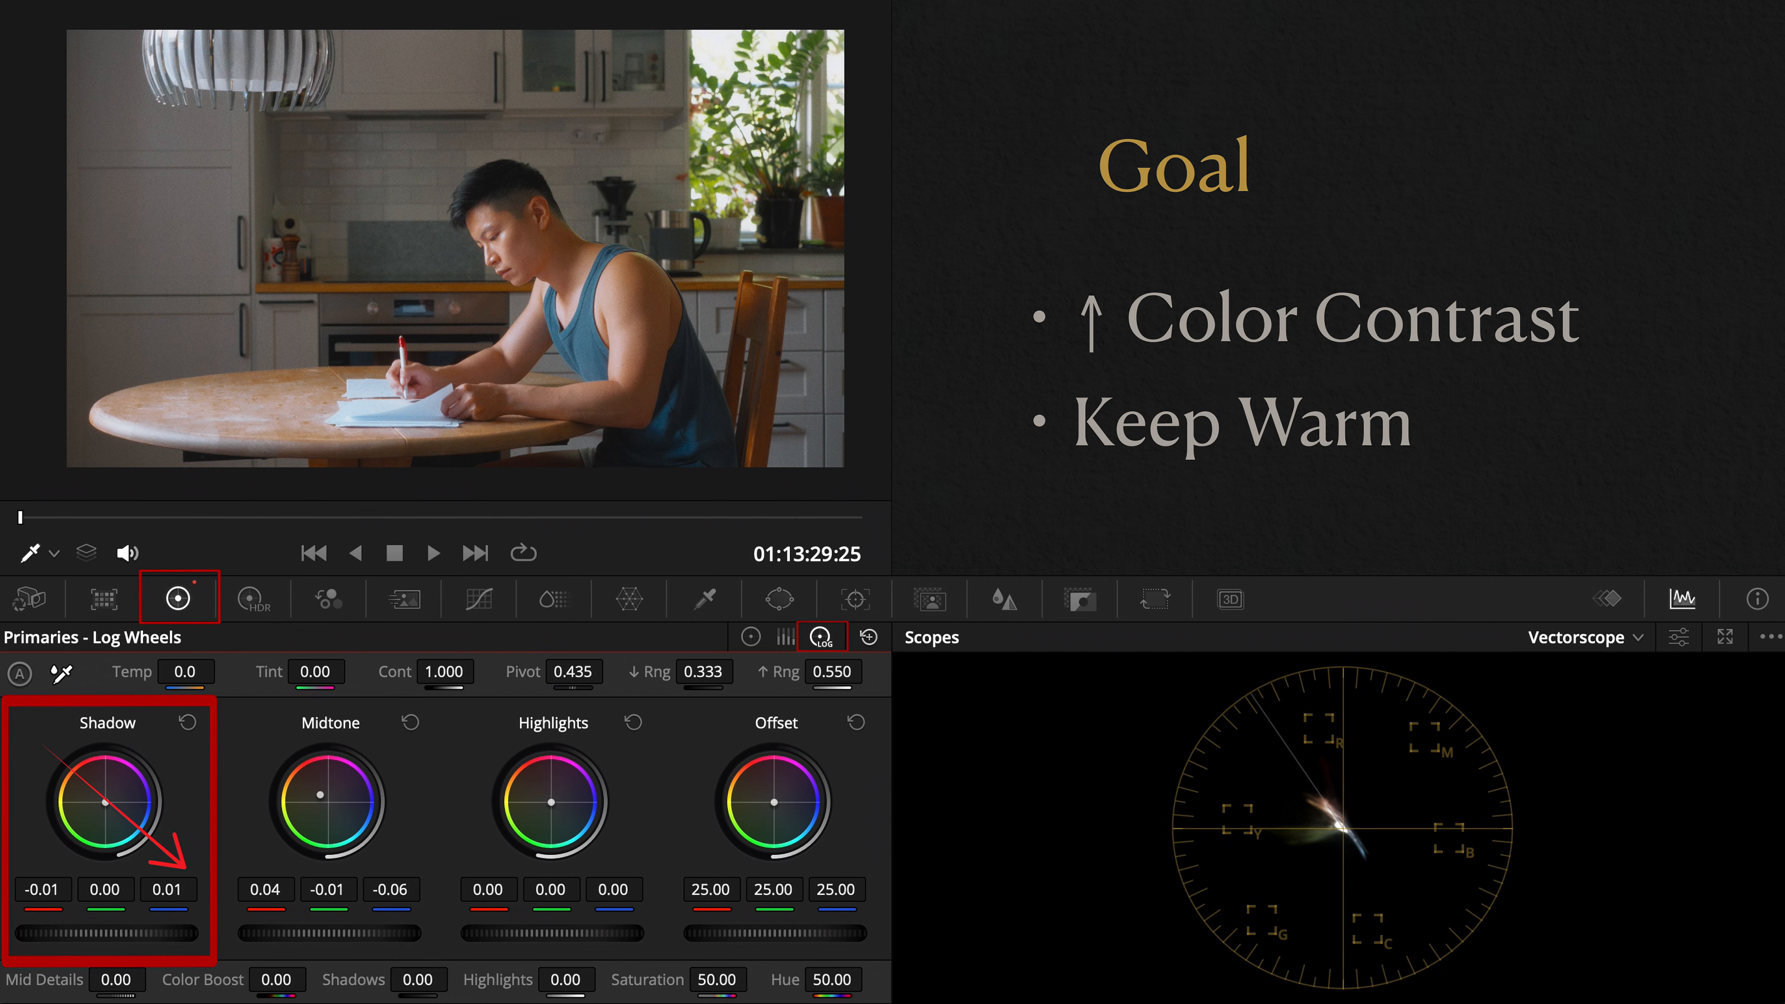
drag(107, 803, 125, 831)
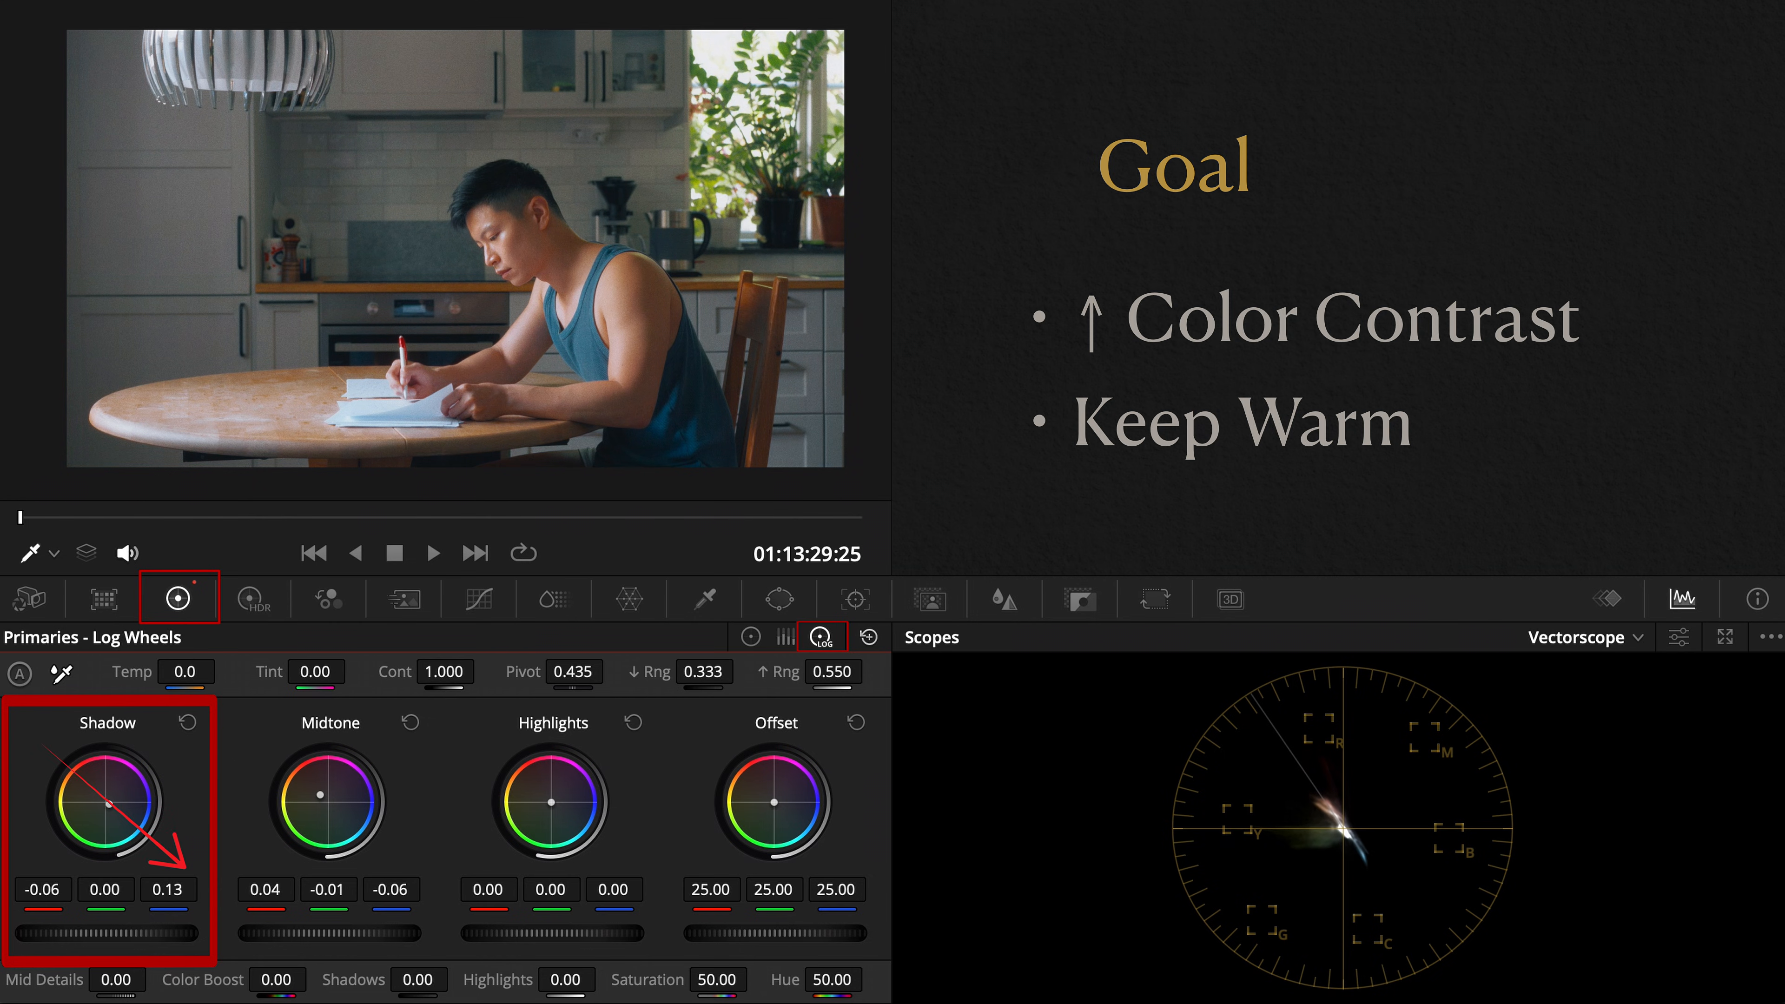
drag(108, 802, 111, 811)
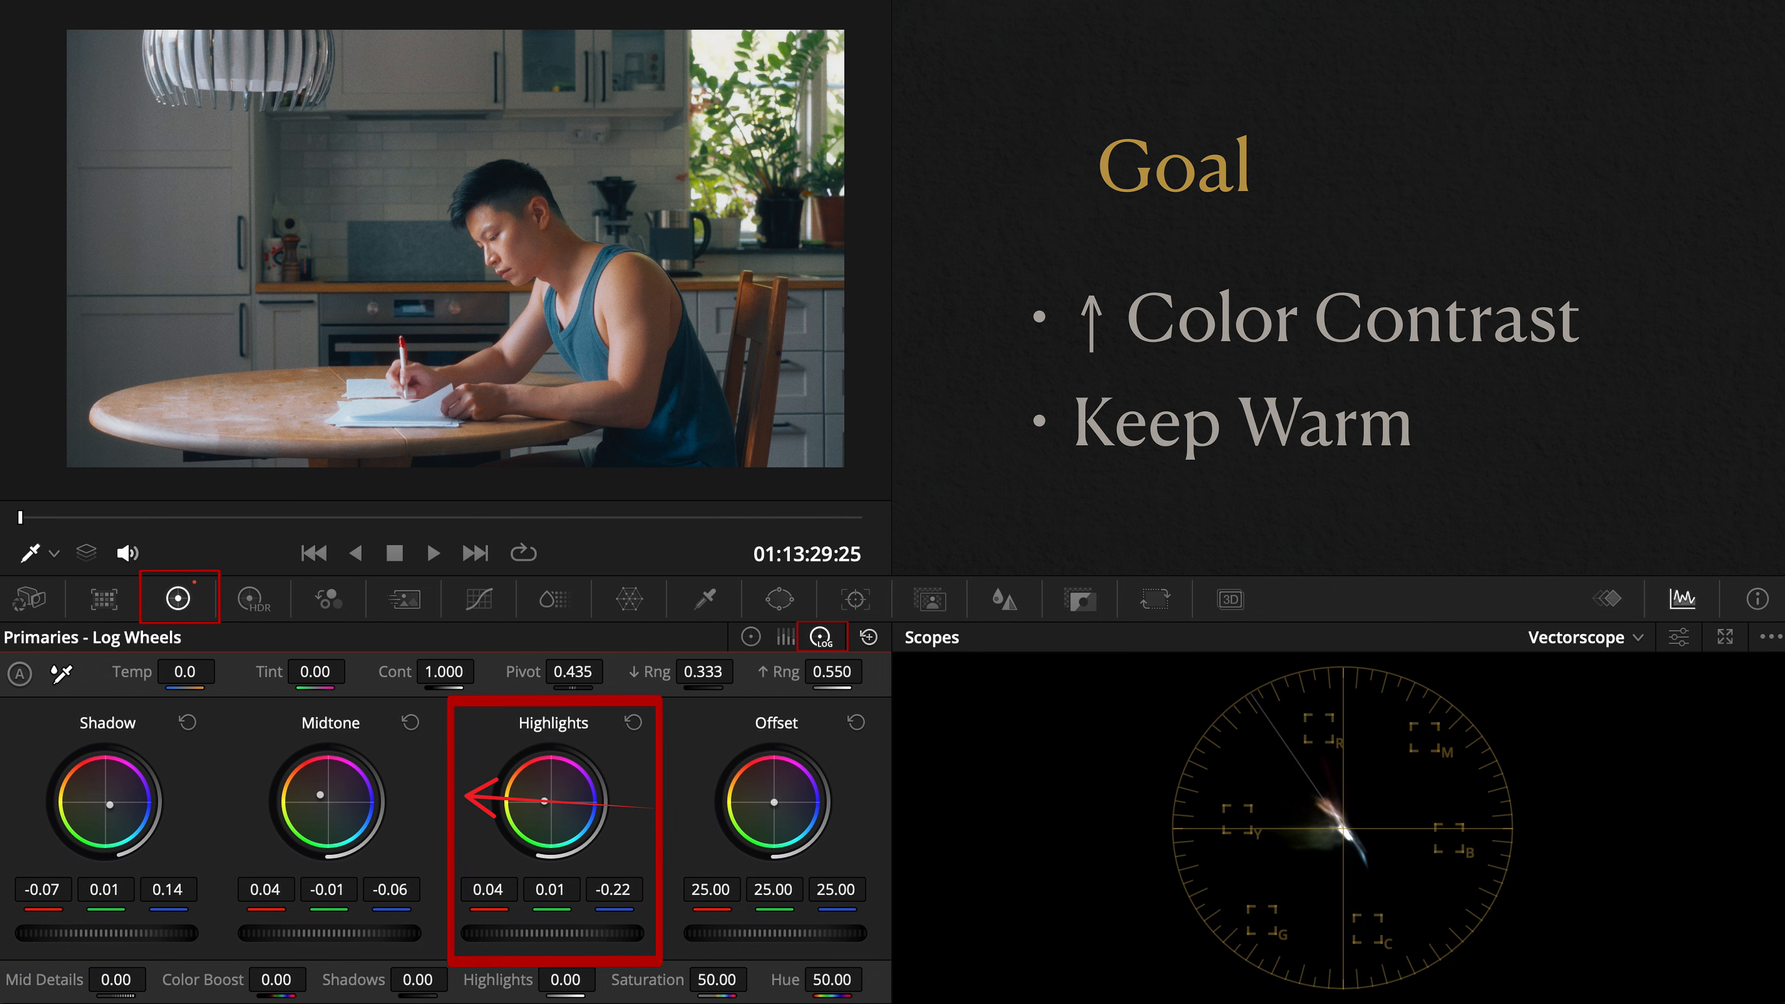
drag(543, 800, 535, 797)
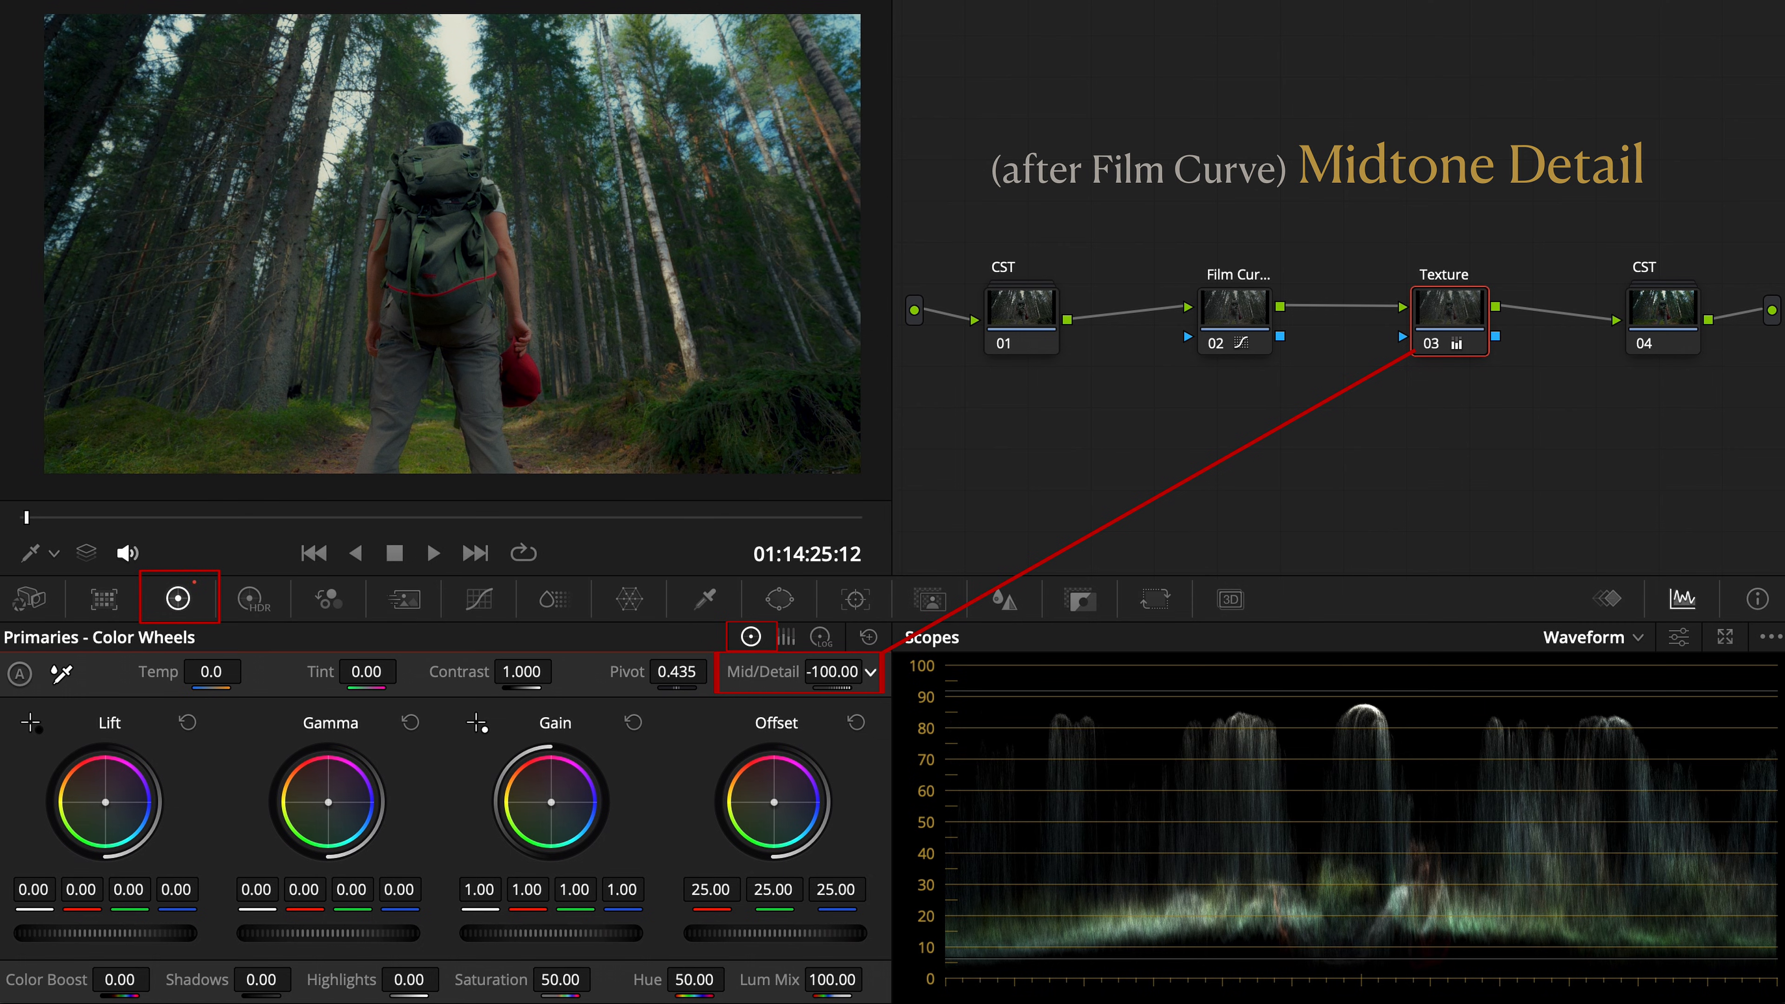
- Lower the Texture node's Mid/Detail value to -31.00 to soften midtone detail
drag(848, 670, 848, 671)
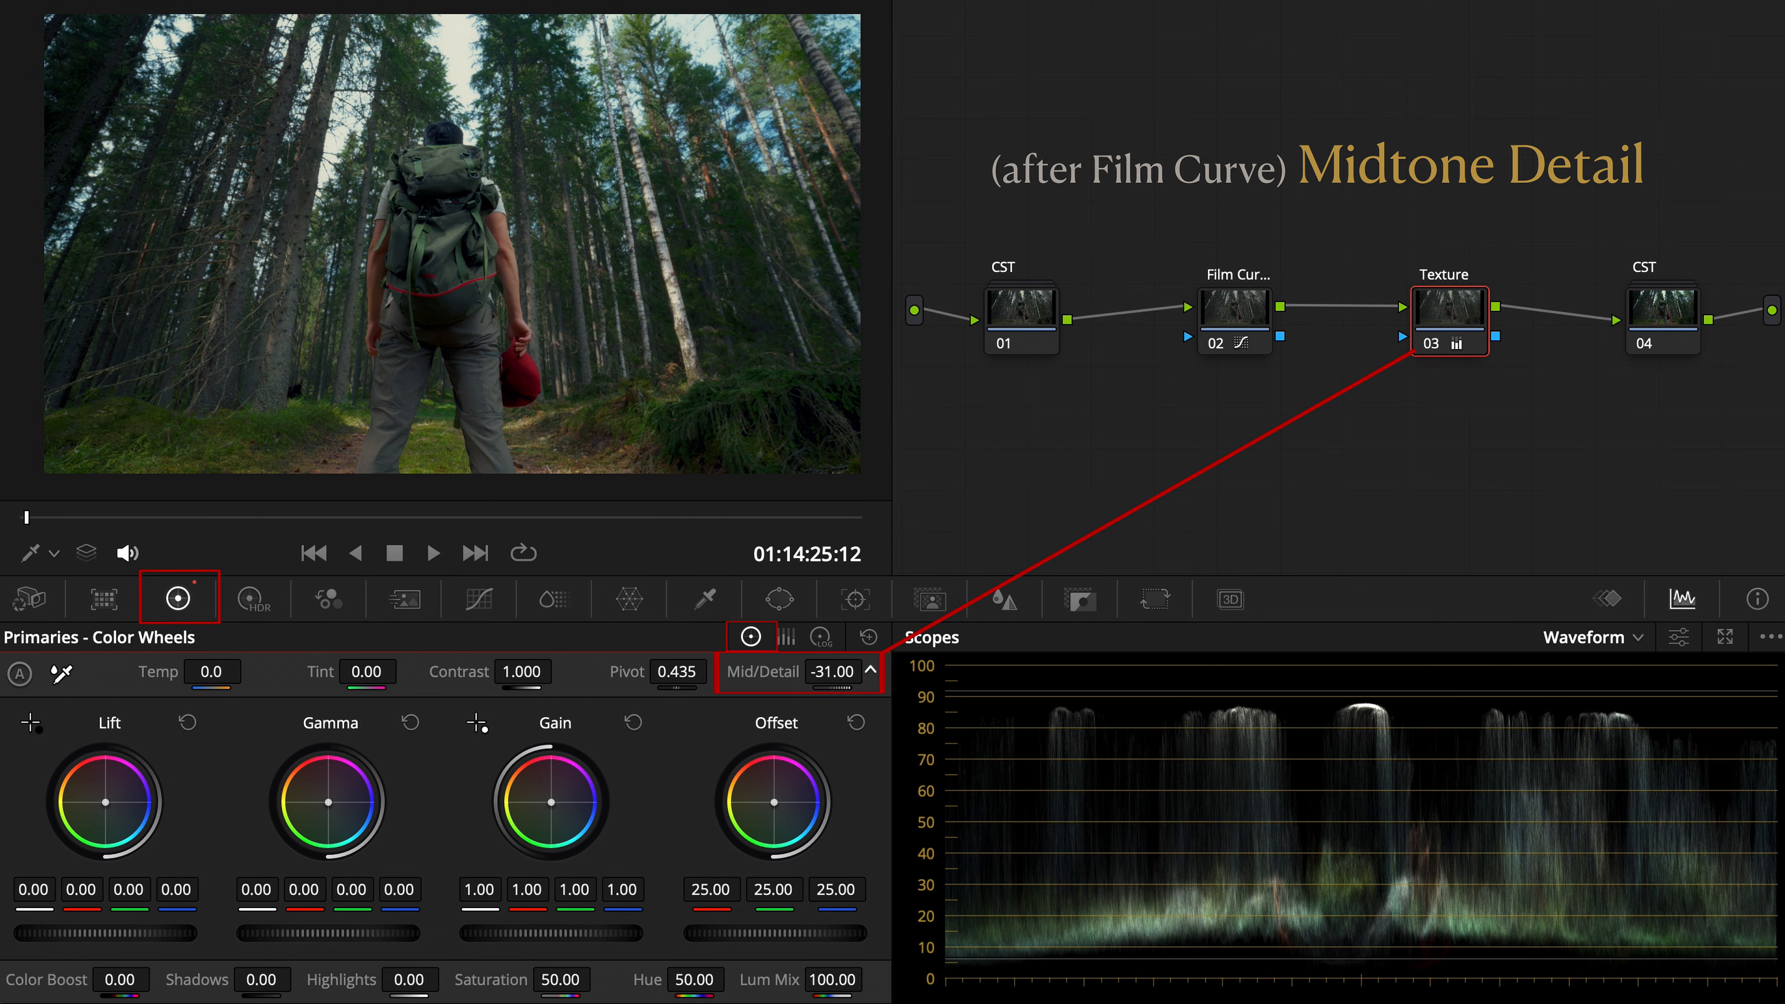